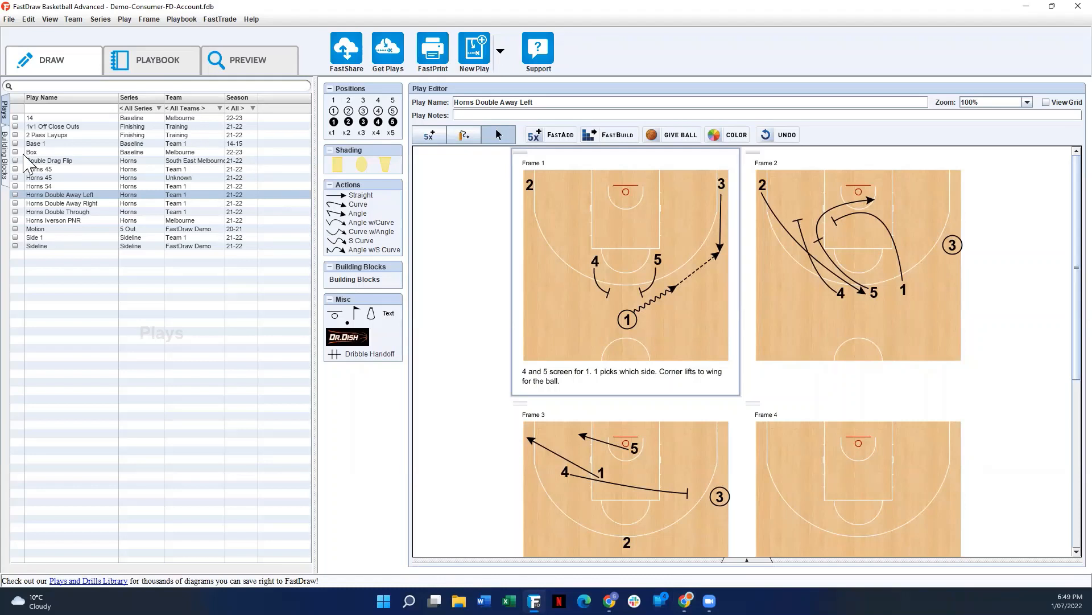
- Tick the plays 1v1 Off Close Outs, 14, 2 Pass Layups and Horns 45 for sharing
{"action": "left_click", "coordinate": [53, 126]}
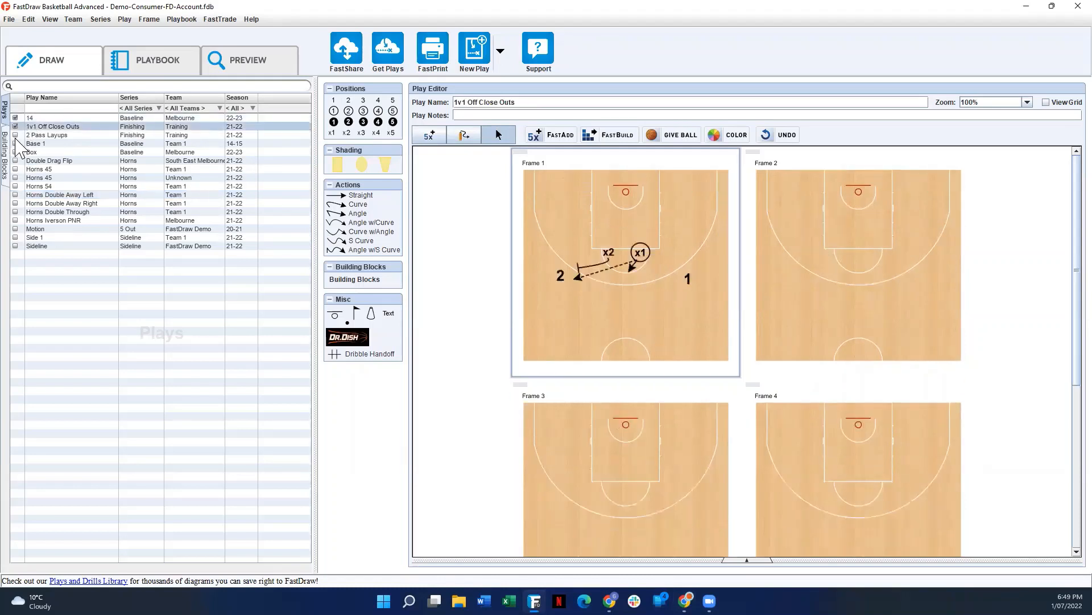
{"action": "right_click", "coordinate": [38, 168]}
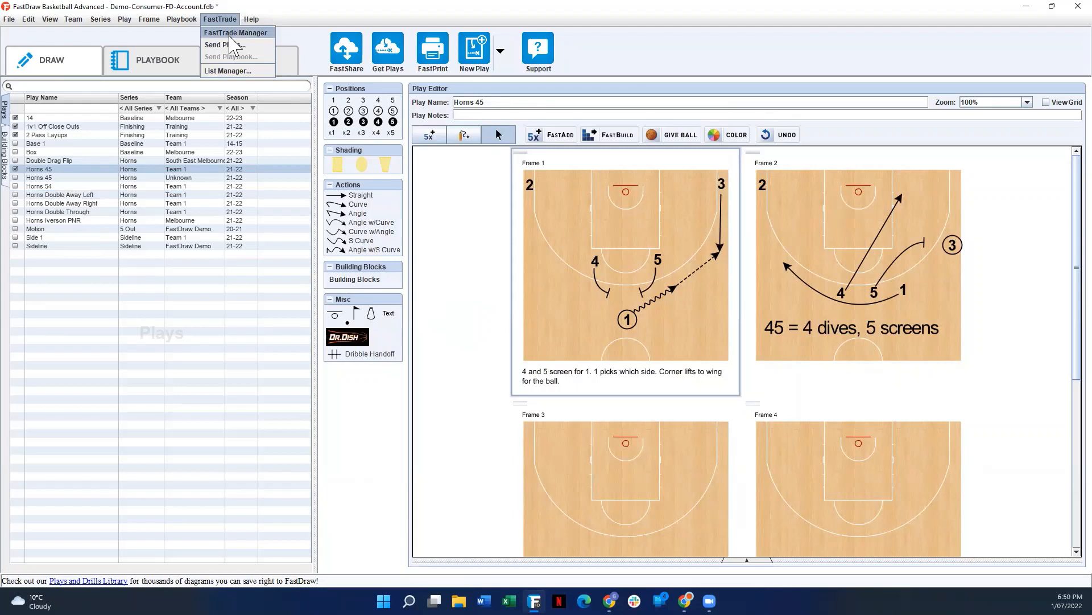
{"action": "mouse_move", "coordinate": [223, 44]}
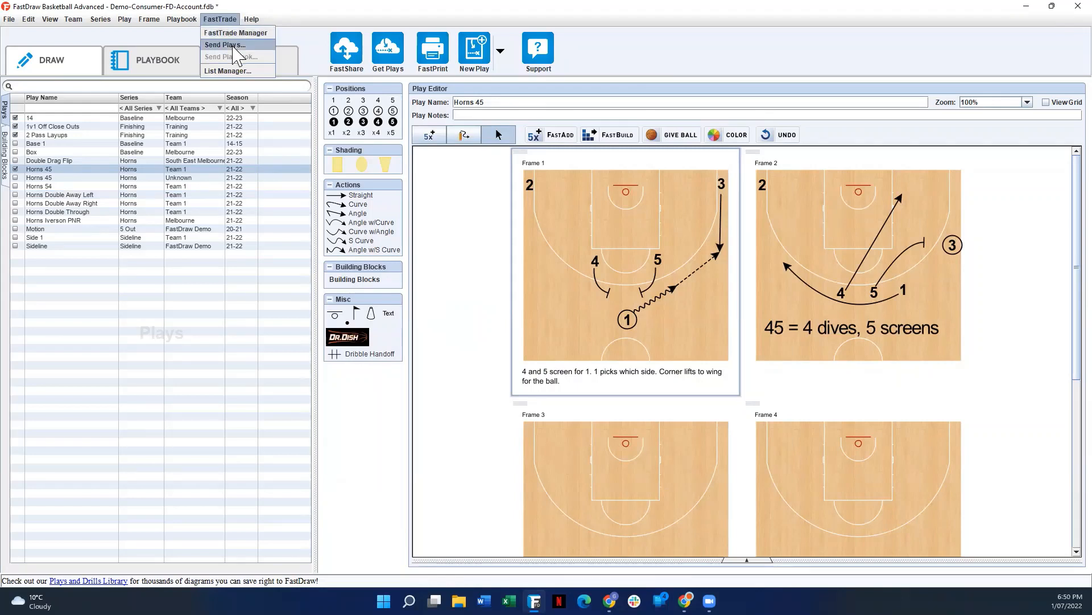
{"action": "left_click", "coordinate": [224, 45]}
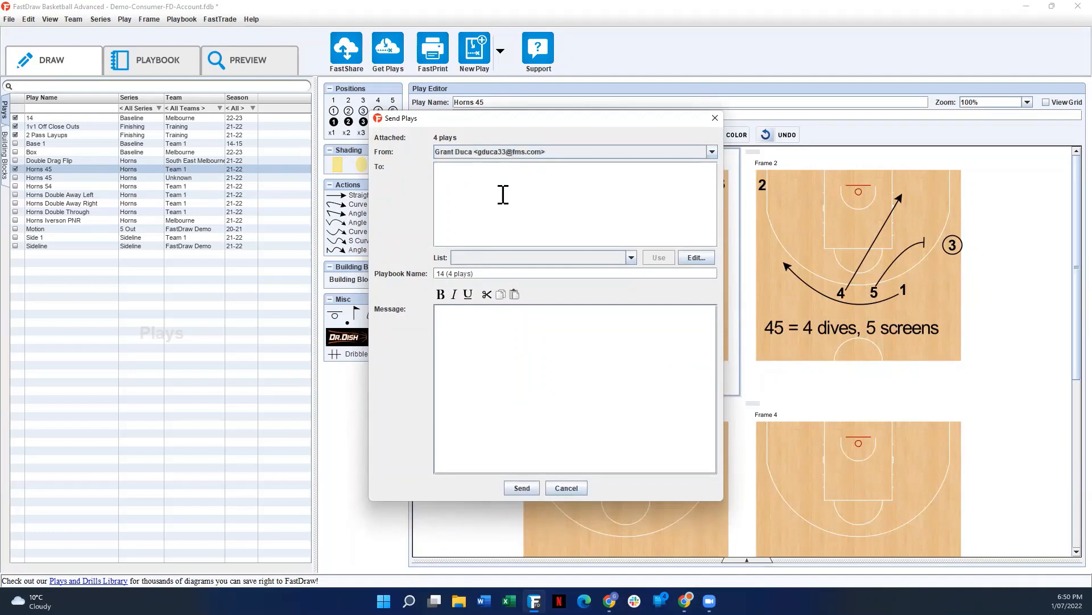
{"action": "type", "text": "example@"}
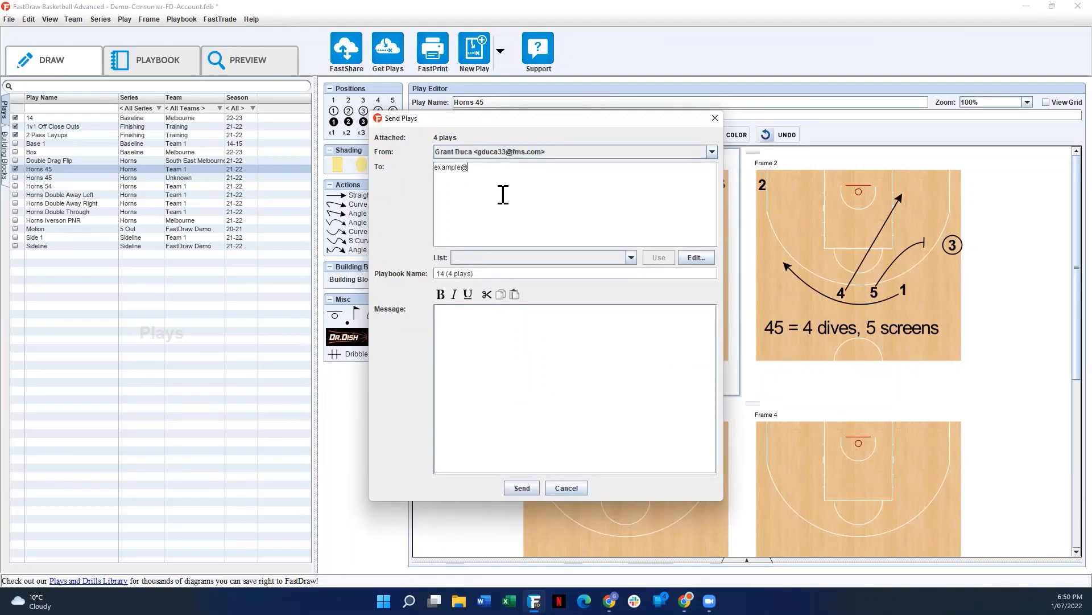
{"action": "type", "text": "email.com"}
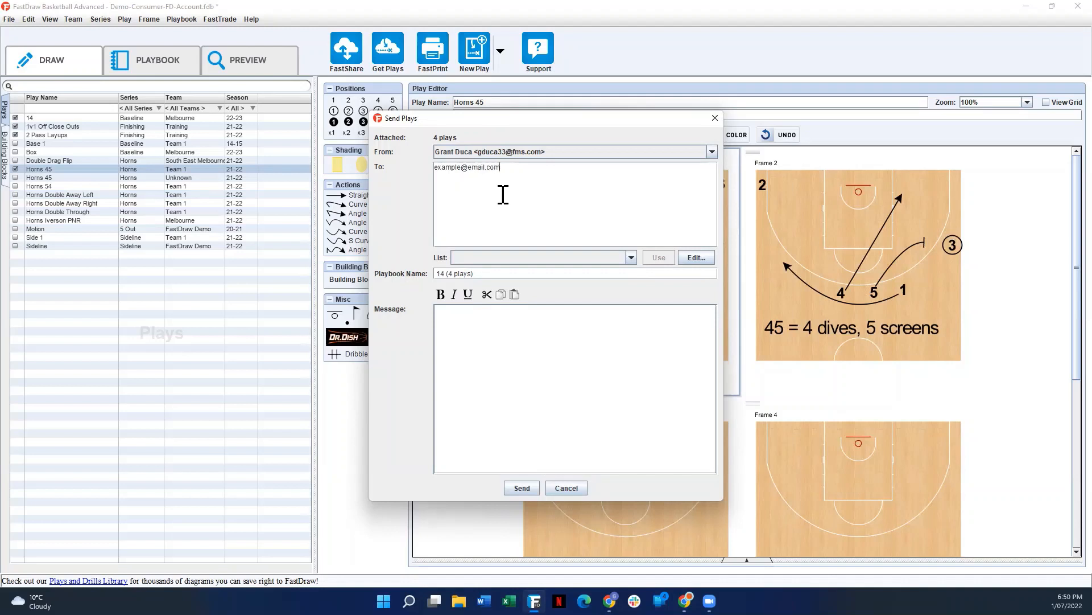
{"action": "mouse_move", "coordinate": [543, 185]}
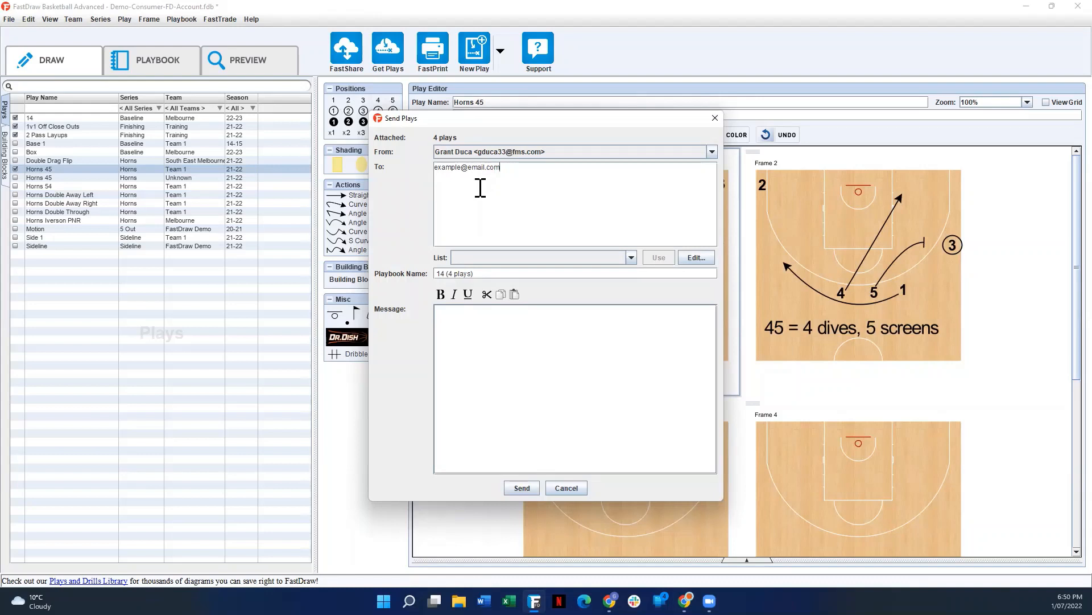
{"action": "mouse_move", "coordinate": [487, 267]}
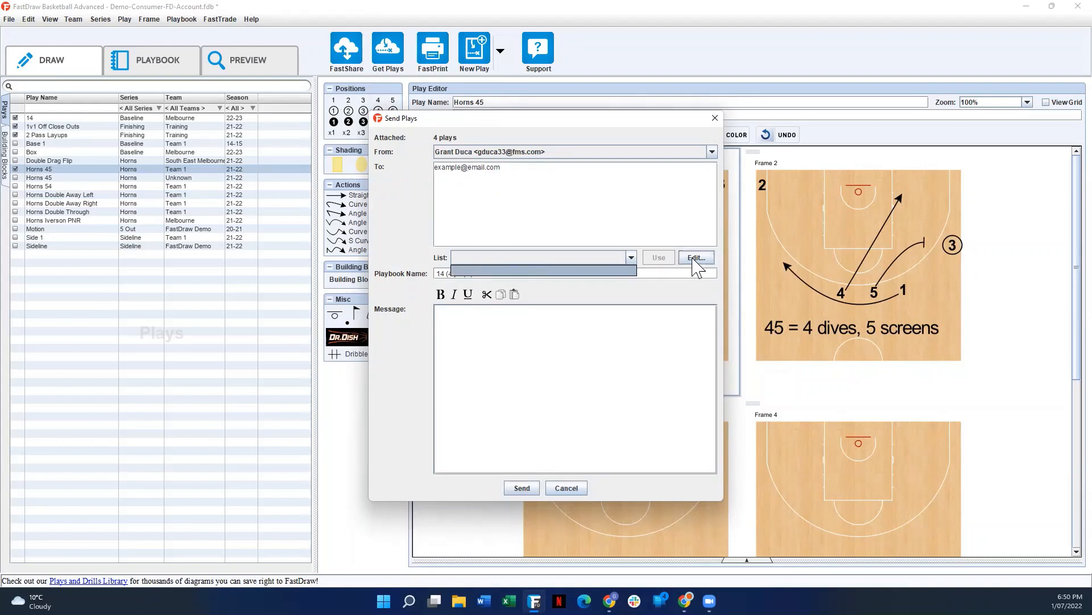
{"action": "left_click", "coordinate": [695, 257]}
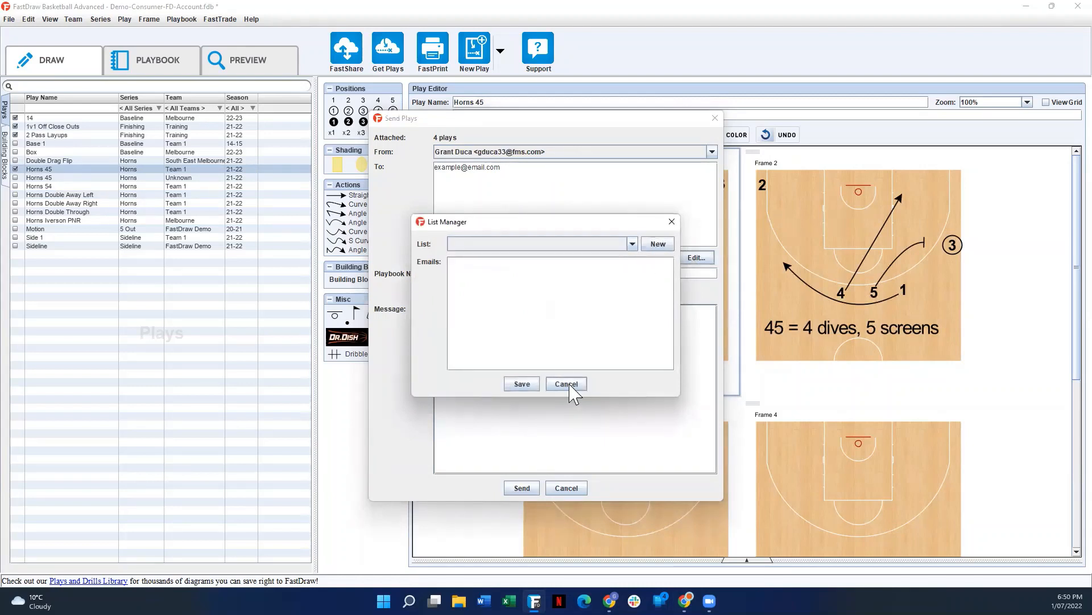
{"action": "left_click", "coordinate": [566, 384]}
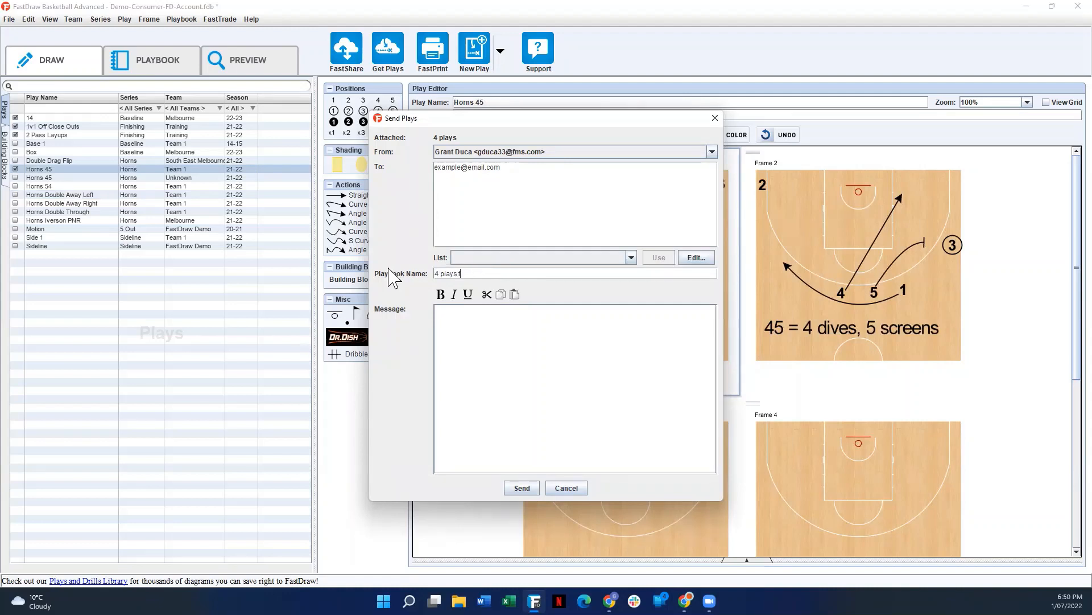
{"action": "type", "text": "for next season"}
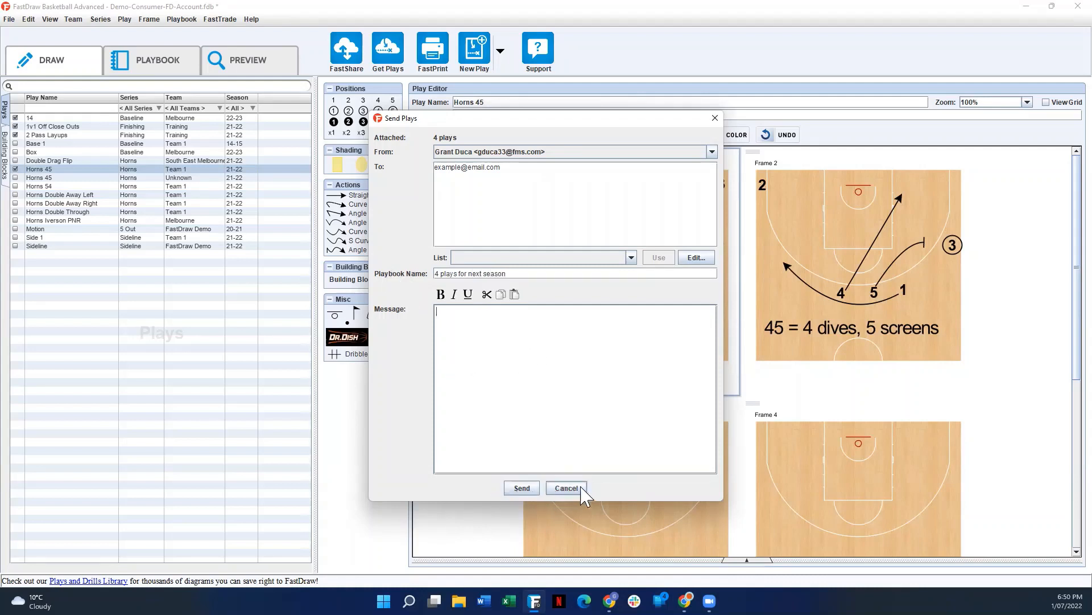
{"action": "left_click", "coordinate": [565, 487]}
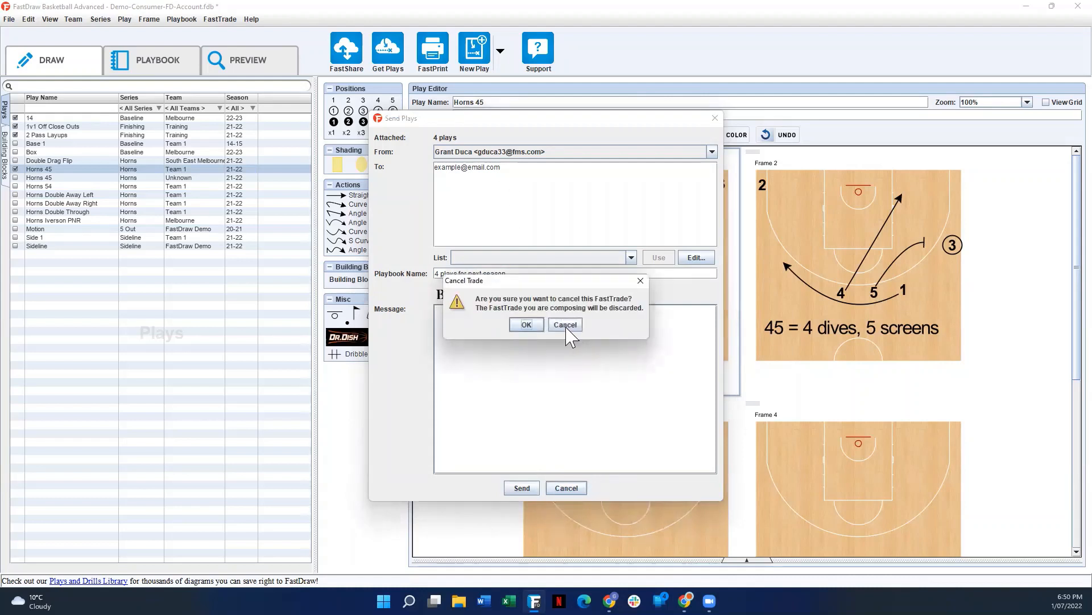
{"action": "left_click", "coordinate": [526, 325]}
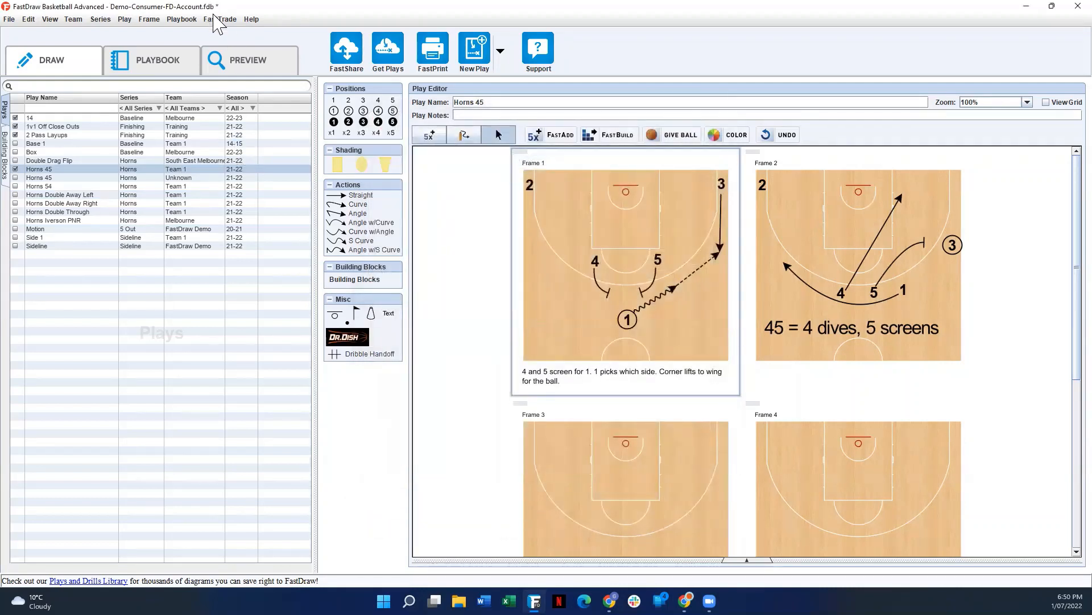
- Preview the Atlanta Dream and Cone Handle Shots trades, then add all five received trades to the library
{"action": "left_click", "coordinate": [224, 18]}
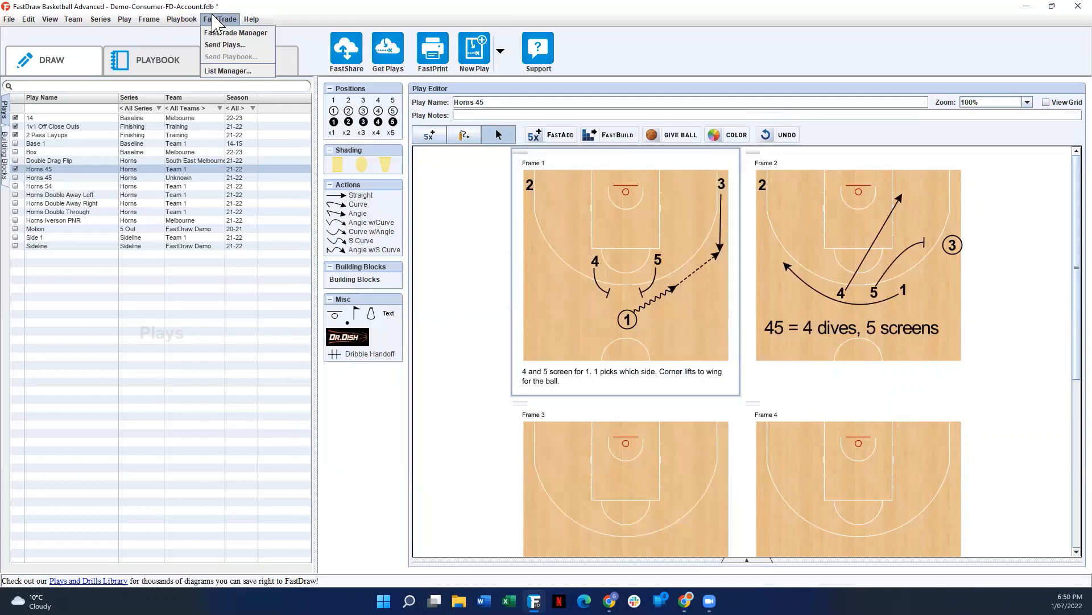
{"action": "mouse_move", "coordinate": [223, 26]}
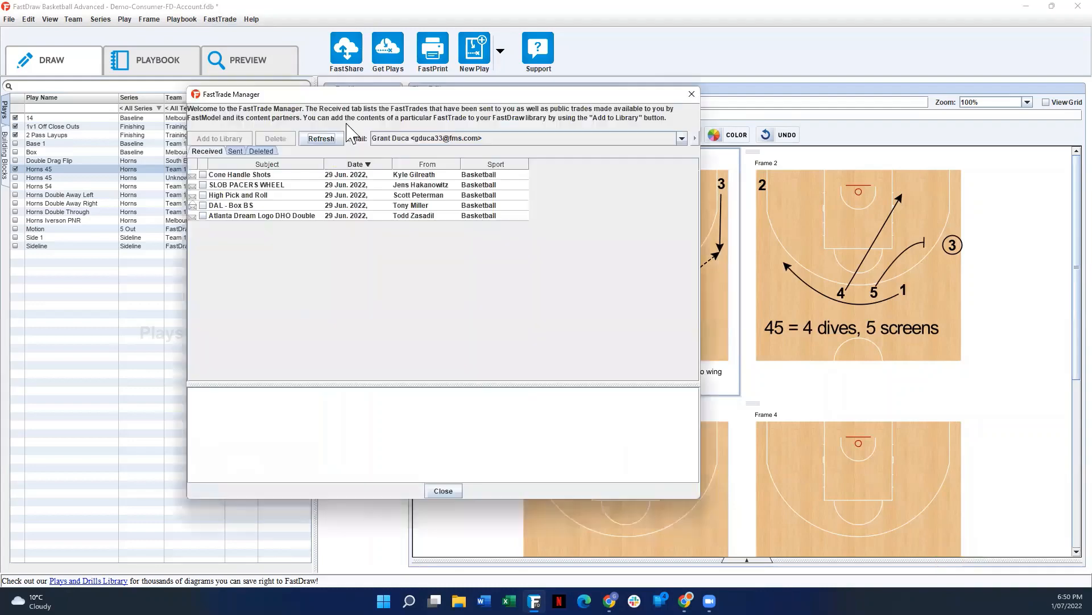
{"action": "mouse_move", "coordinate": [212, 230]}
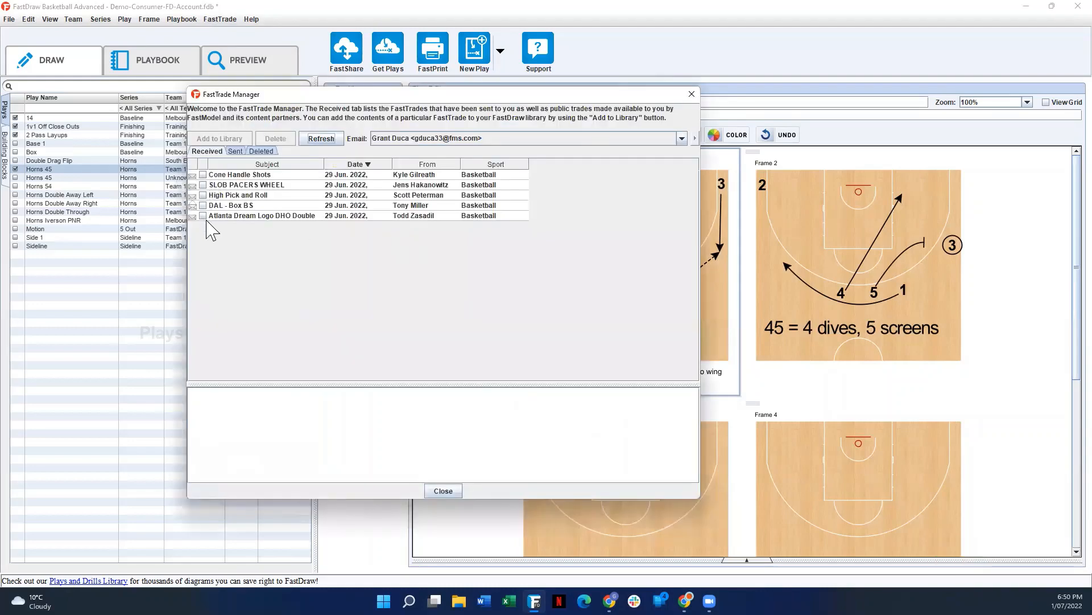
{"action": "left_click", "coordinate": [262, 215]}
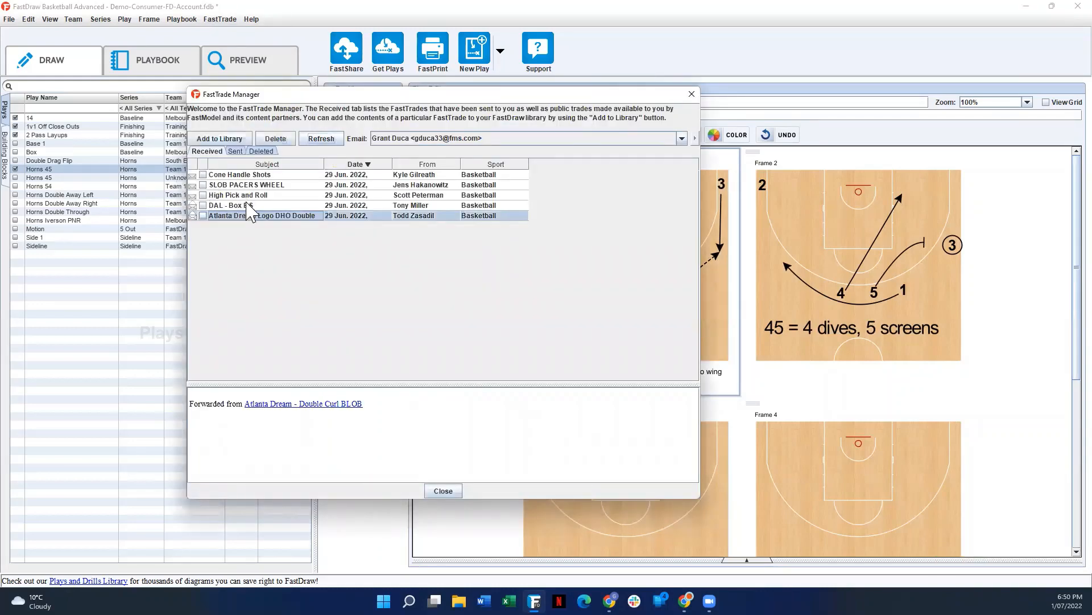
{"action": "left_click", "coordinate": [240, 174]}
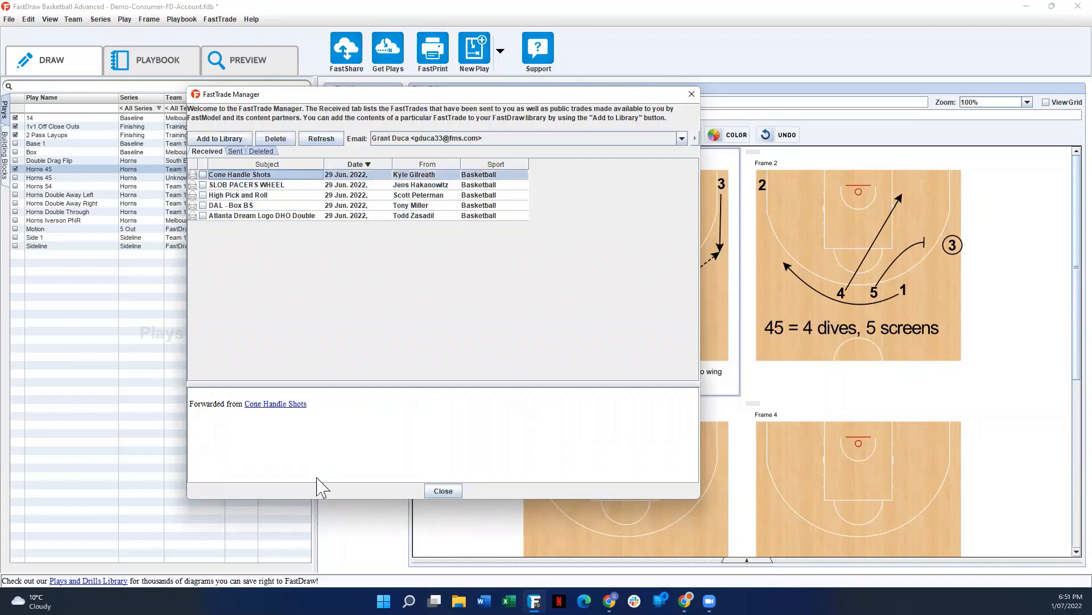
{"action": "mouse_move", "coordinate": [233, 419]}
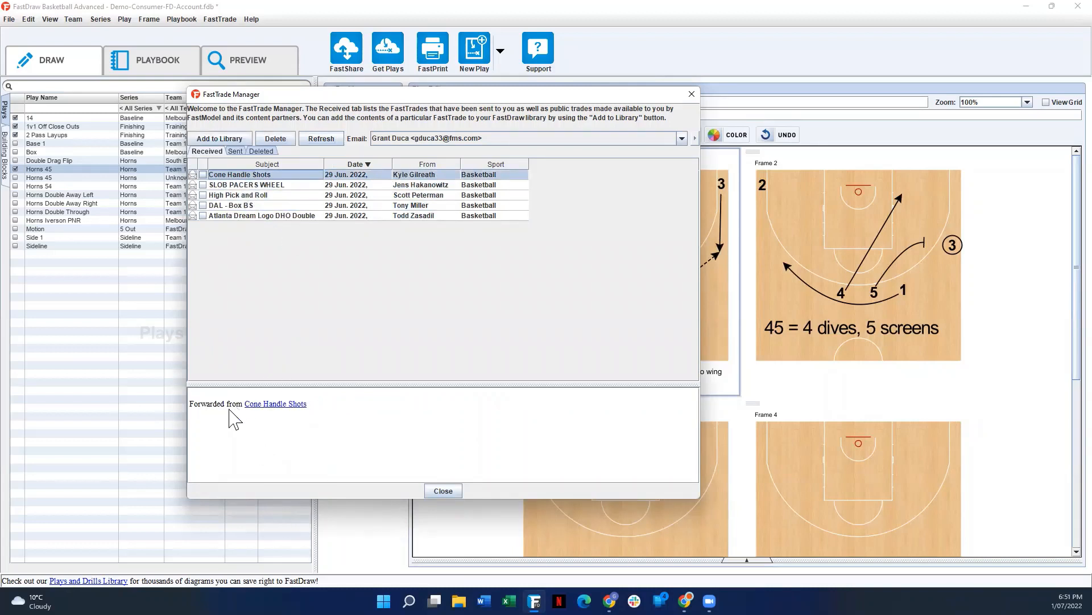
{"action": "mouse_move", "coordinate": [270, 454]}
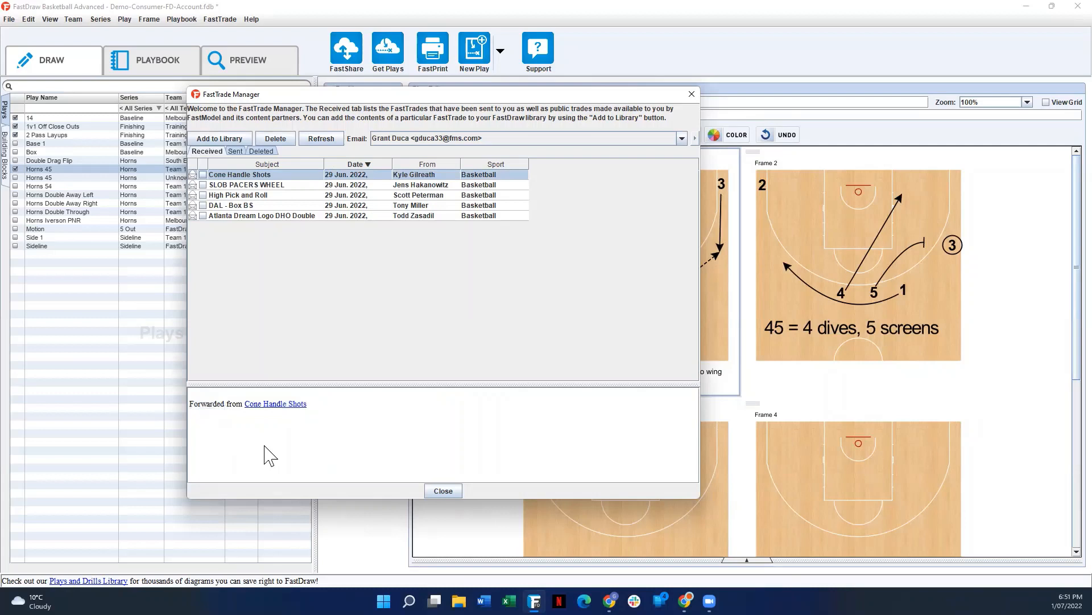
{"action": "mouse_move", "coordinate": [204, 186]}
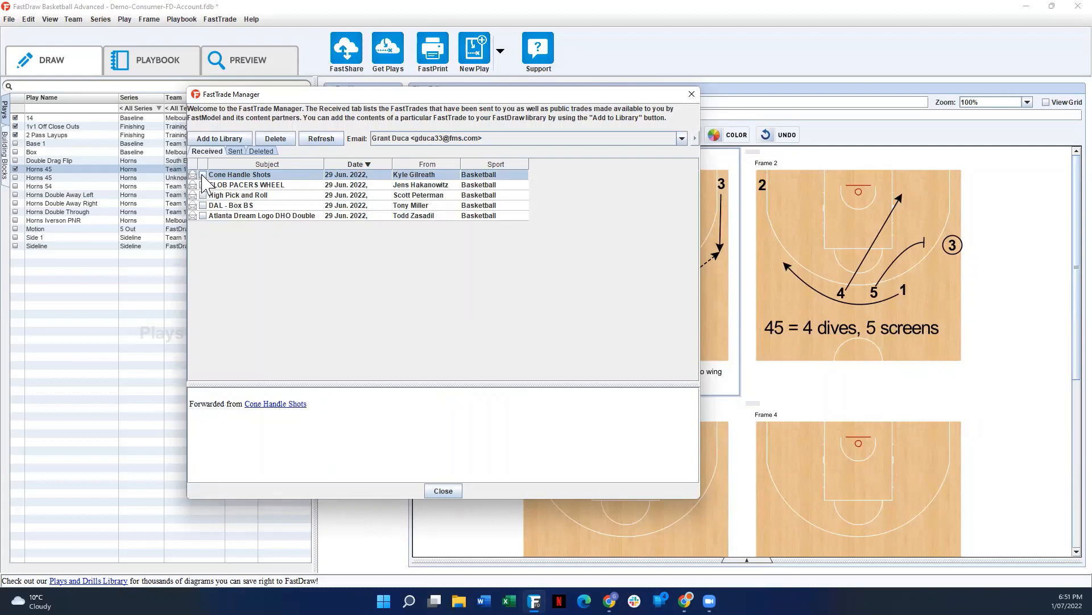
{"action": "right_click", "coordinate": [239, 174]}
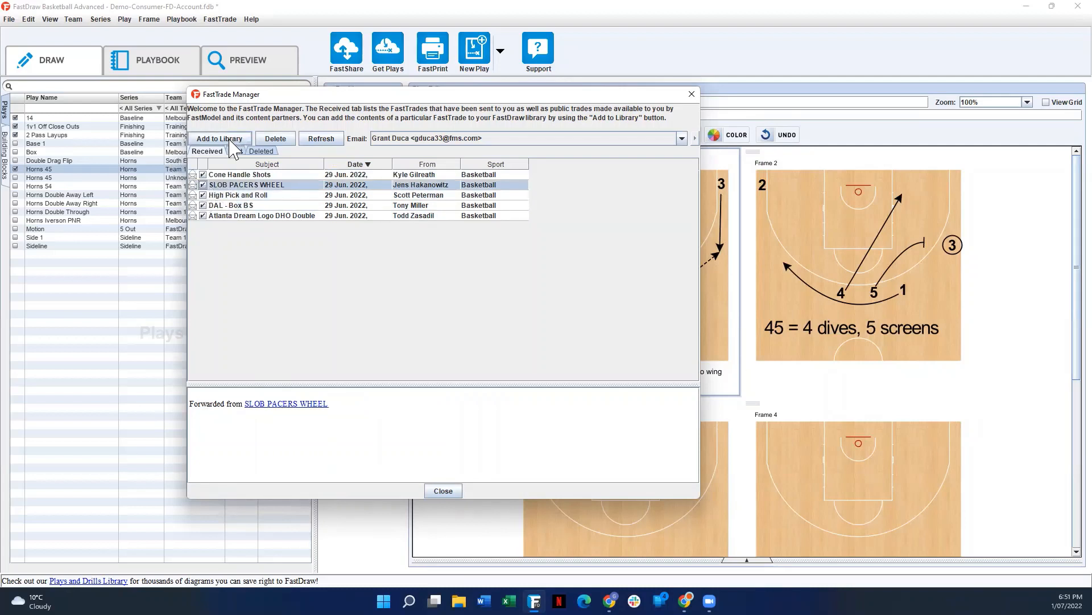
{"action": "left_click", "coordinate": [220, 138]}
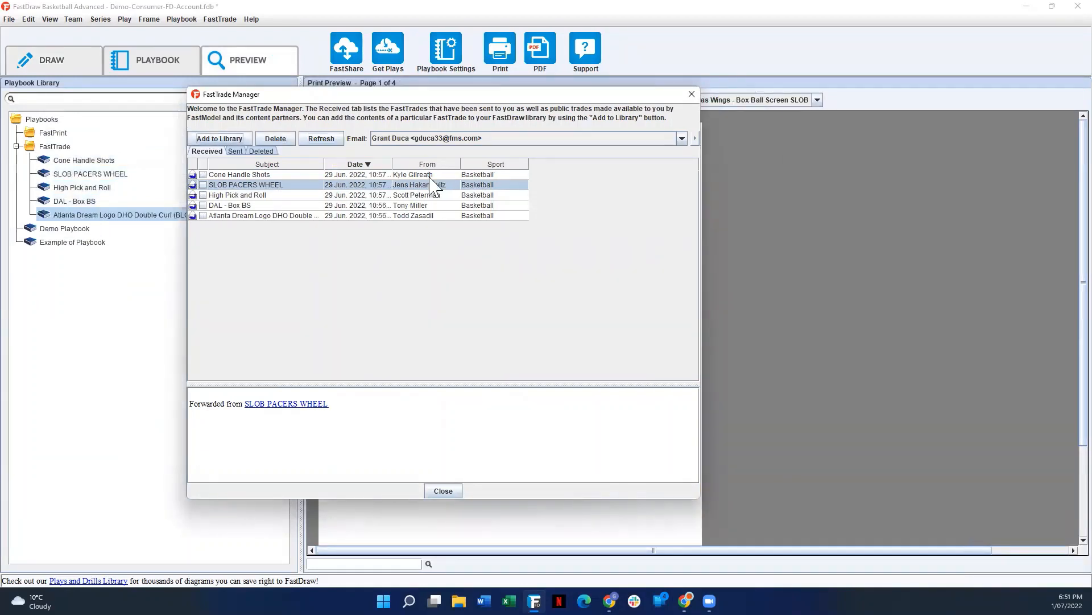
{"action": "mouse_move", "coordinate": [690, 94]}
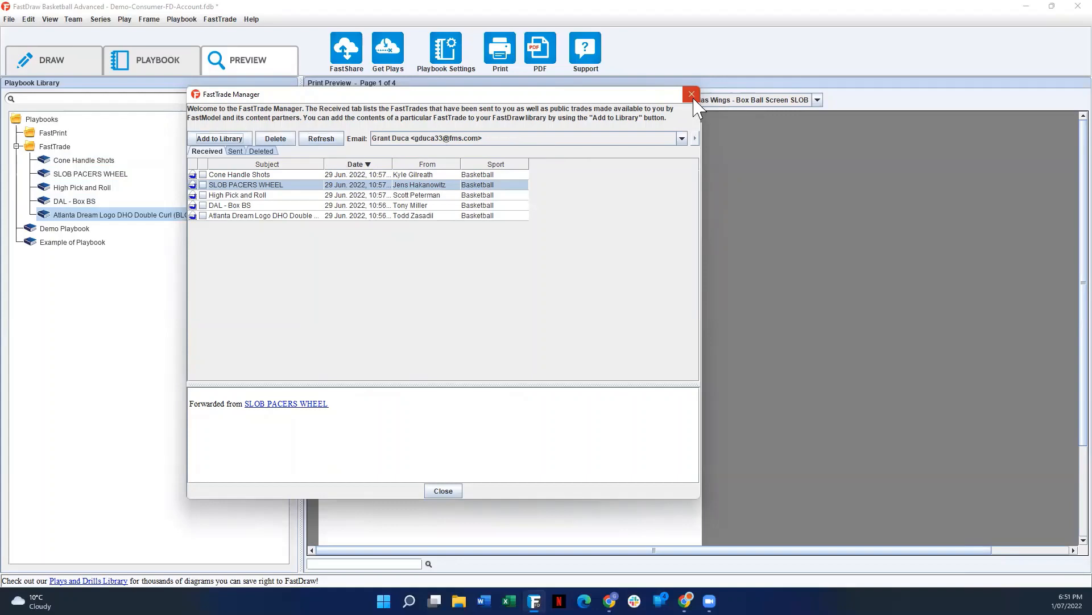
- Close the received trades window, sort the plays list by team, and open Atlanta Dream - Double Curl BLOB
{"action": "left_click", "coordinate": [691, 94]}
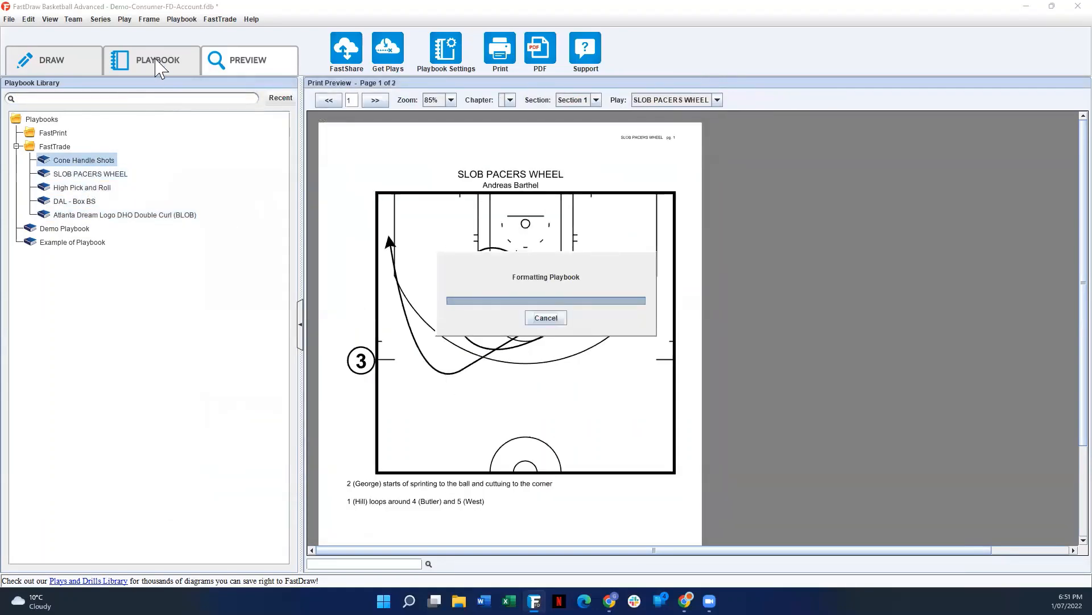
{"action": "left_click", "coordinate": [51, 60]}
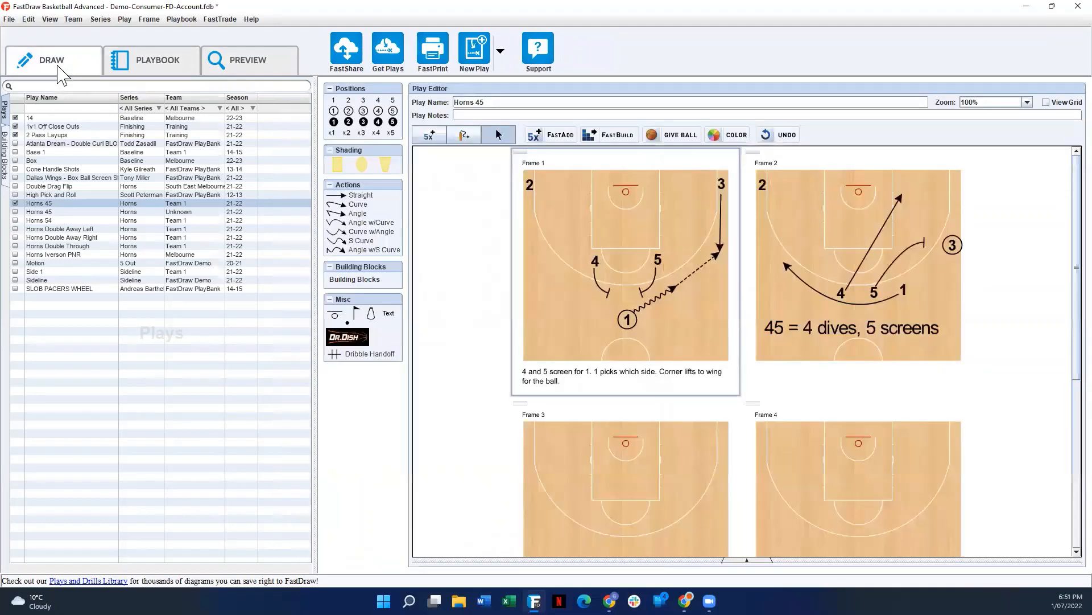
{"action": "left_click", "coordinate": [29, 117]}
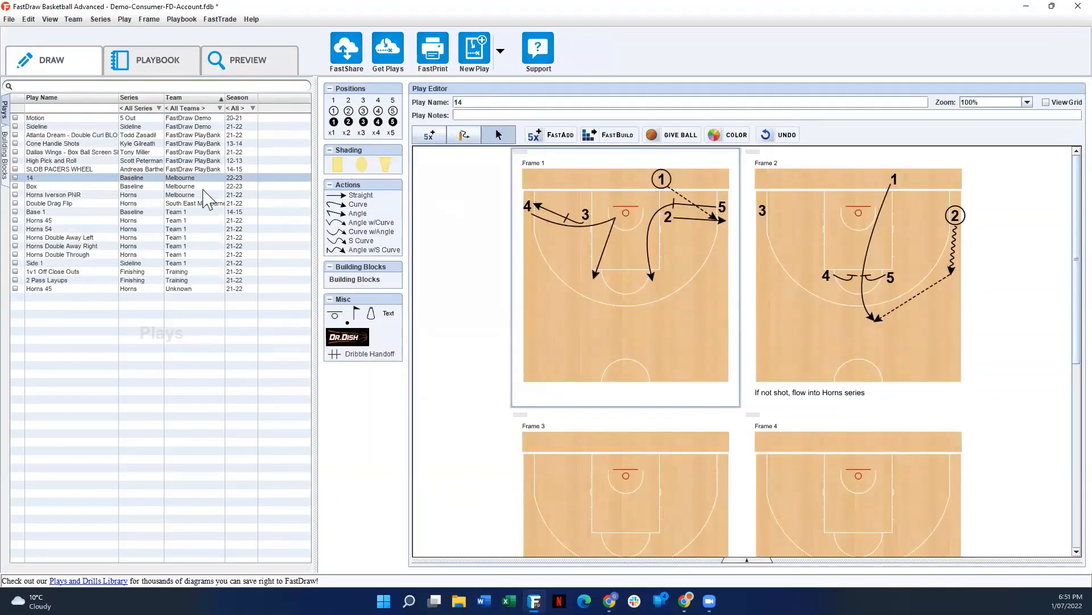
{"action": "left_click", "coordinate": [69, 136]}
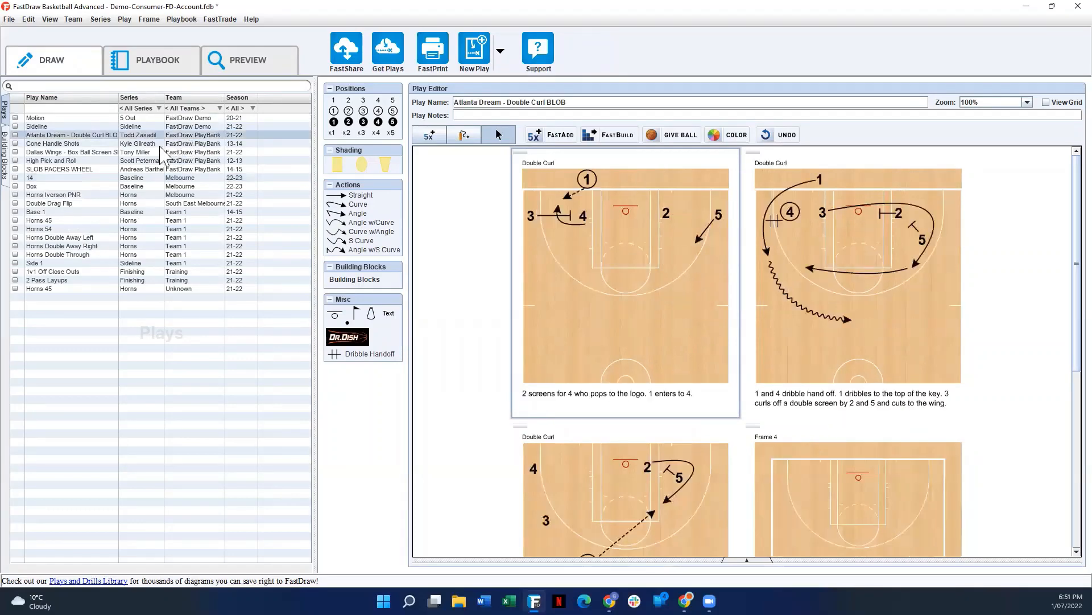
- Browse Cone Handle Shots and Sideline, then file SLOB PACERS WHEEL under the Sideline series
{"action": "left_click", "coordinate": [58, 169]}
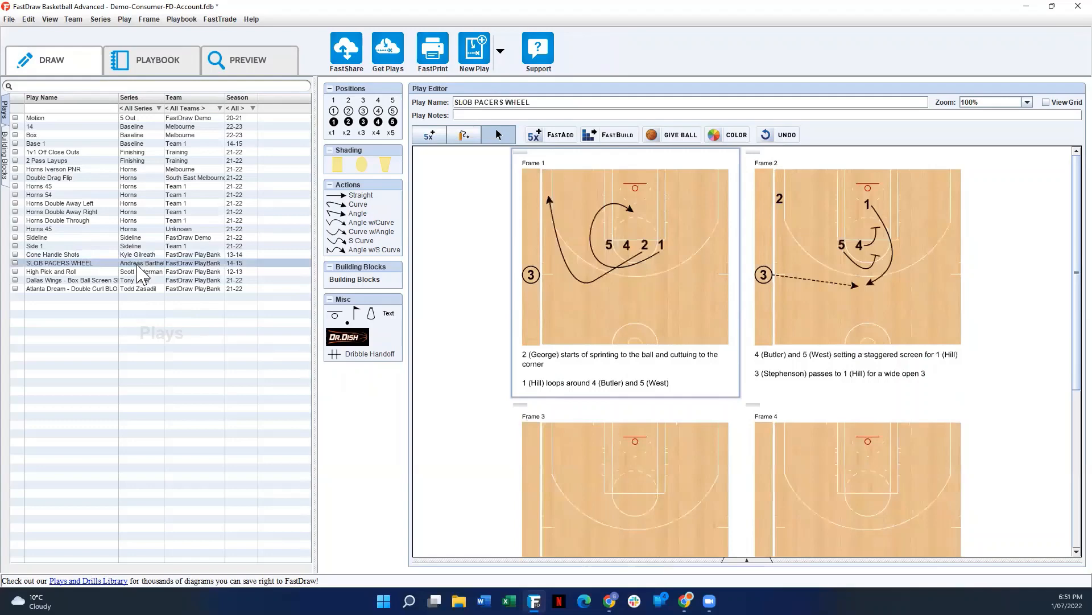
{"action": "left_click", "coordinate": [52, 253]}
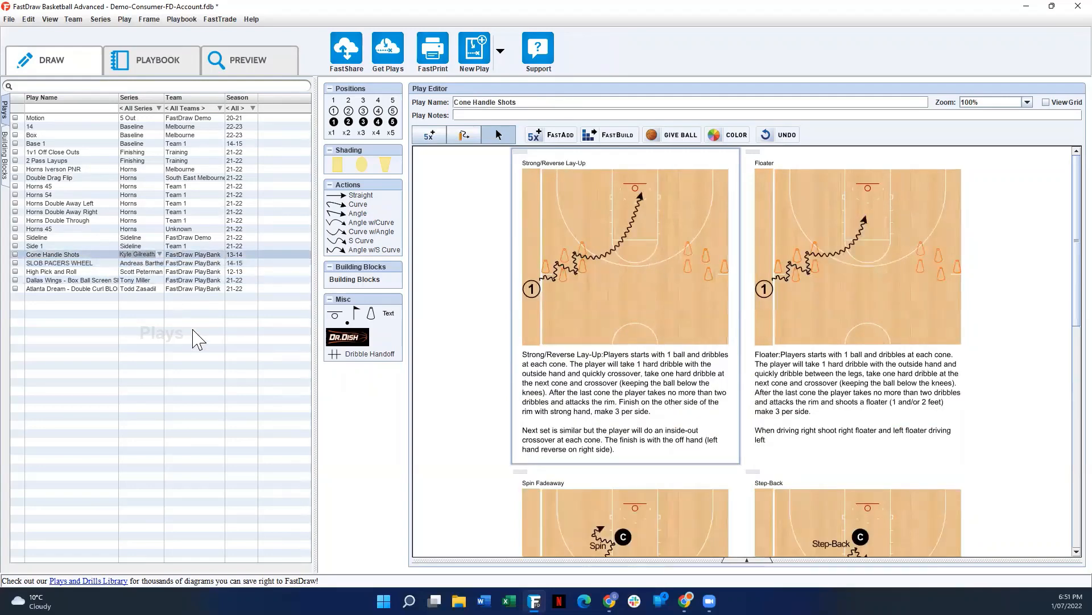
{"action": "left_click", "coordinate": [37, 237]}
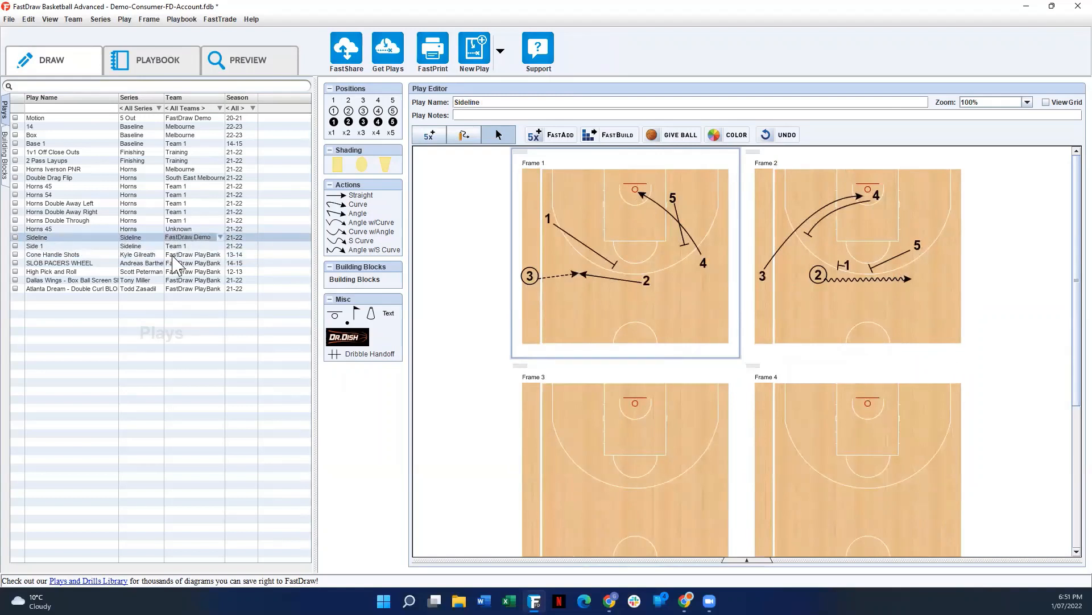
{"action": "left_click", "coordinate": [51, 271]}
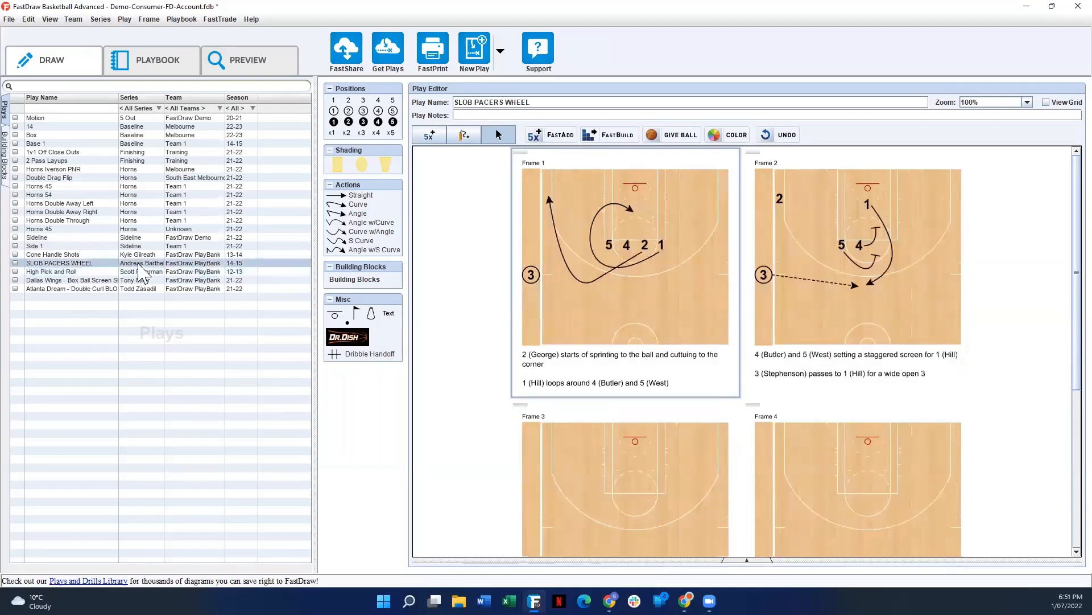
{"action": "left_click", "coordinate": [158, 263]}
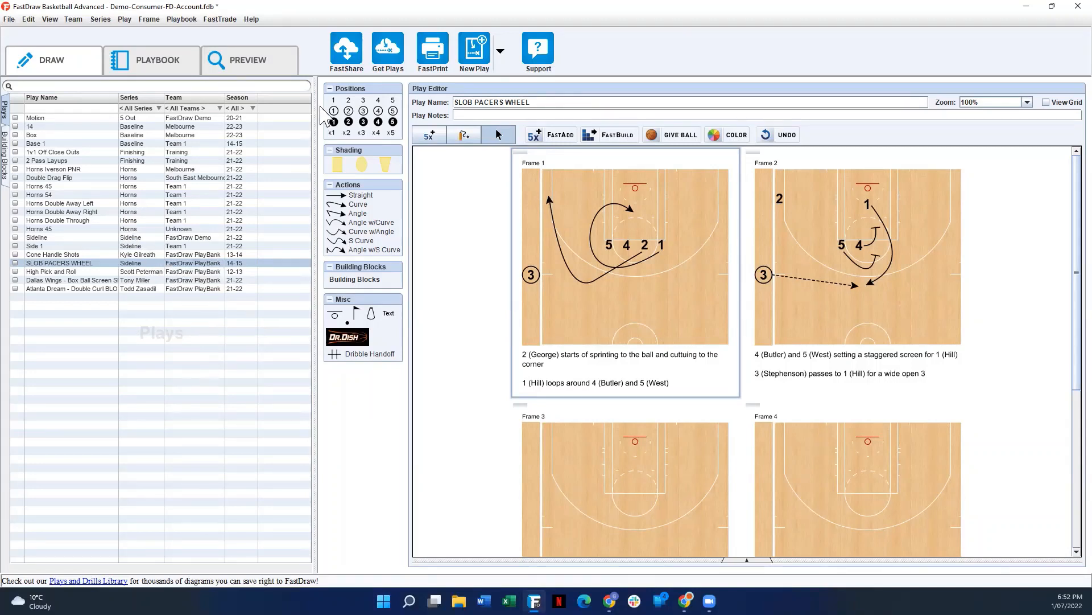
{"action": "mouse_move", "coordinate": [347, 49]}
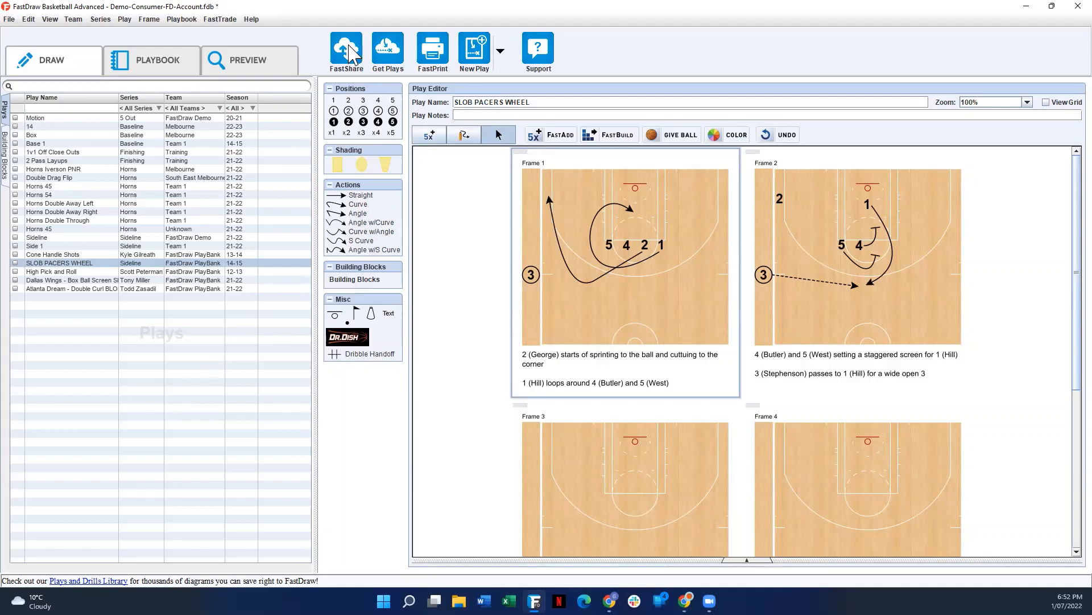
- Run FastShare to upload the play database changes and confirm the completion message
{"action": "left_click", "coordinate": [9, 19]}
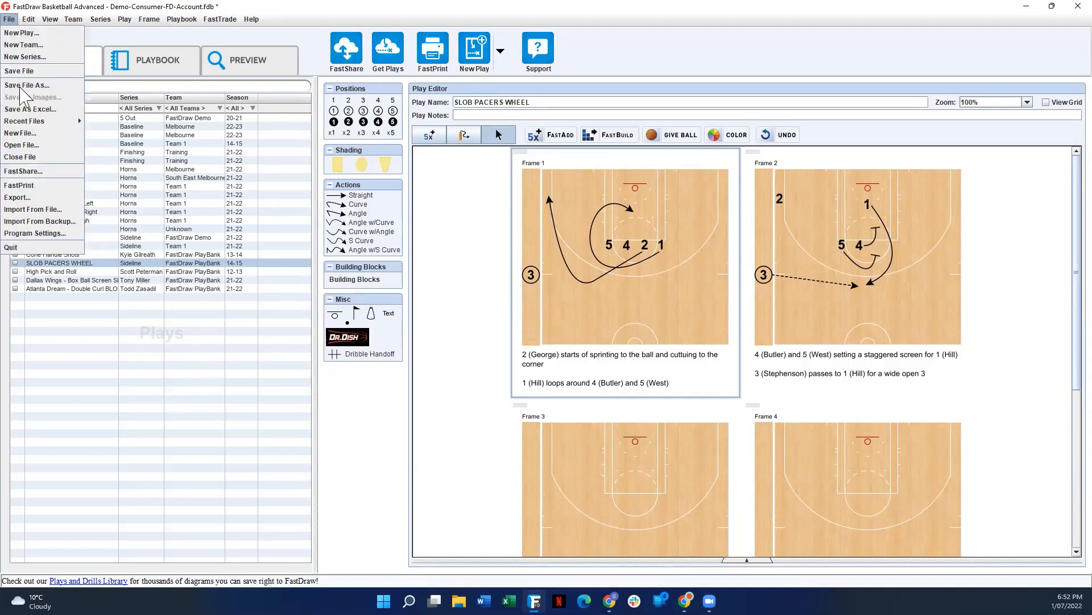
{"action": "left_click", "coordinate": [346, 49]}
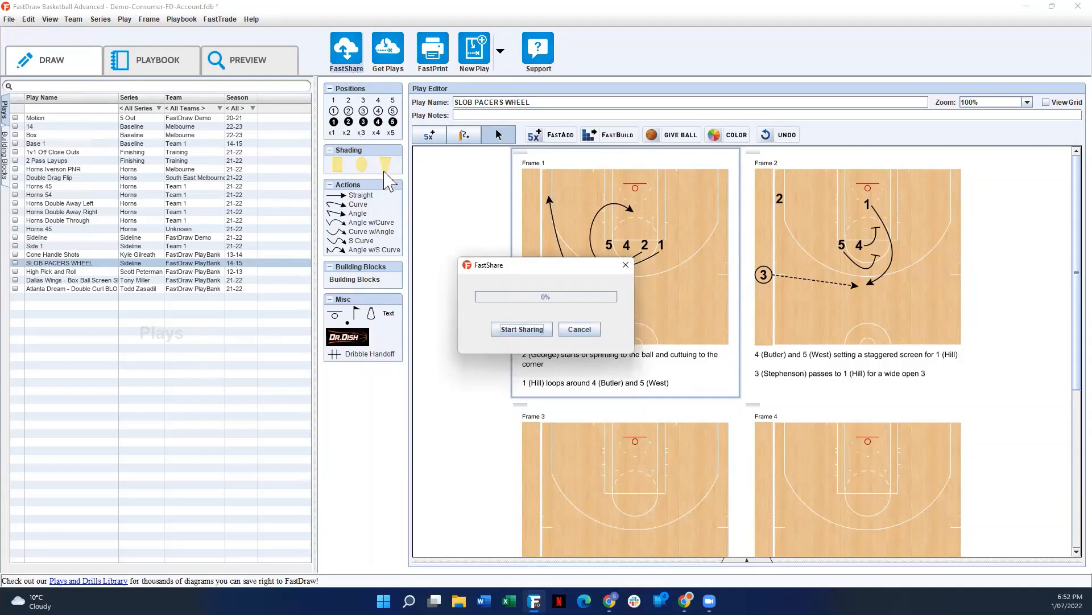
{"action": "mouse_move", "coordinate": [546, 331]}
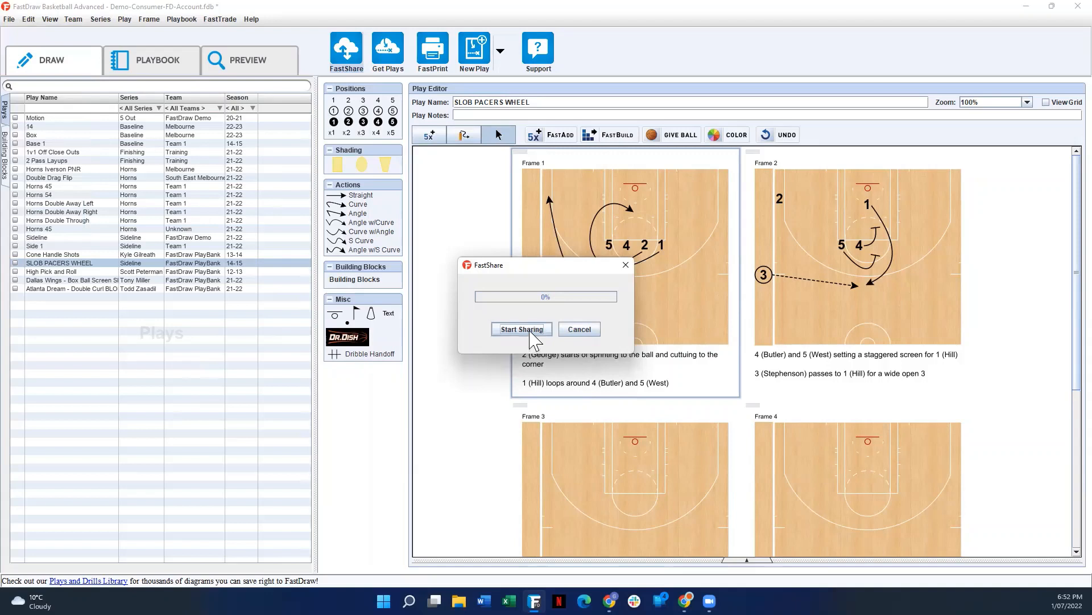
{"action": "left_click", "coordinate": [521, 329]}
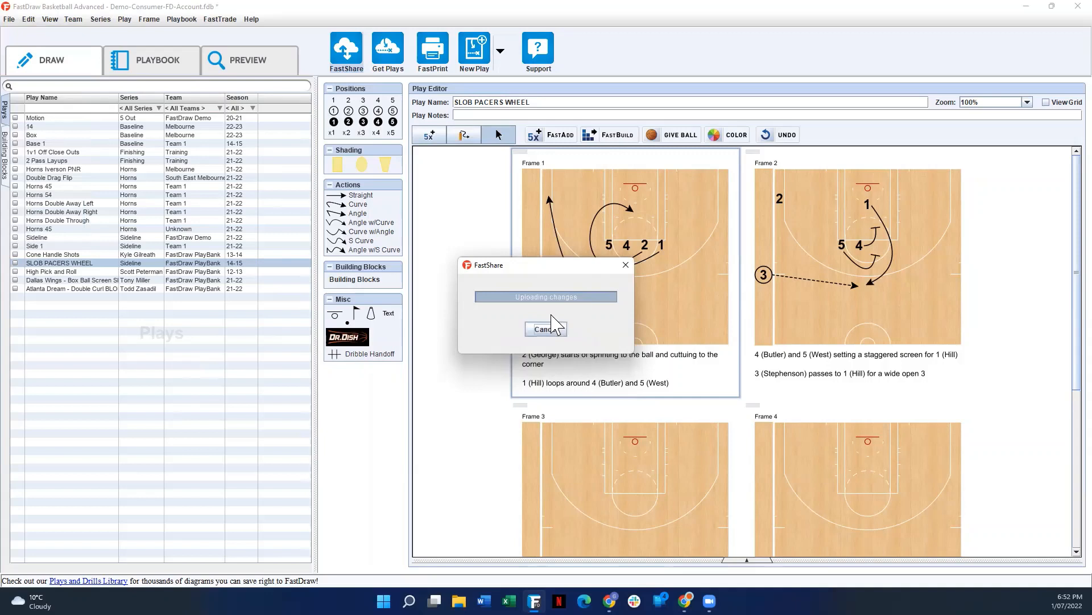
{"action": "mouse_move", "coordinate": [546, 321]}
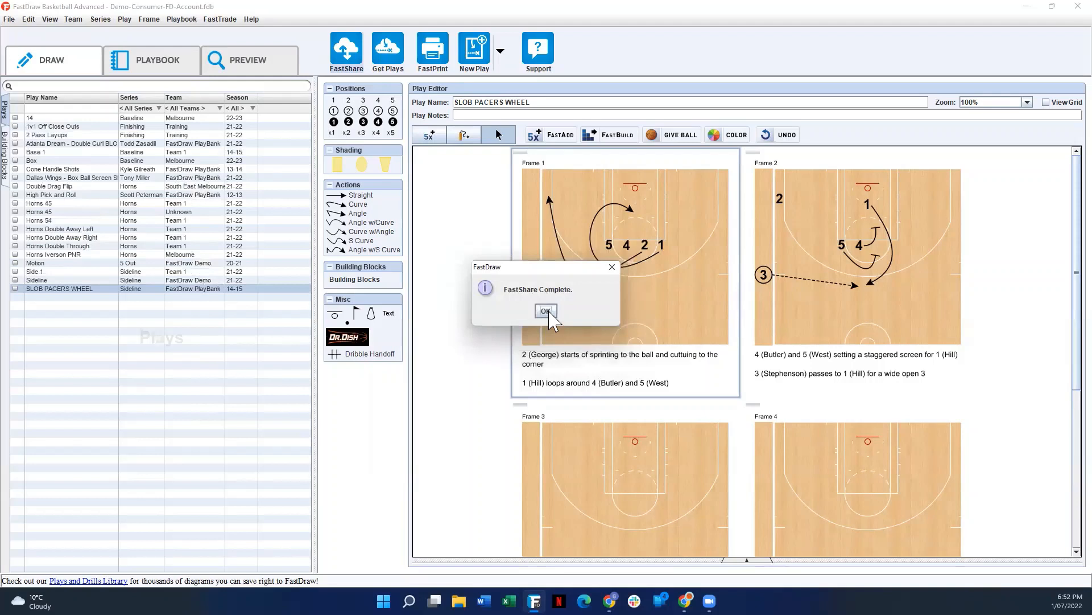
{"action": "left_click", "coordinate": [546, 311]}
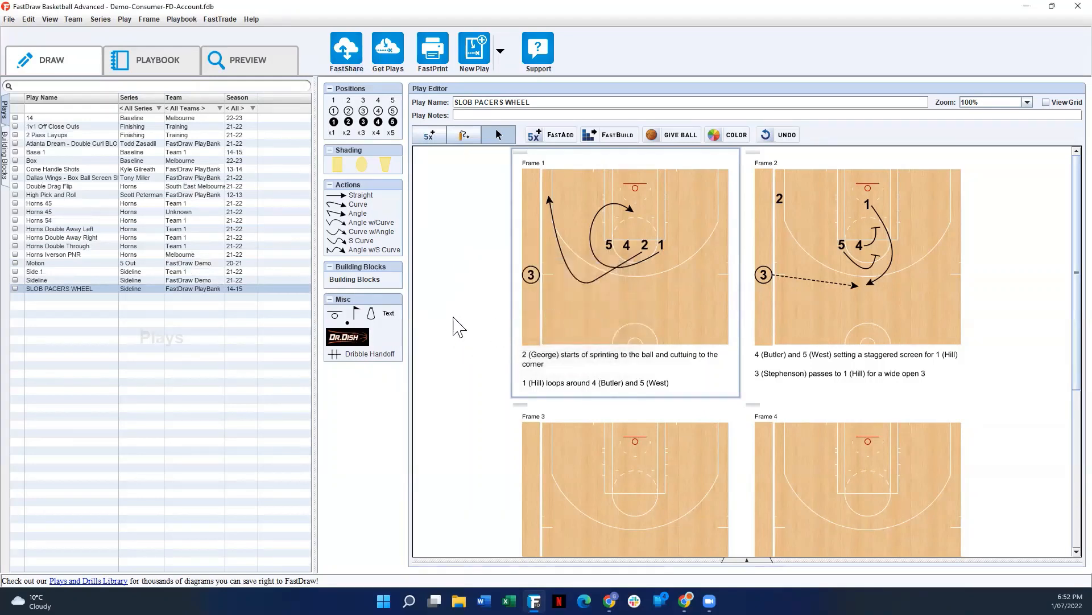
{"action": "mouse_move", "coordinate": [474, 322]}
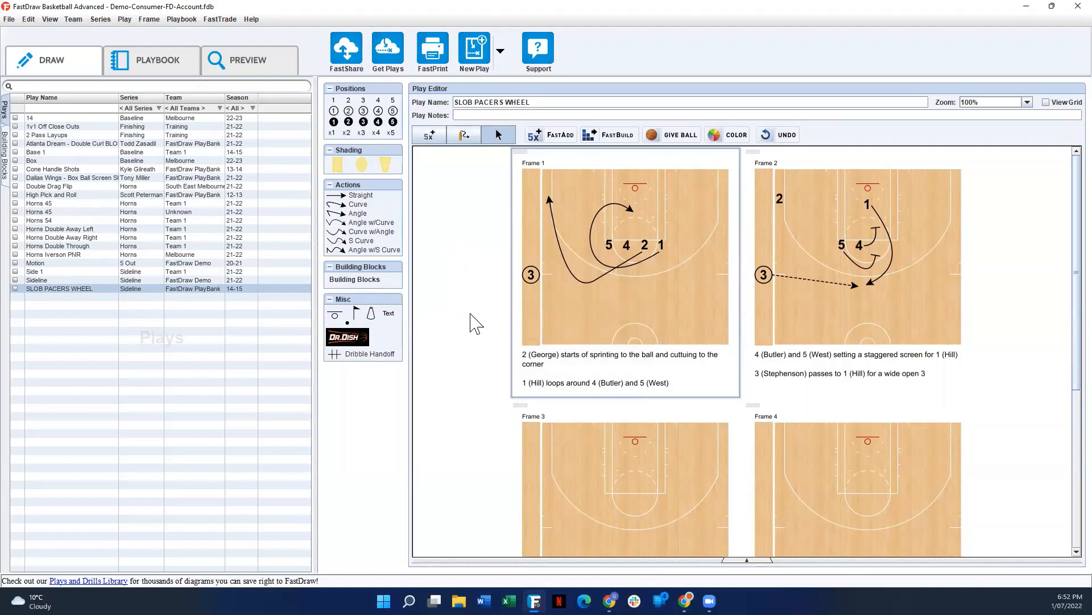
{"action": "mouse_move", "coordinate": [480, 389]}
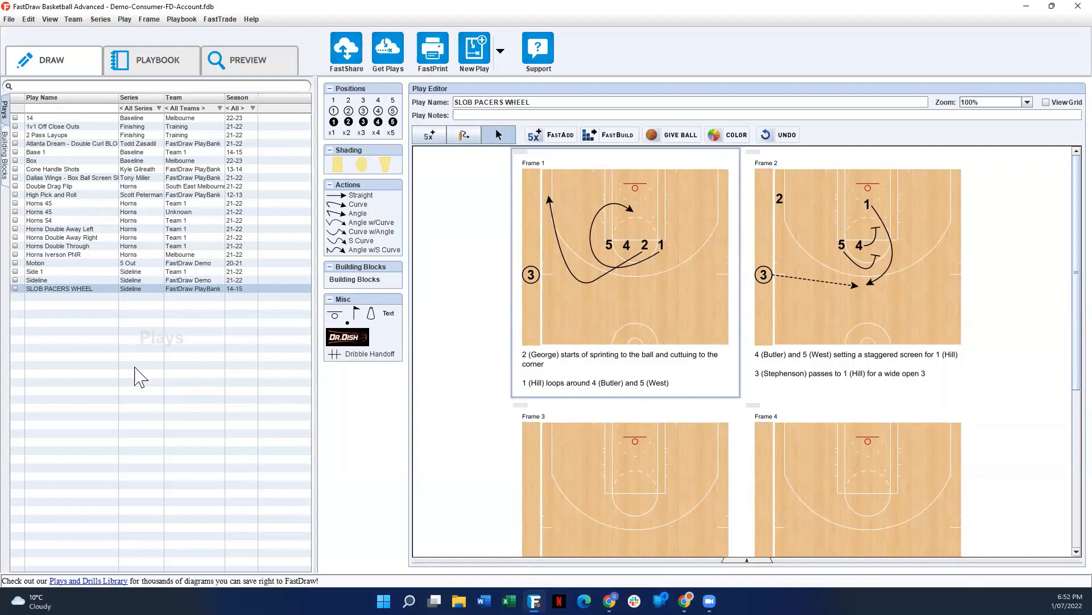
{"action": "mouse_move", "coordinate": [90, 314]}
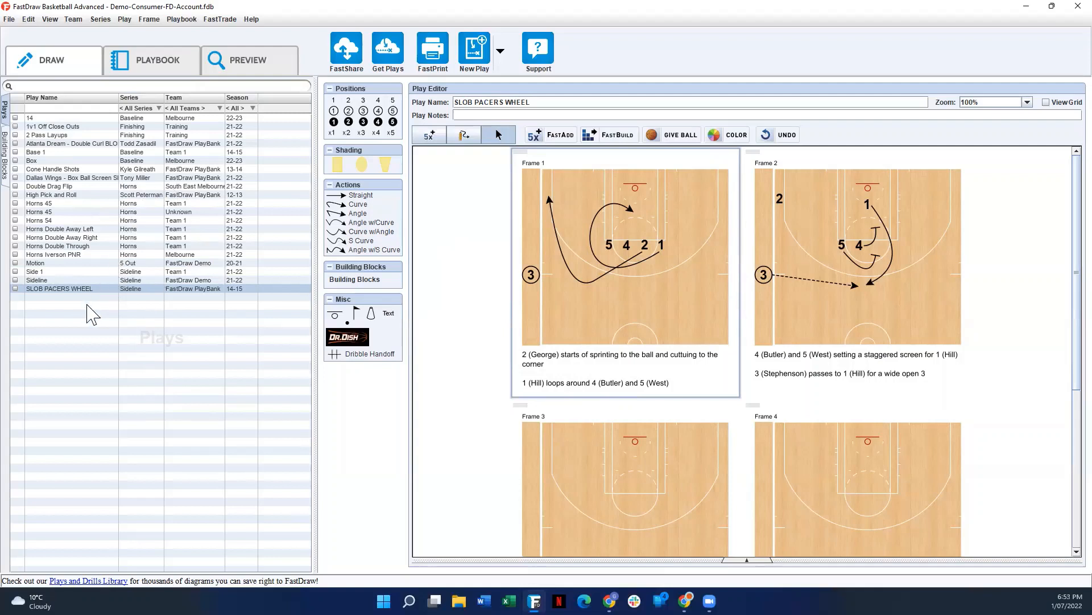
{"action": "mouse_move", "coordinate": [144, 372]}
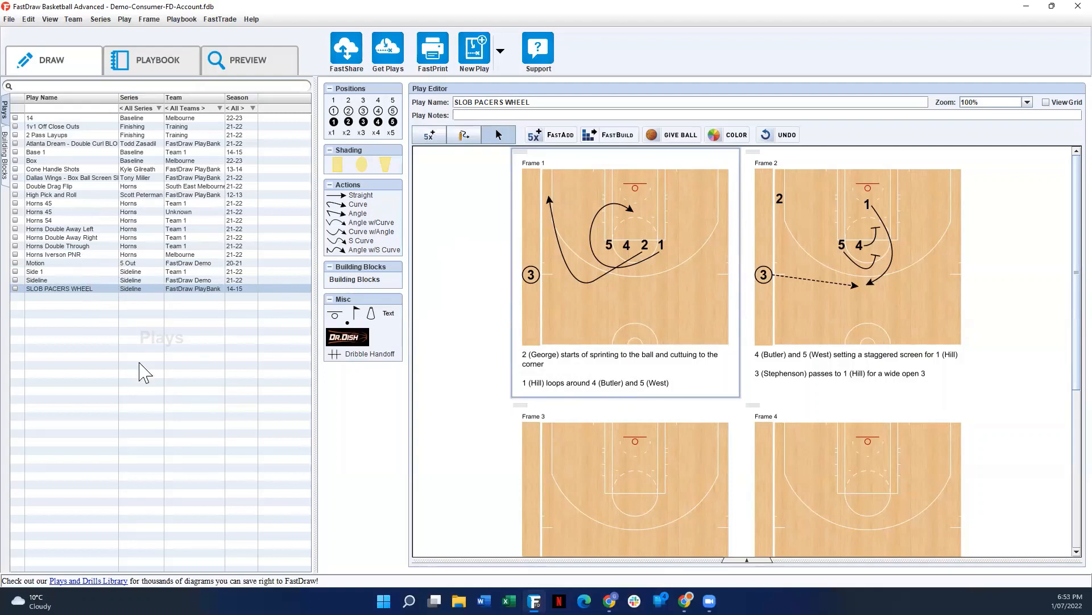
{"action": "mouse_move", "coordinate": [152, 268]}
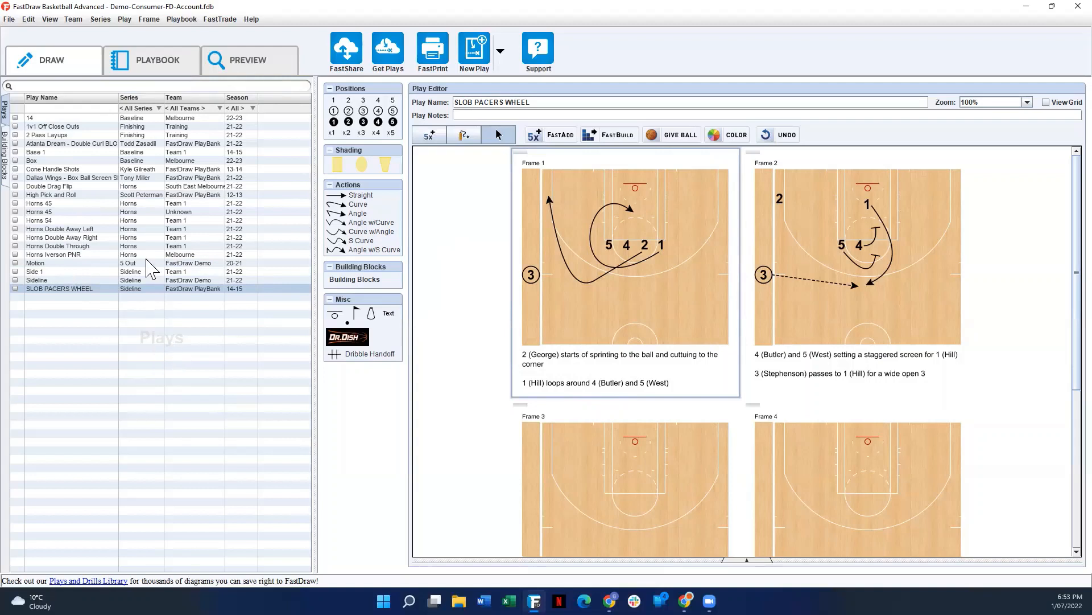
{"action": "mouse_move", "coordinate": [143, 388]}
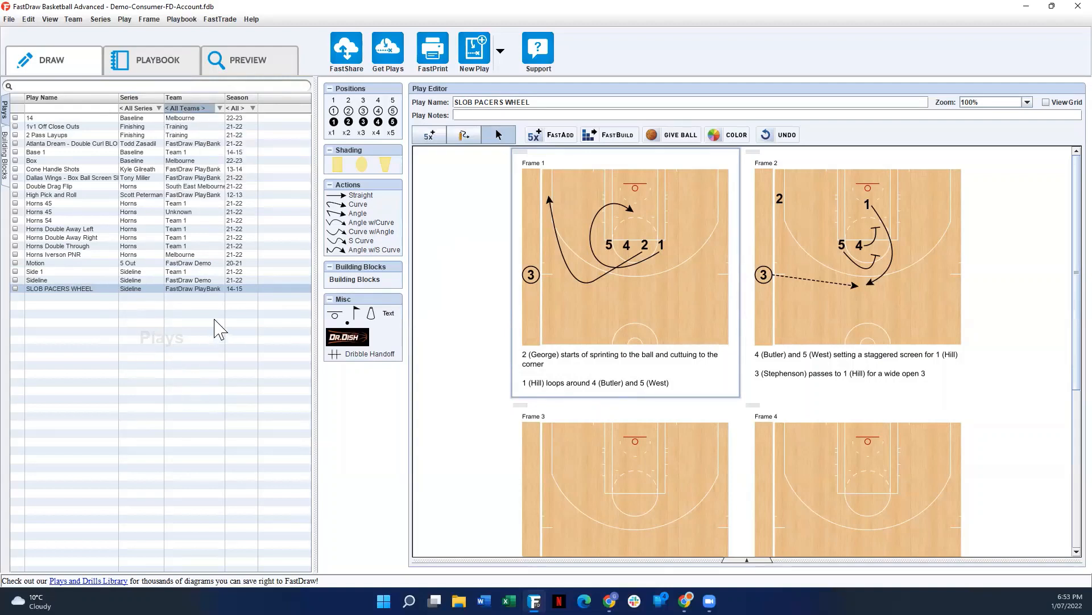
{"action": "mouse_move", "coordinate": [193, 296]}
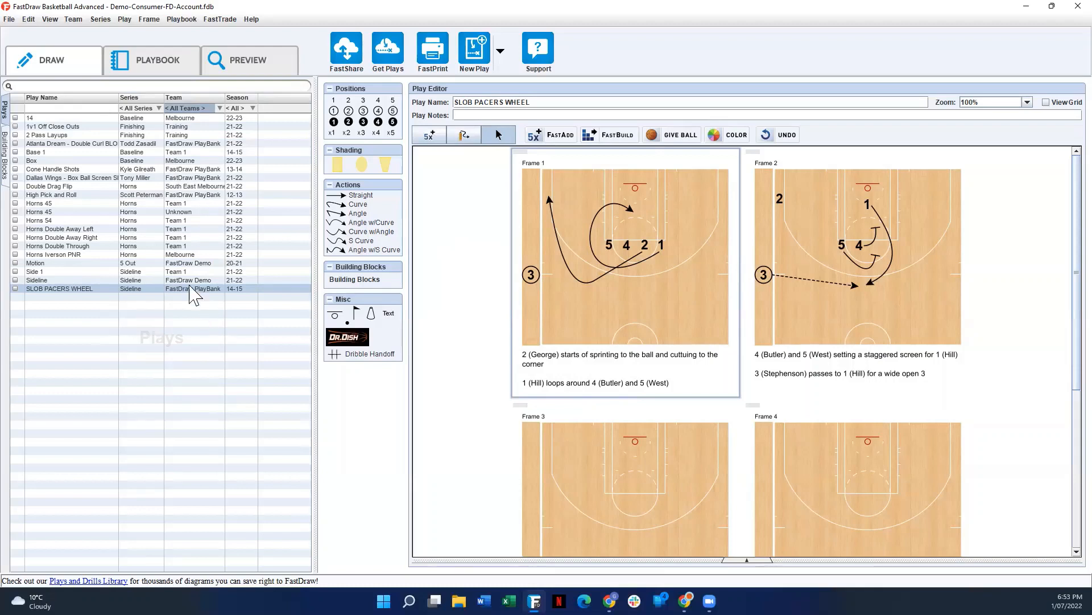
{"action": "mouse_move", "coordinate": [159, 177]}
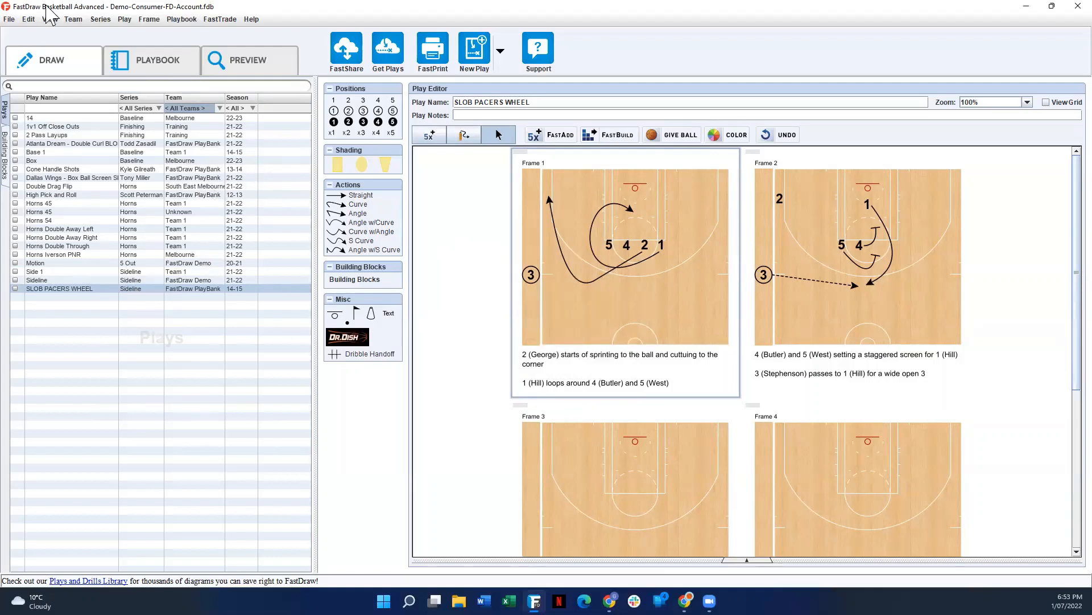
{"action": "left_click", "coordinate": [9, 19]}
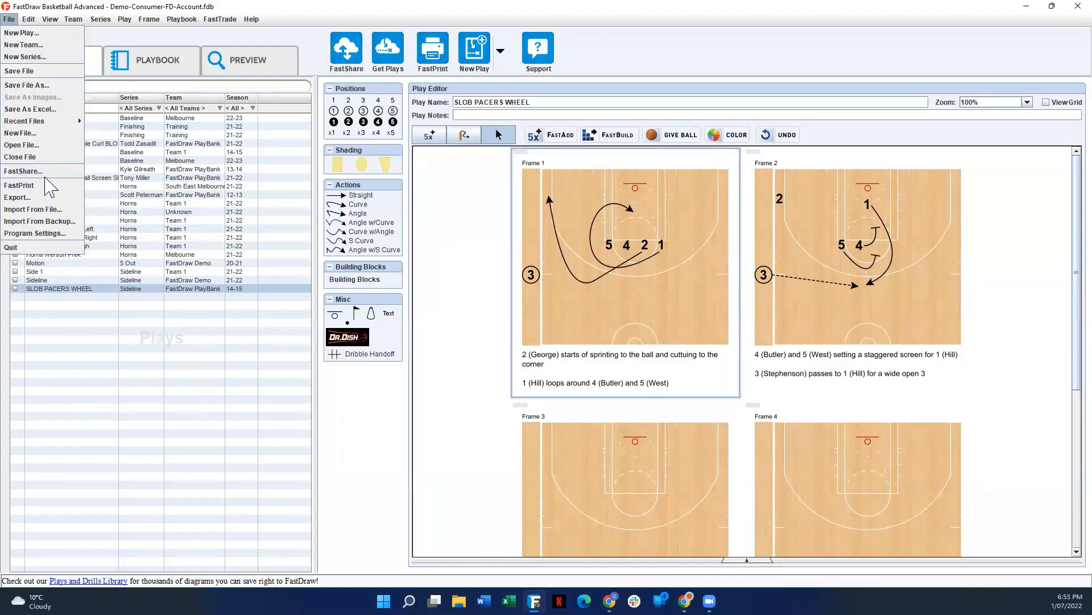
{"action": "mouse_move", "coordinate": [34, 232]}
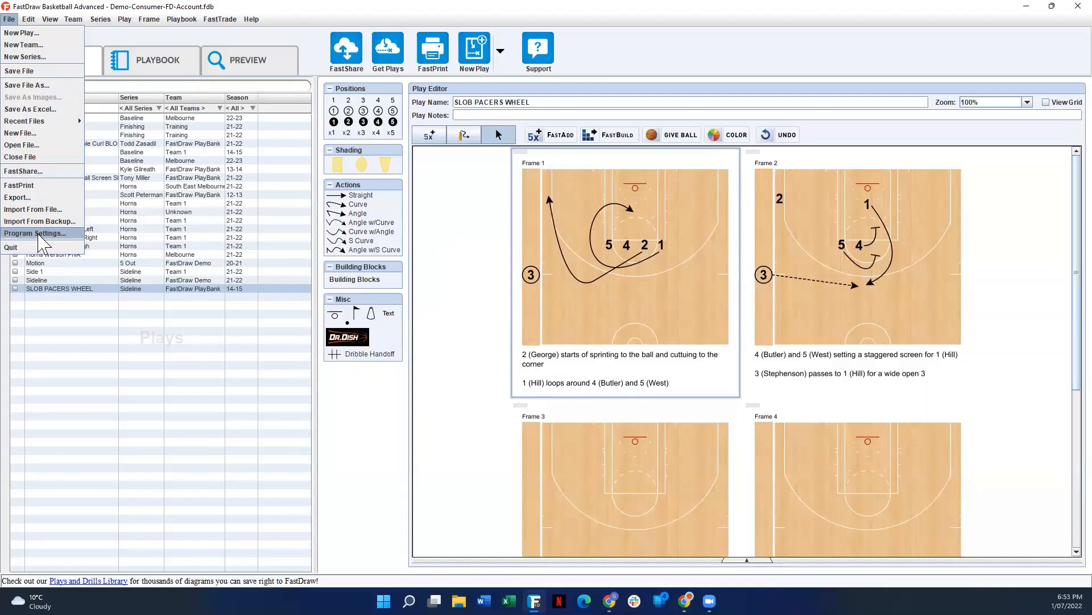
{"action": "left_click", "coordinate": [33, 233]}
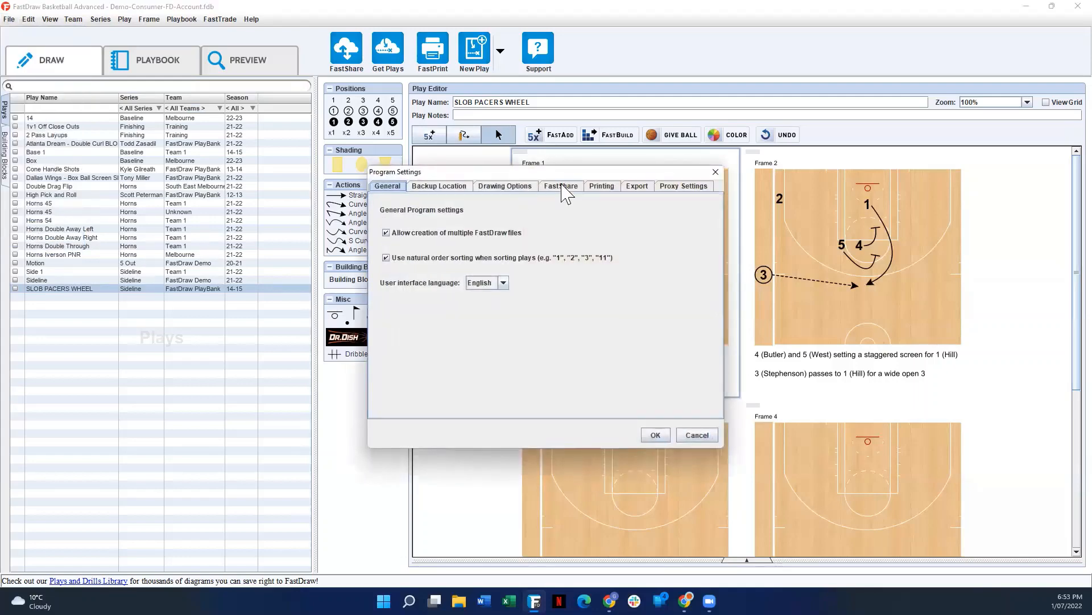
{"action": "left_click", "coordinate": [560, 186]}
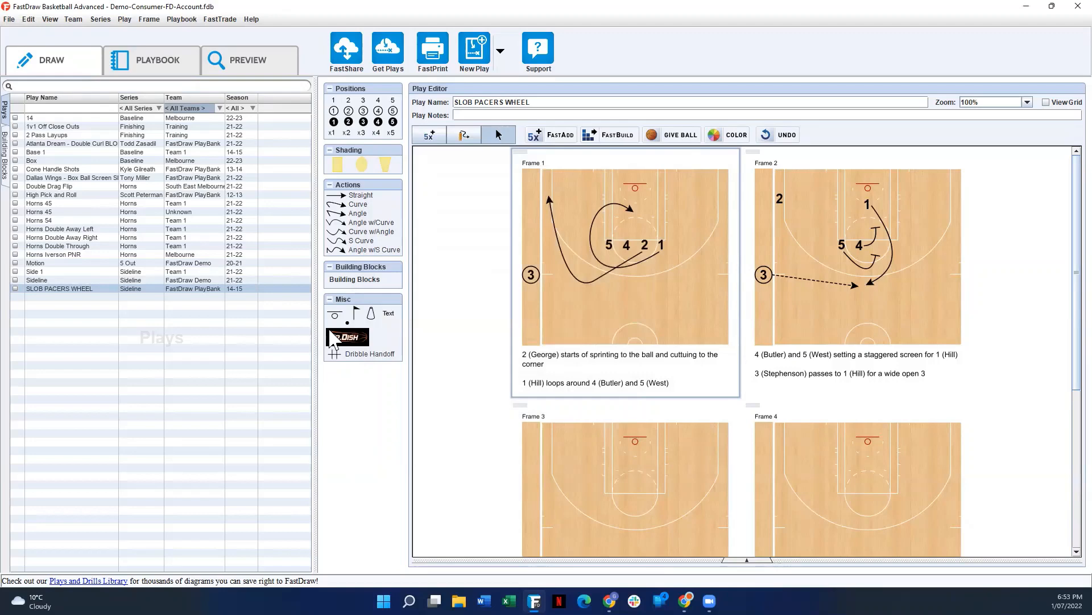
{"action": "mouse_move", "coordinate": [365, 425]}
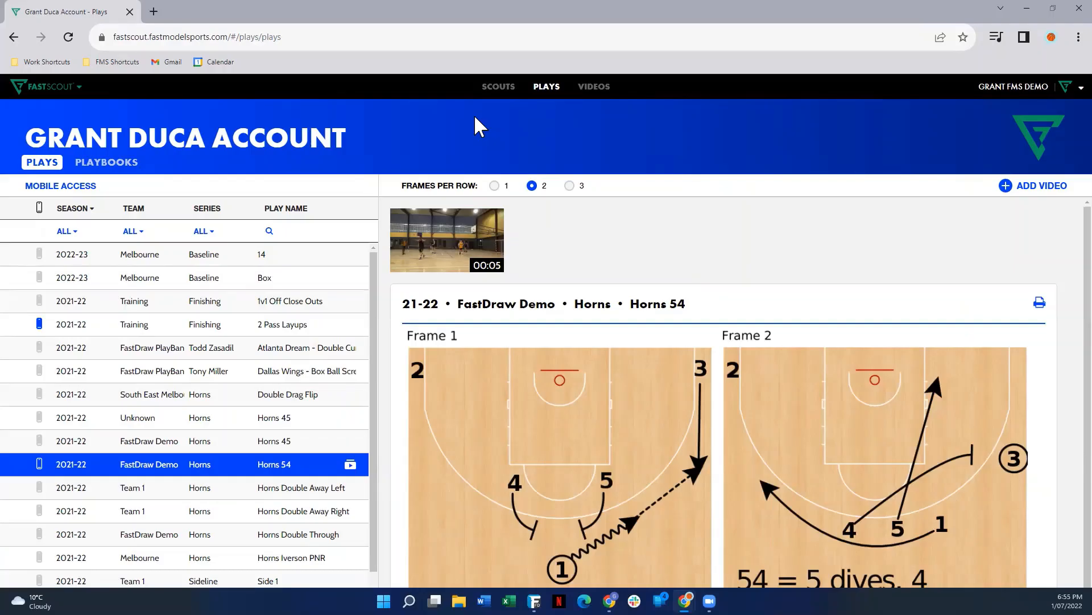
{"action": "mouse_move", "coordinate": [442, 115]}
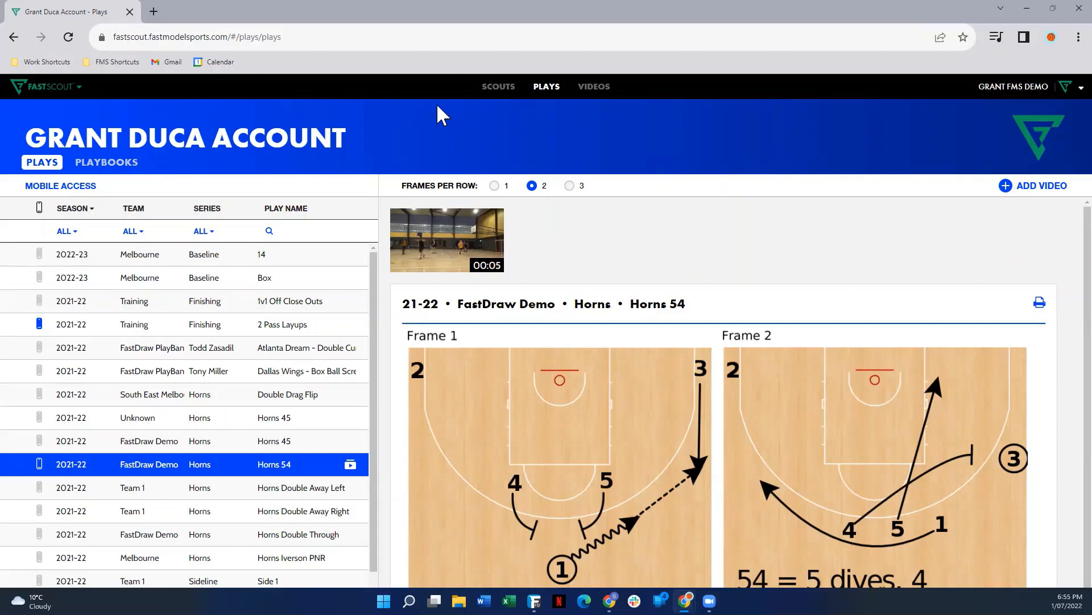
{"action": "mouse_move", "coordinate": [270, 62]}
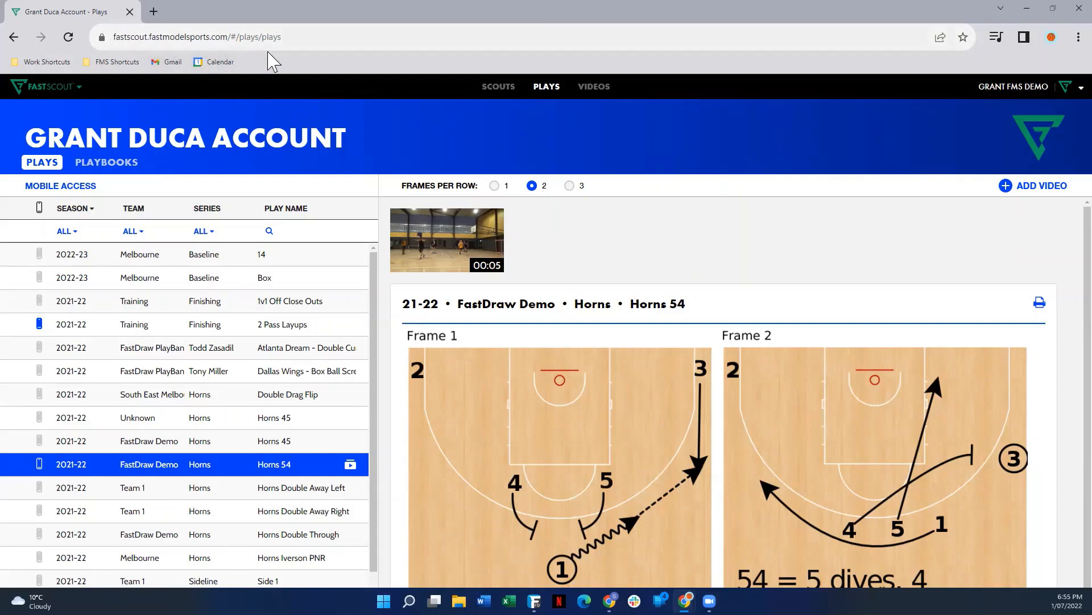
{"action": "mouse_move", "coordinate": [483, 137]}
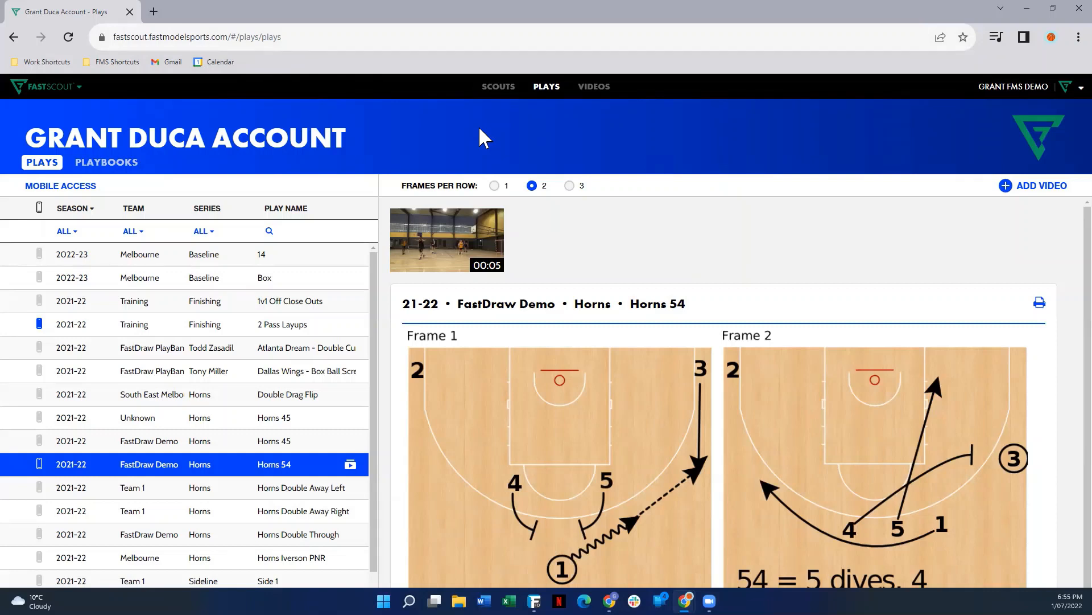
{"action": "mouse_move", "coordinate": [456, 159]}
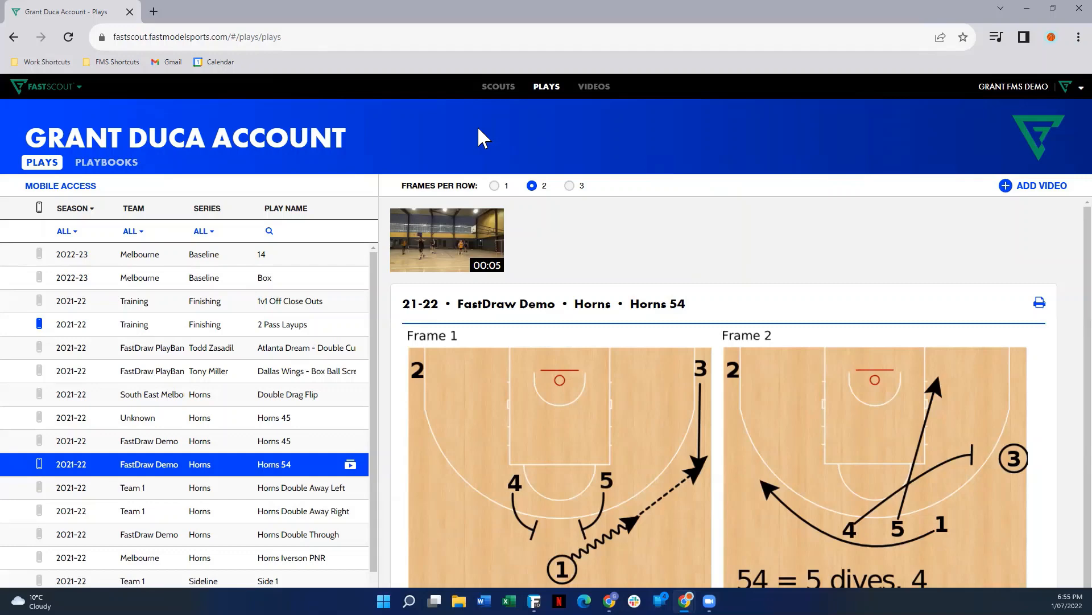
- Scroll to the top of the plays list and open Melbourne Baseline play 14
{"action": "scroll", "scroll_direction": "down", "scroll_amount": 3}
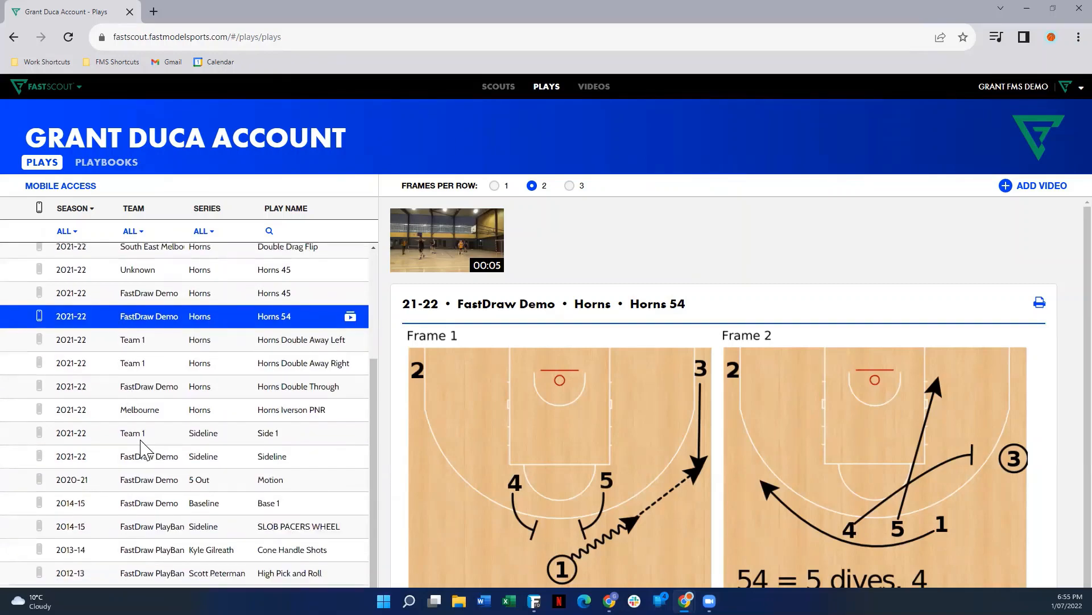
{"action": "mouse_move", "coordinate": [194, 546]}
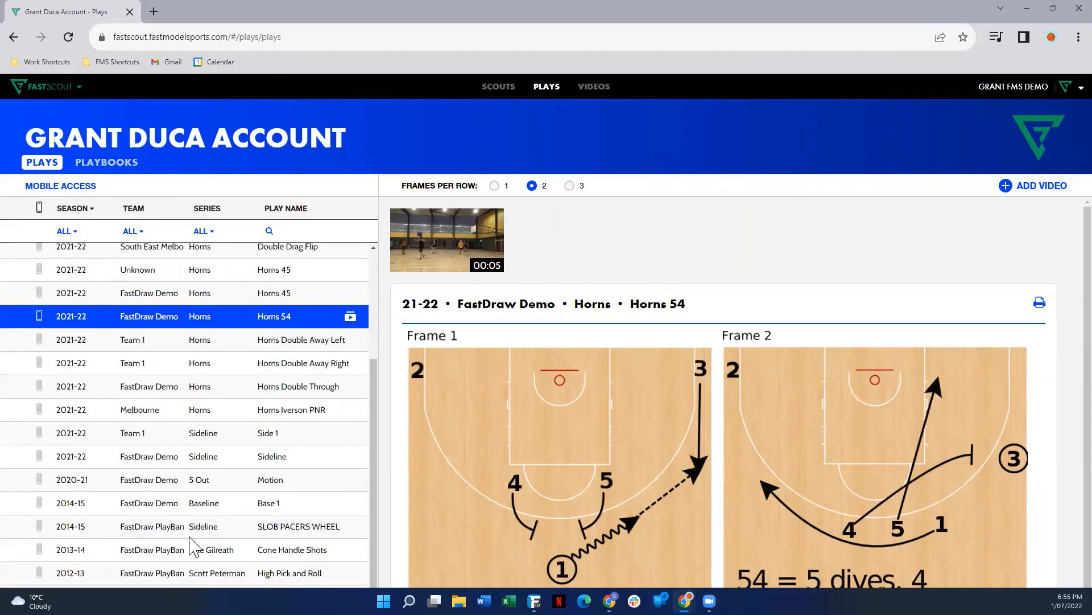
{"action": "left_click", "coordinate": [292, 549]}
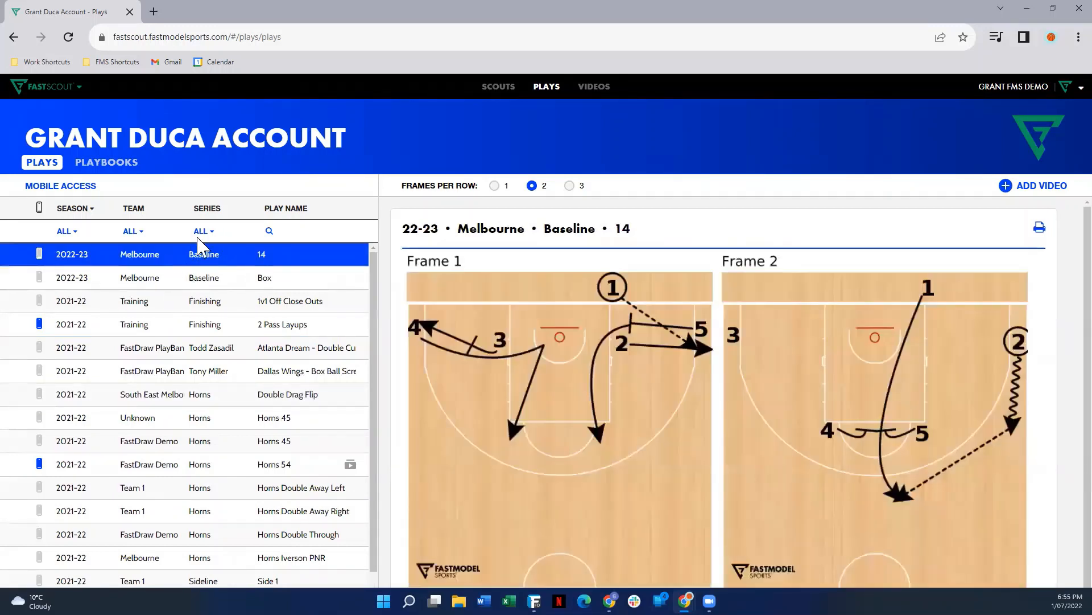
{"action": "mouse_move", "coordinate": [132, 233]}
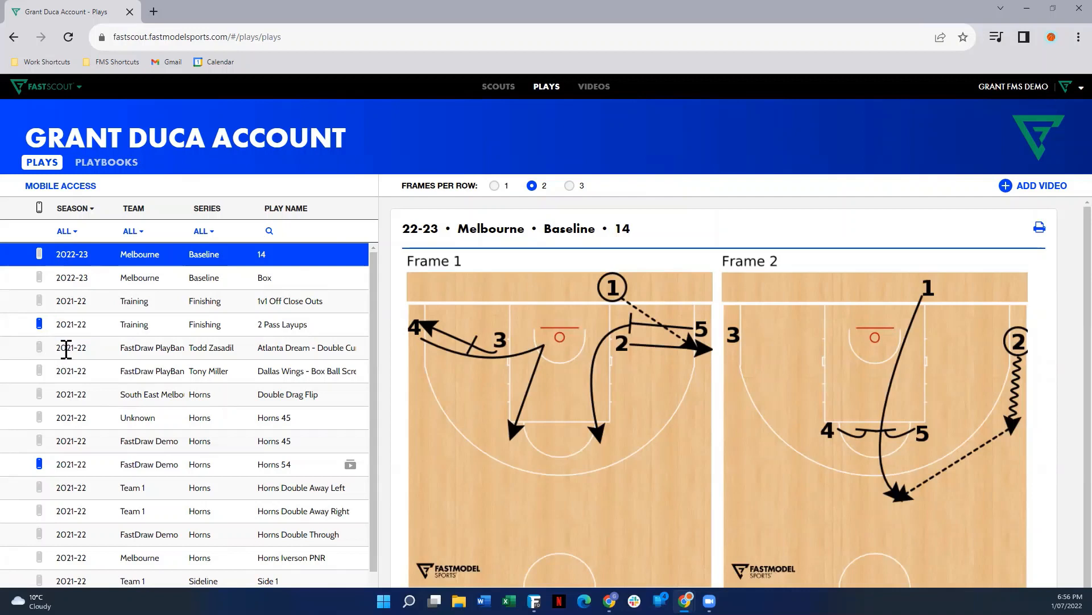
{"action": "left_click", "coordinate": [211, 347]}
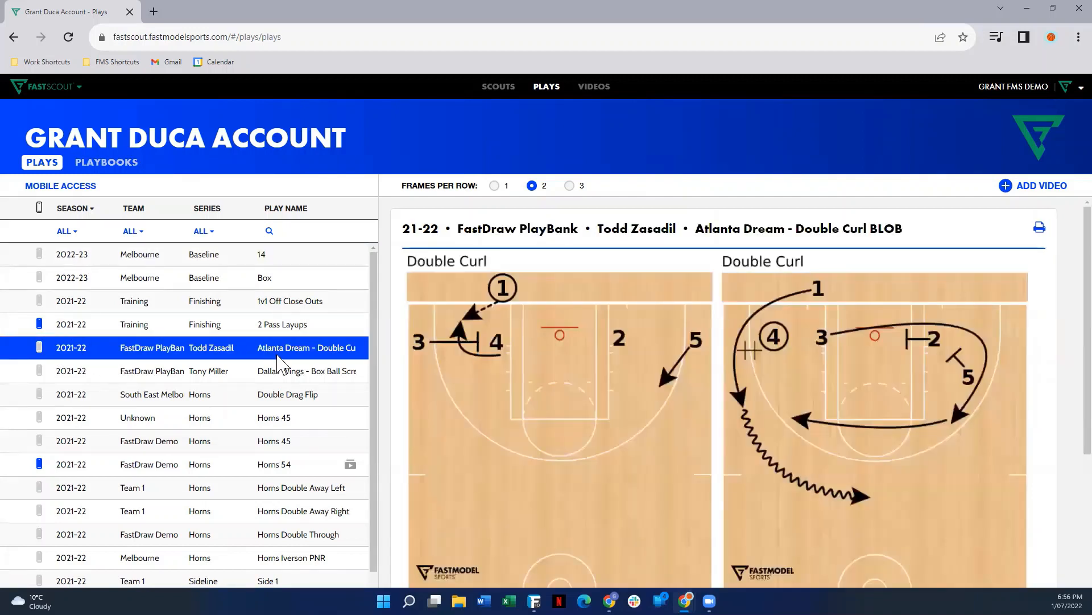
{"action": "mouse_move", "coordinate": [39, 347]}
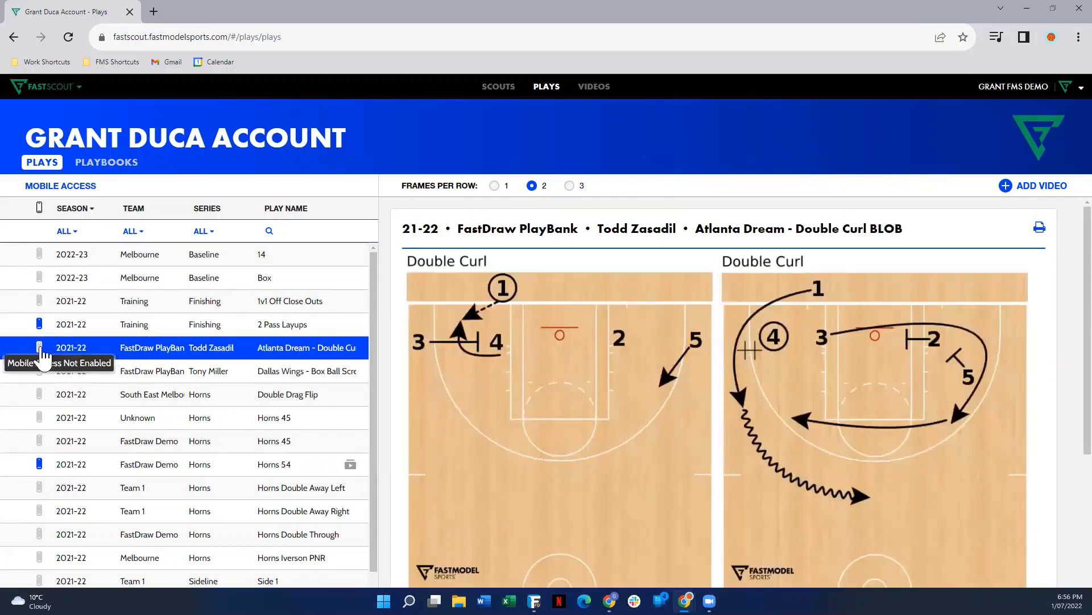
{"action": "left_click", "coordinate": [39, 347]}
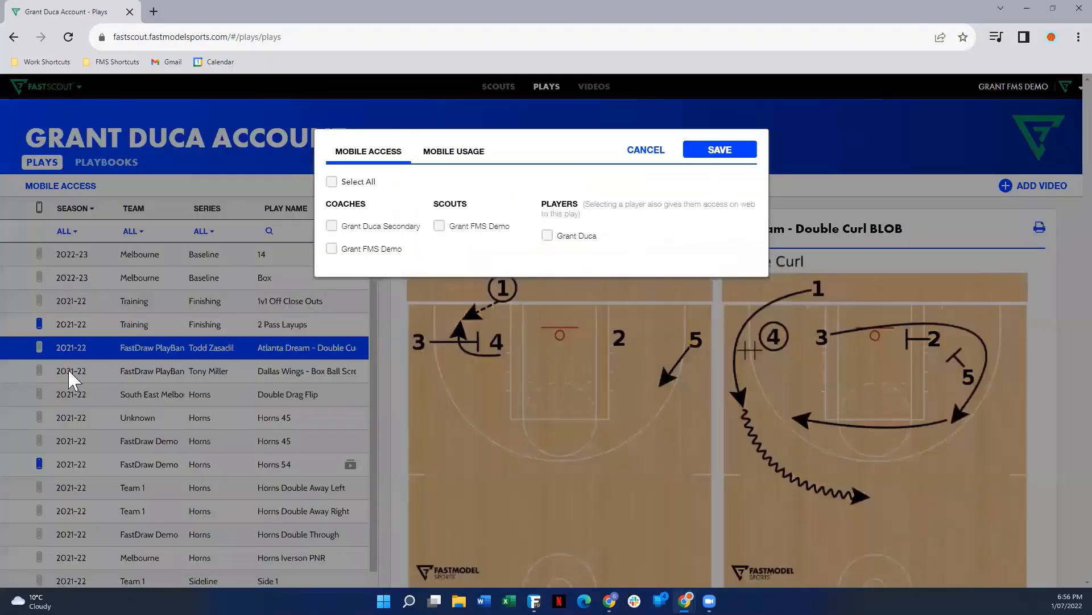
{"action": "mouse_move", "coordinate": [351, 222]}
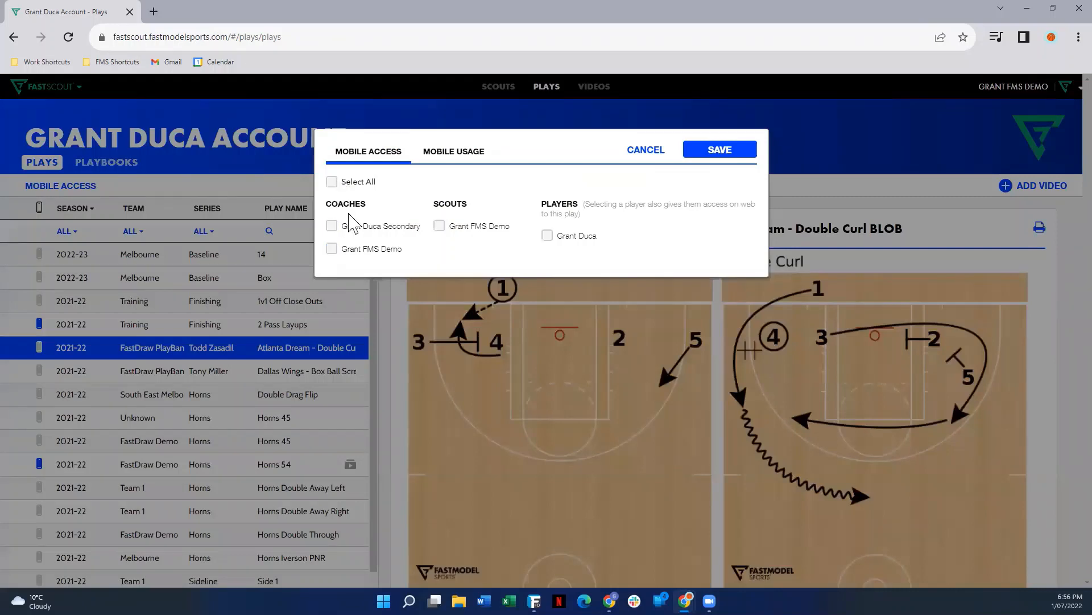
{"action": "left_click", "coordinate": [332, 225]}
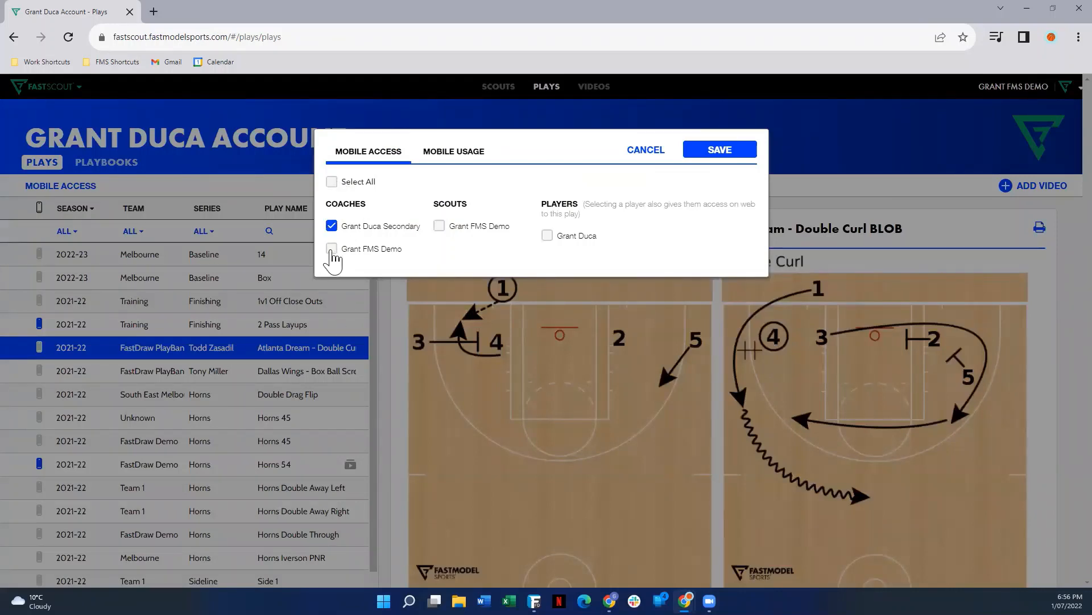
{"action": "left_click", "coordinate": [331, 249]}
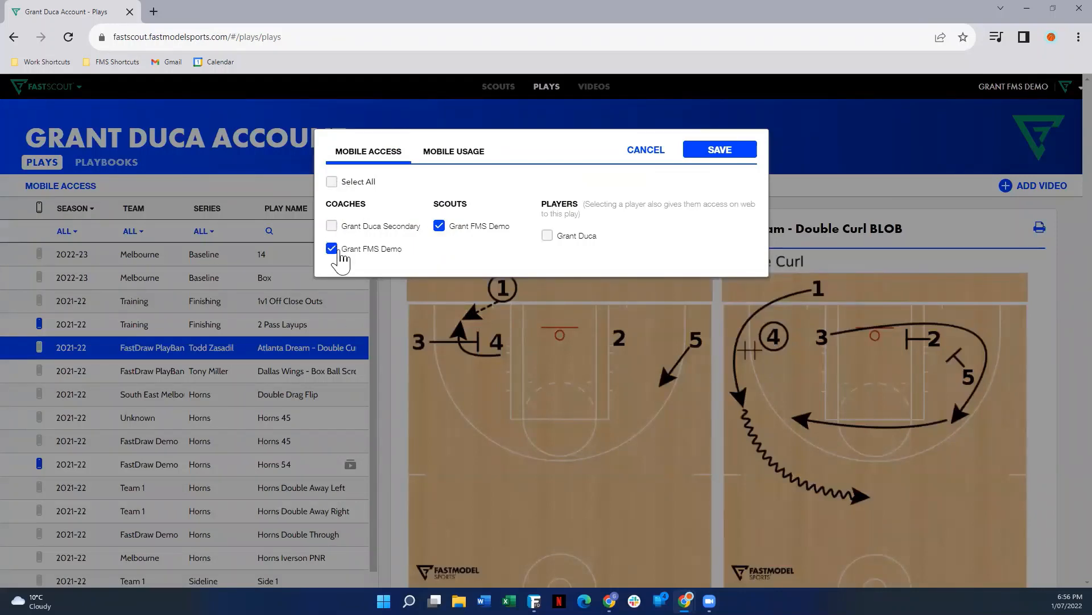
{"action": "left_click", "coordinate": [333, 249]}
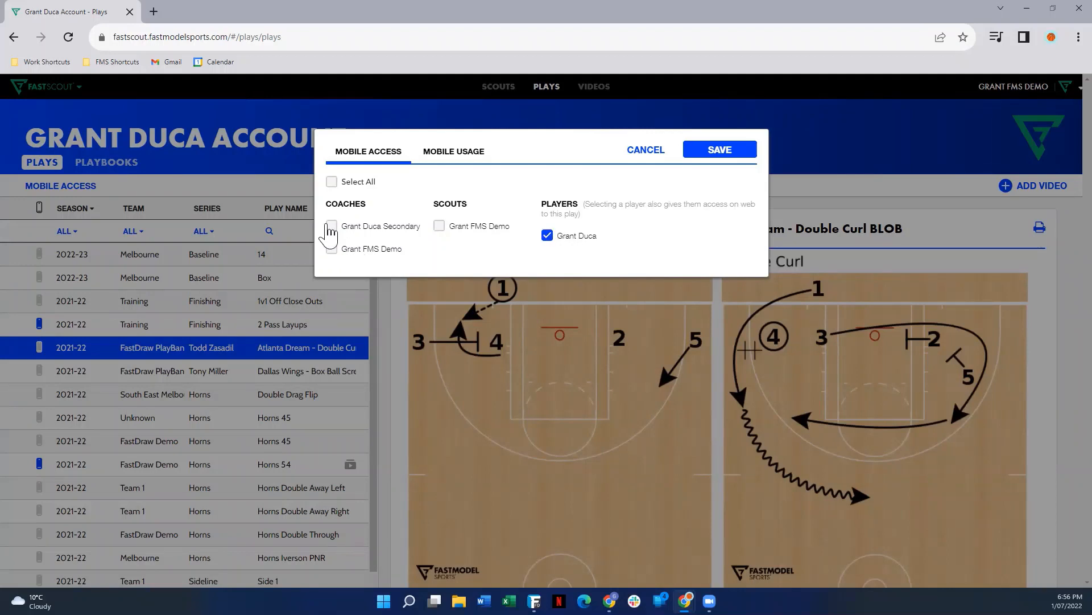
{"action": "left_click", "coordinate": [332, 226]}
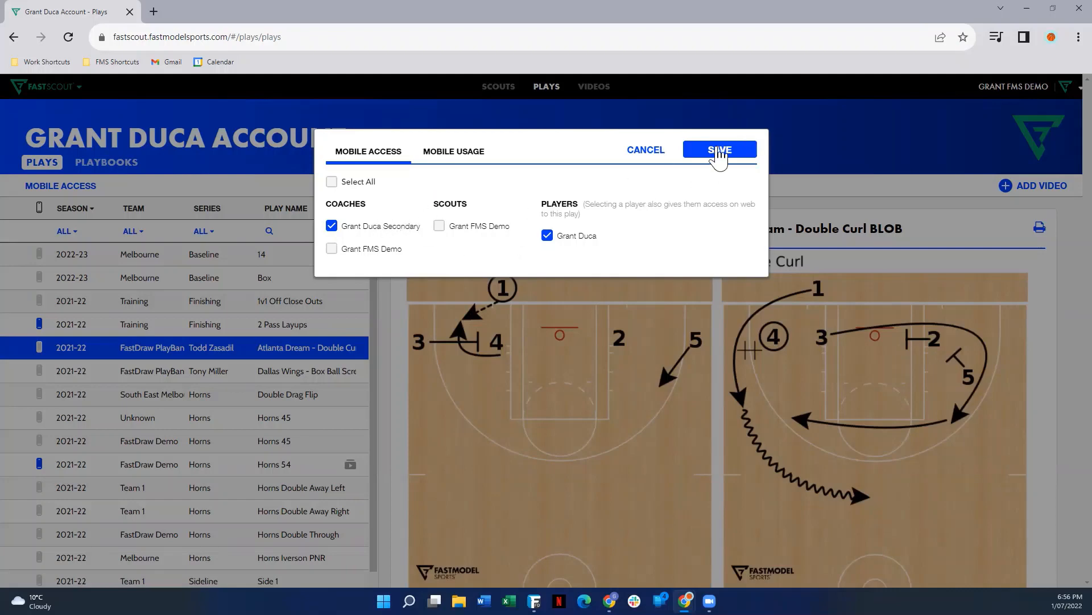
{"action": "left_click", "coordinate": [719, 149]}
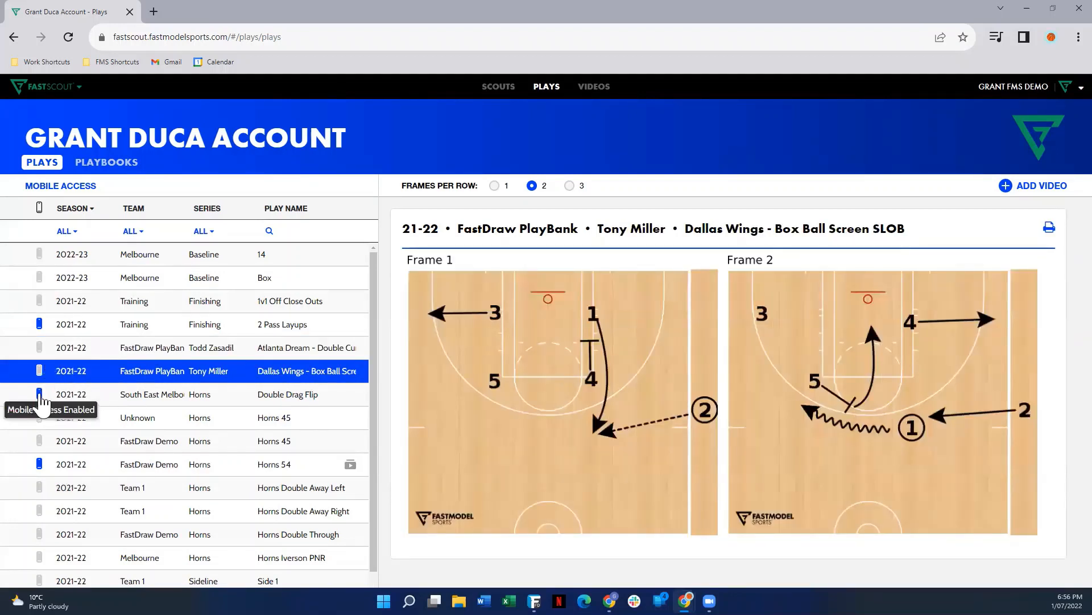
{"action": "mouse_move", "coordinate": [101, 347]}
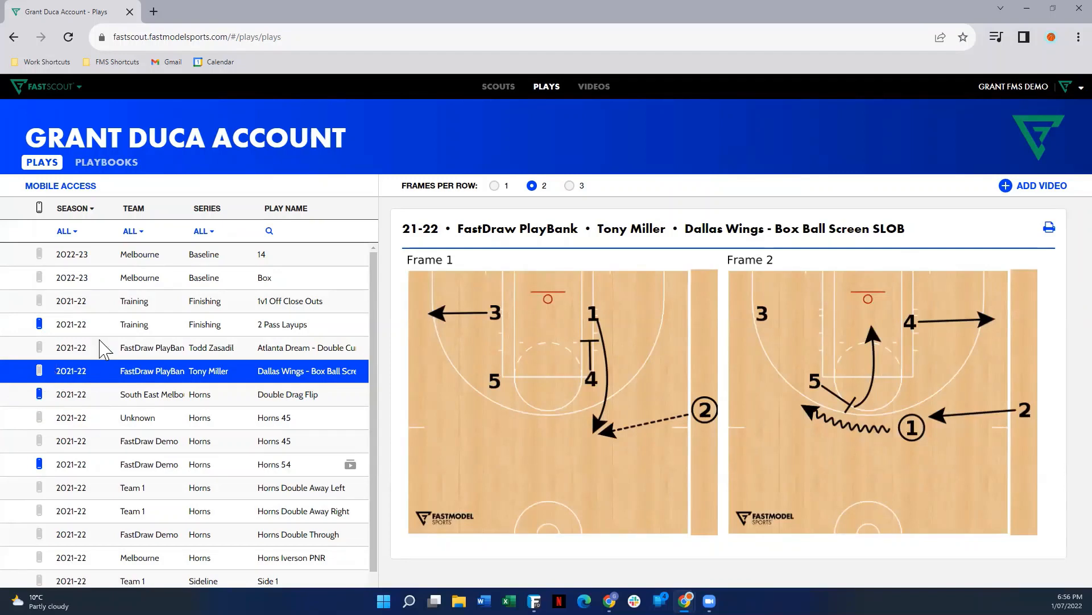
{"action": "mouse_move", "coordinate": [63, 198]}
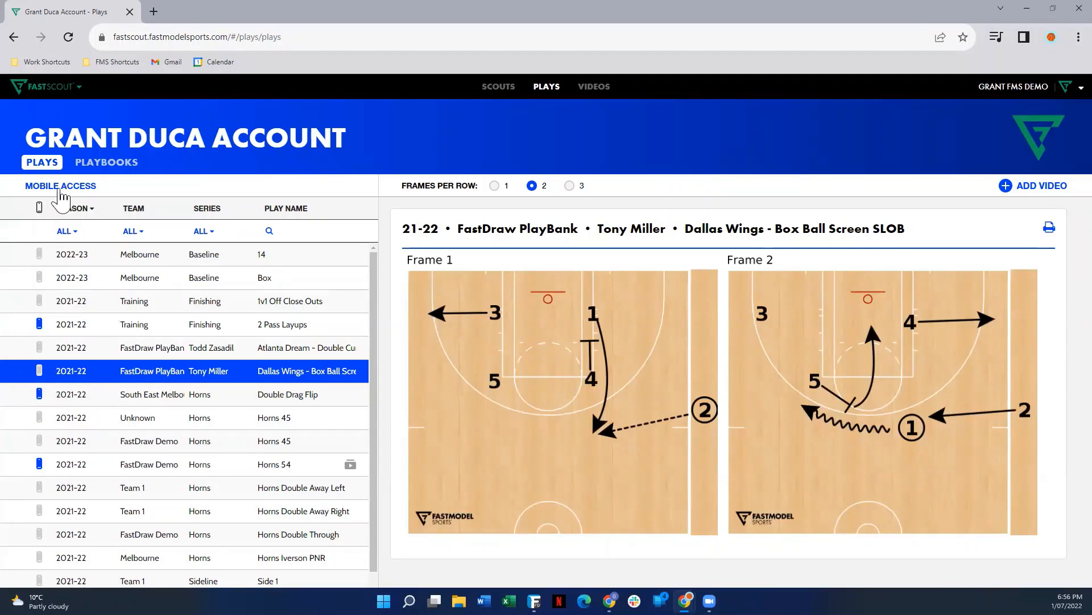
- Select seven plays, including Box, Dallas Wings and both Horns 45, and save Select All mobile access
{"action": "left_click", "coordinate": [59, 186]}
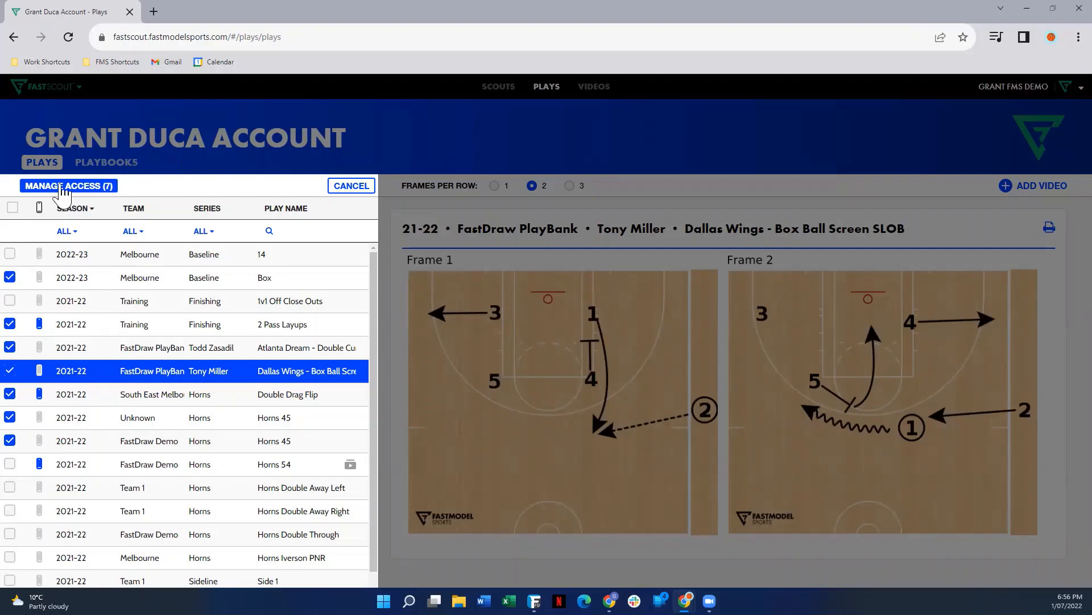
{"action": "left_click", "coordinate": [67, 186]}
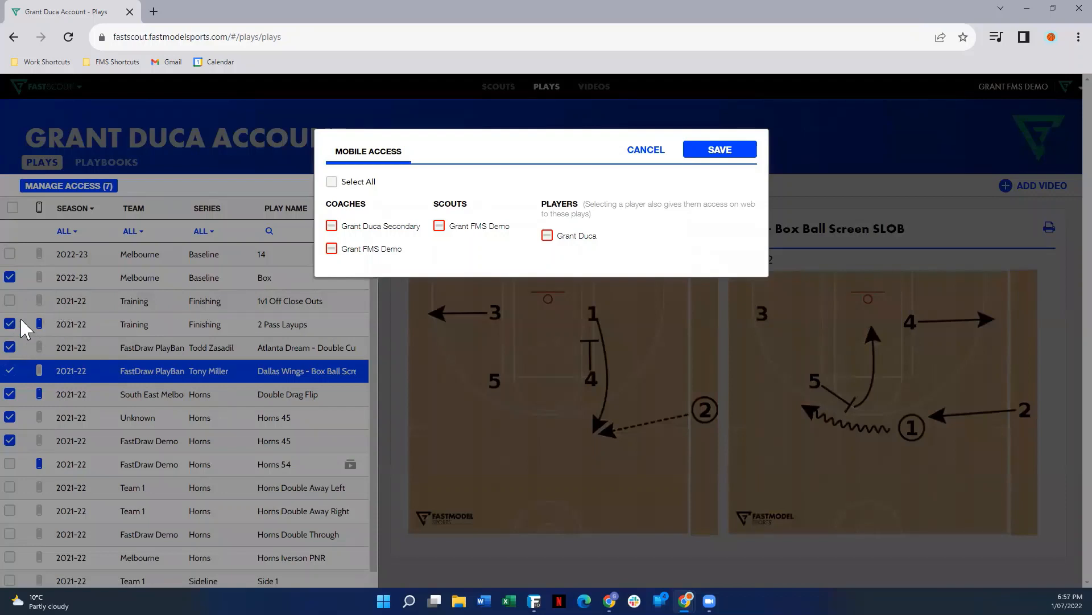
{"action": "left_click", "coordinate": [331, 181]}
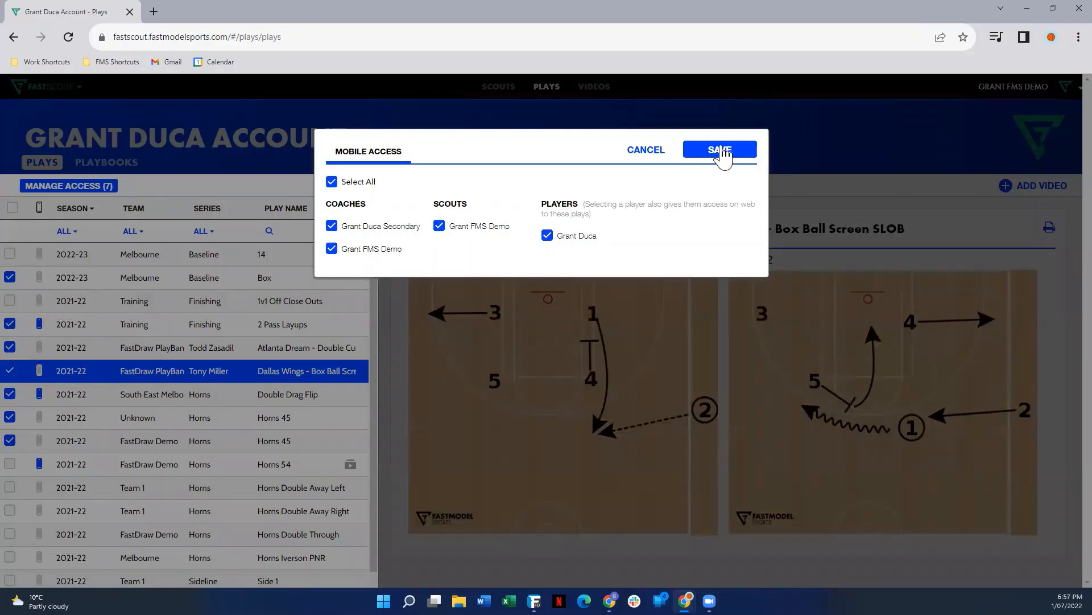
{"action": "left_click", "coordinate": [719, 149]}
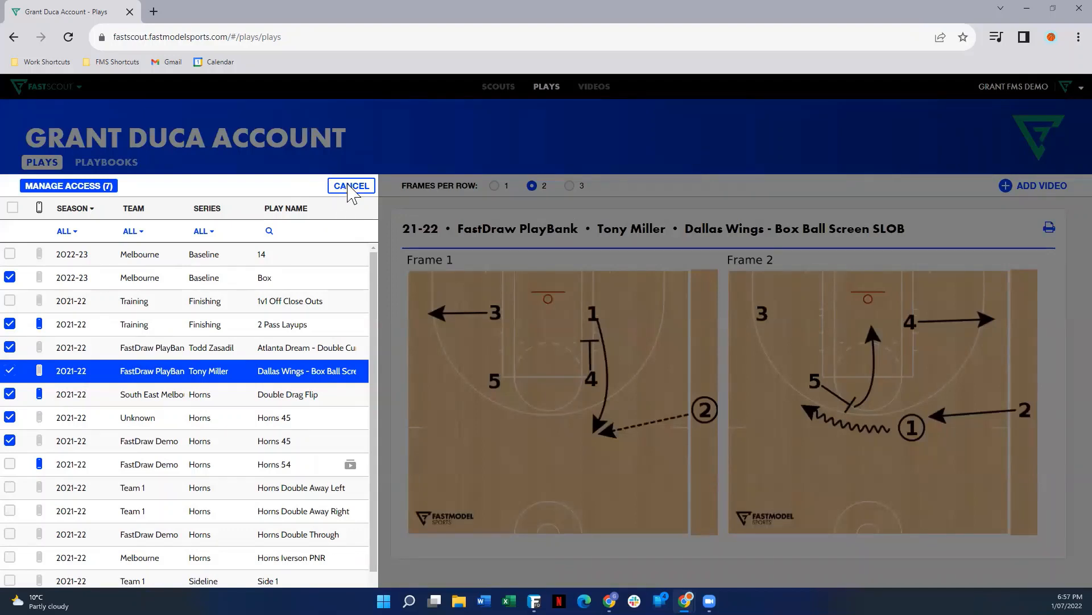
{"action": "left_click", "coordinate": [351, 185]}
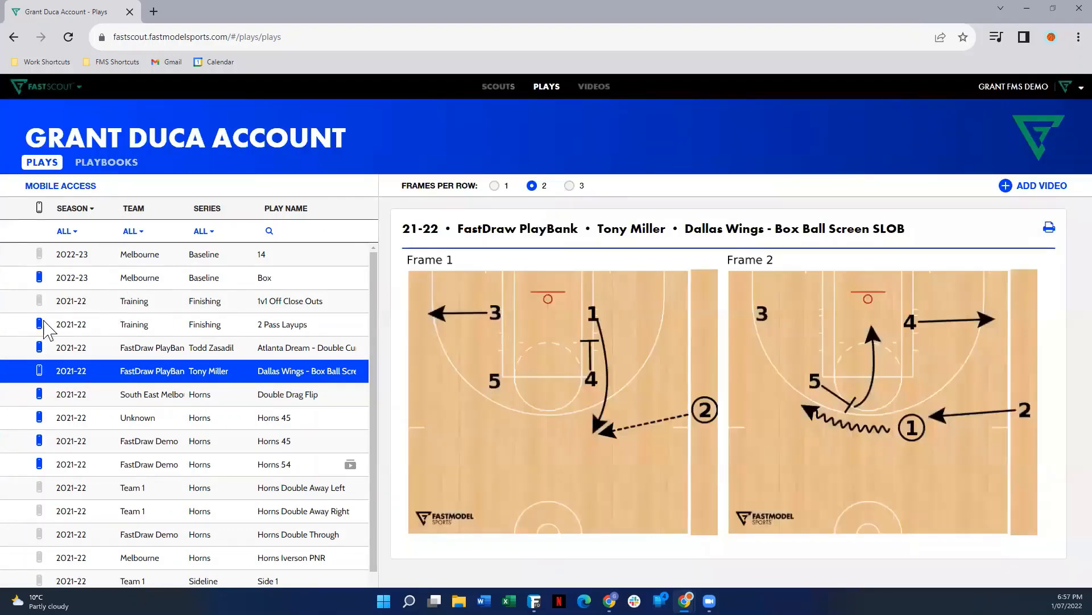
{"action": "mouse_move", "coordinate": [40, 417]}
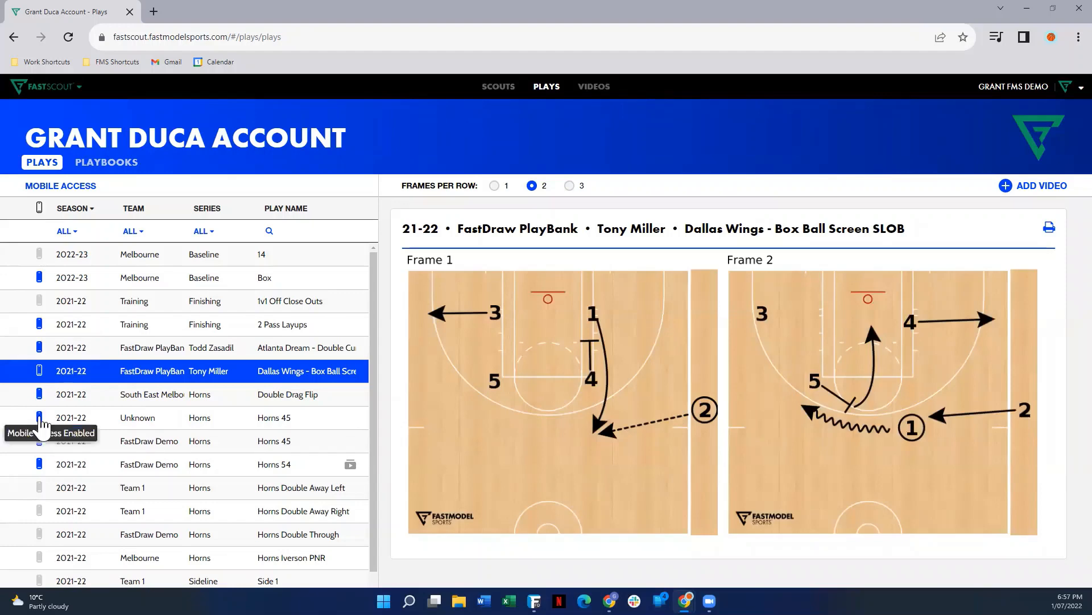
- Verify Double Drag Flip's mobile access covers every coach, scout and player, then open 2 Pass Layups
{"action": "left_click", "coordinate": [39, 417]}
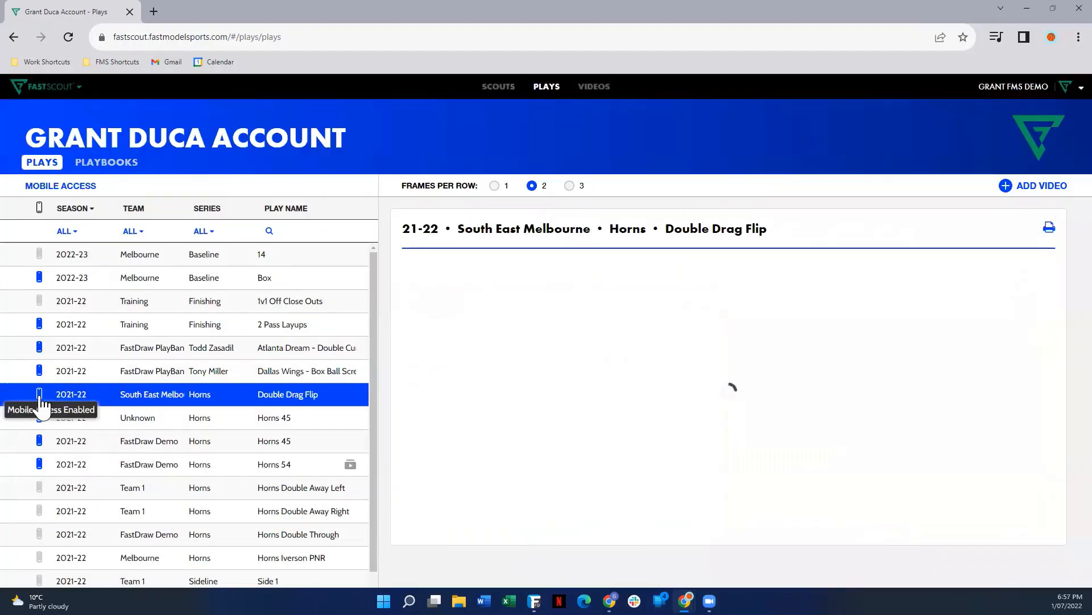
{"action": "left_click", "coordinate": [40, 394]}
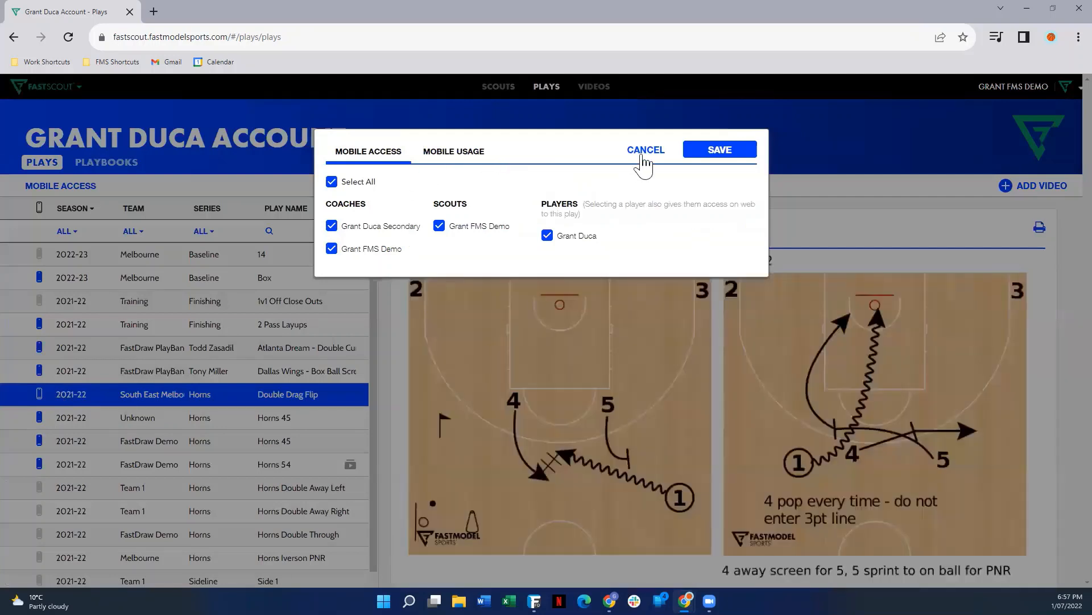
{"action": "left_click", "coordinate": [644, 149]}
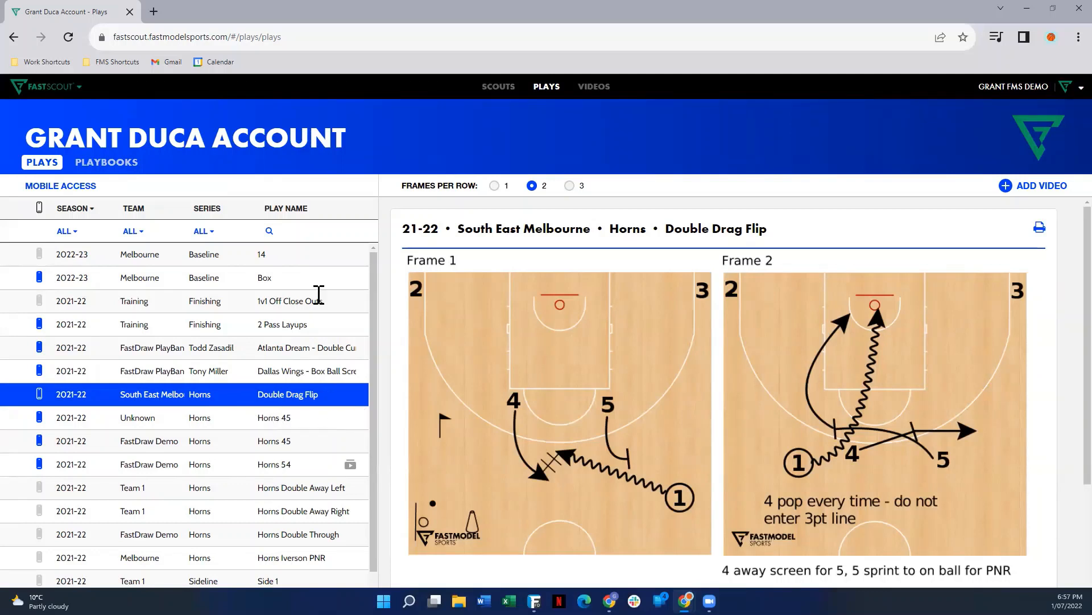
{"action": "mouse_move", "coordinate": [355, 479]}
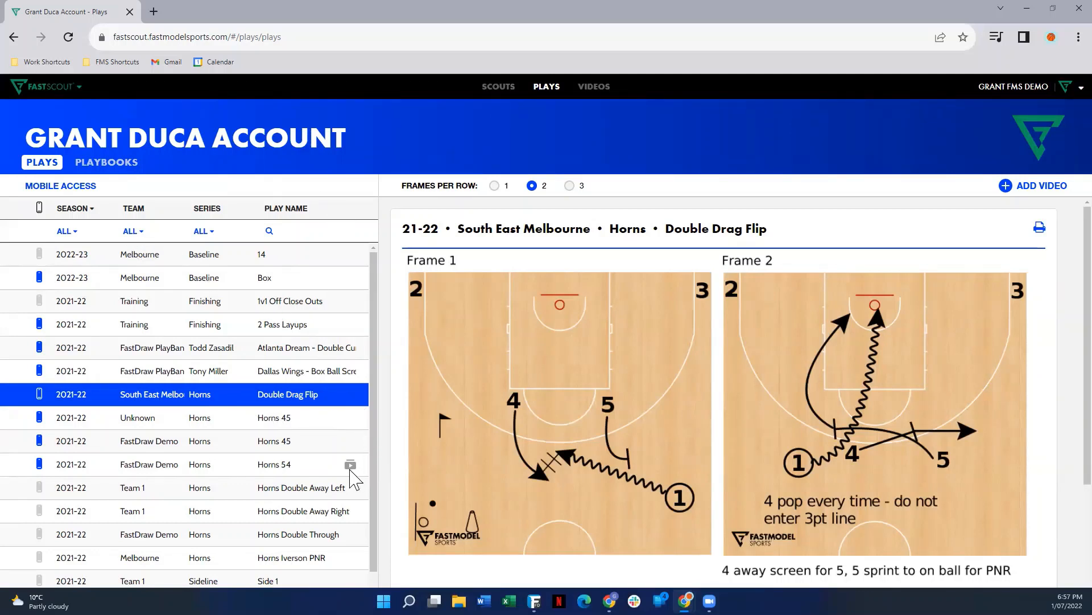
{"action": "left_click", "coordinate": [351, 464]}
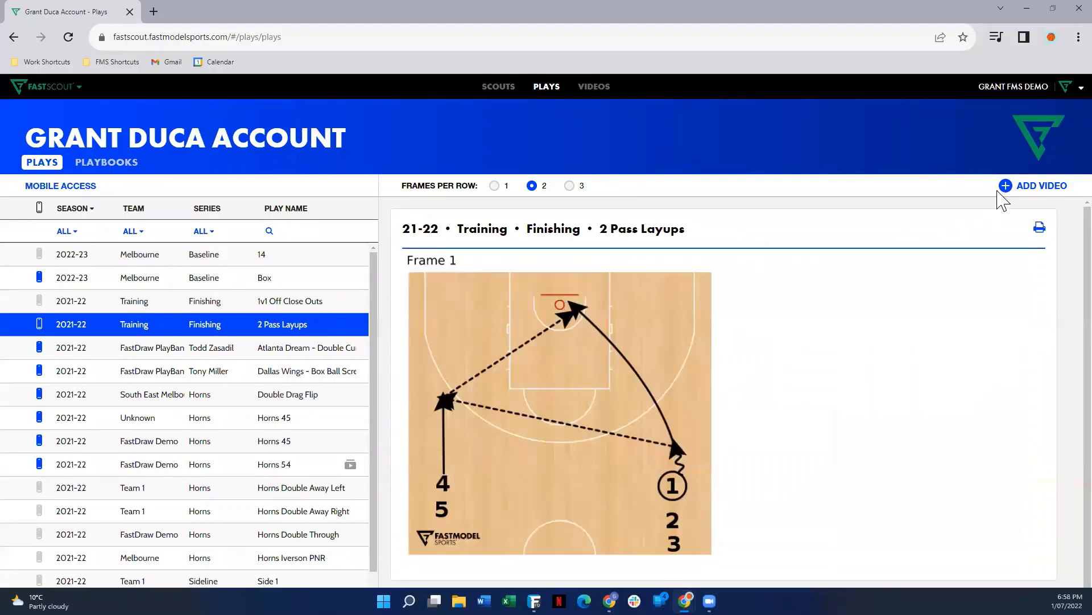
- Upload the 14-second clip '2. Mikan - Reverse.mp4' to the 2 Pass Layups play
{"action": "left_click", "coordinate": [1040, 186]}
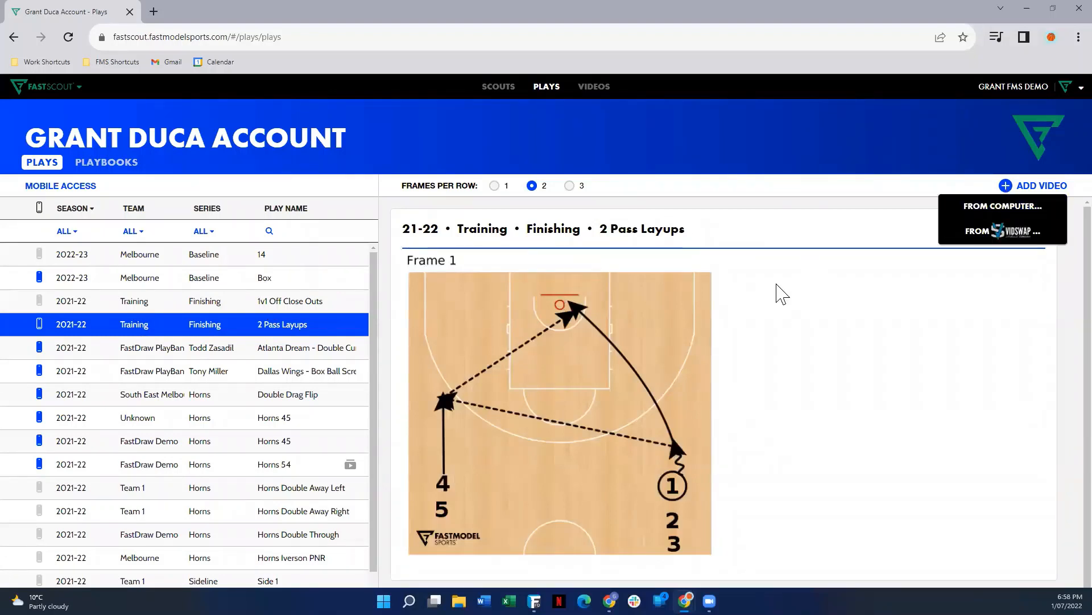
{"action": "left_click", "coordinate": [1002, 206]}
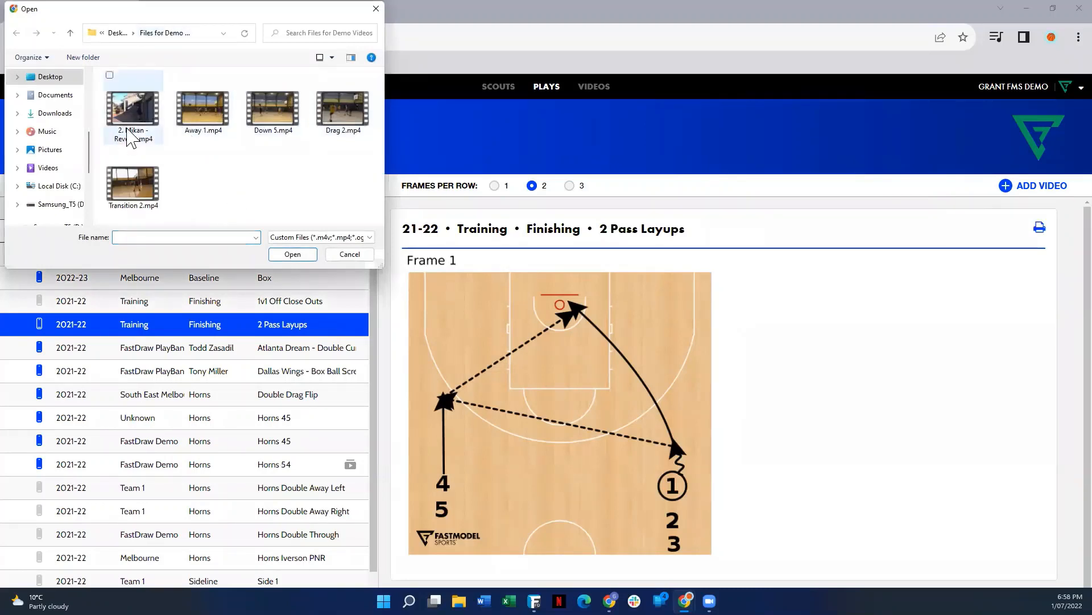
{"action": "left_click", "coordinate": [292, 253]}
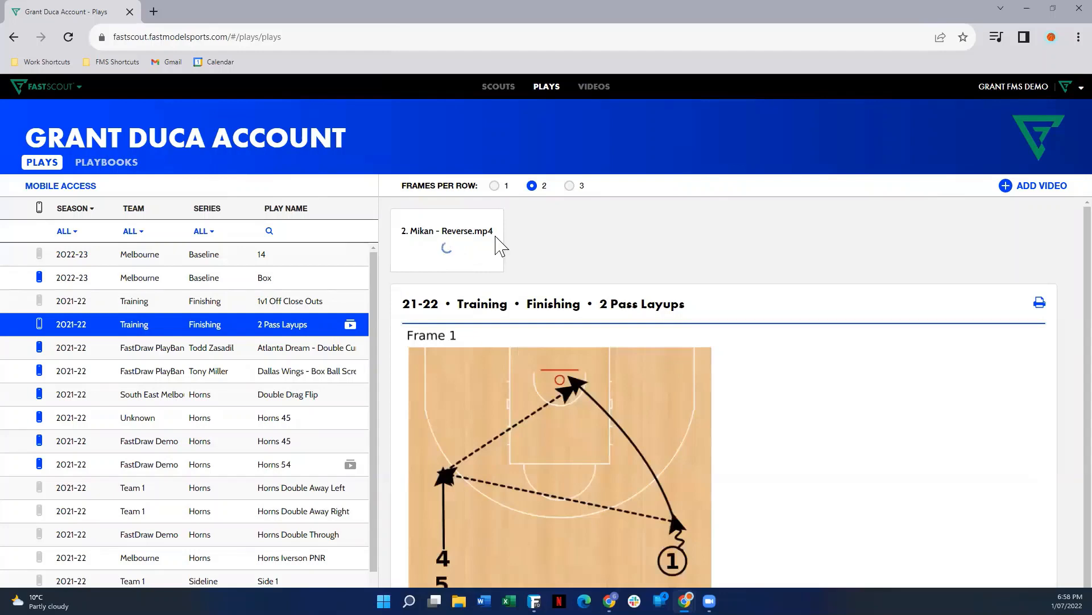
{"action": "mouse_move", "coordinate": [541, 249]}
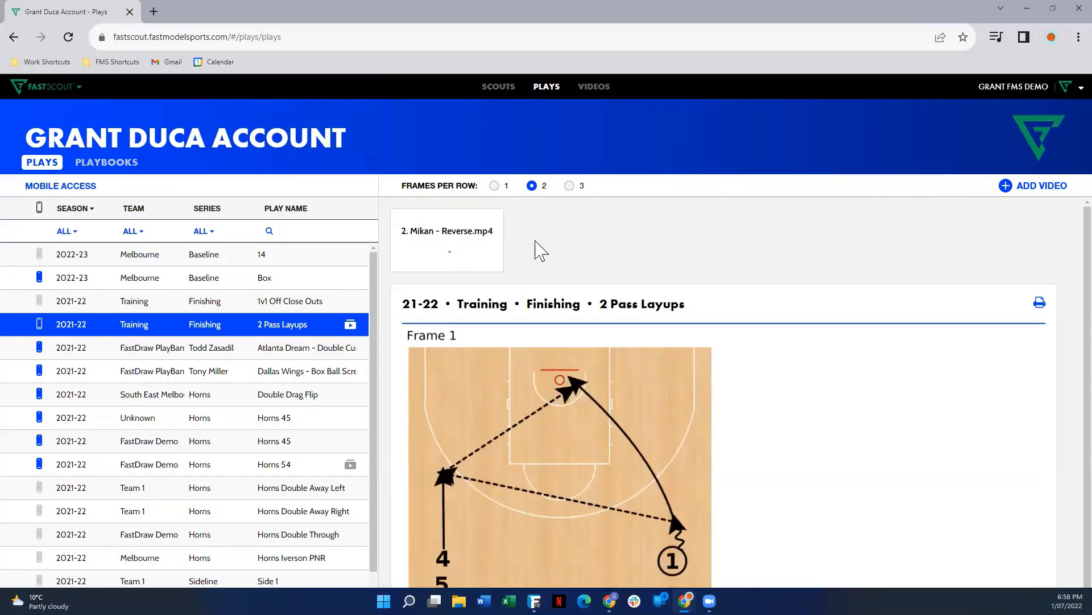
{"action": "left_click", "coordinate": [447, 240]}
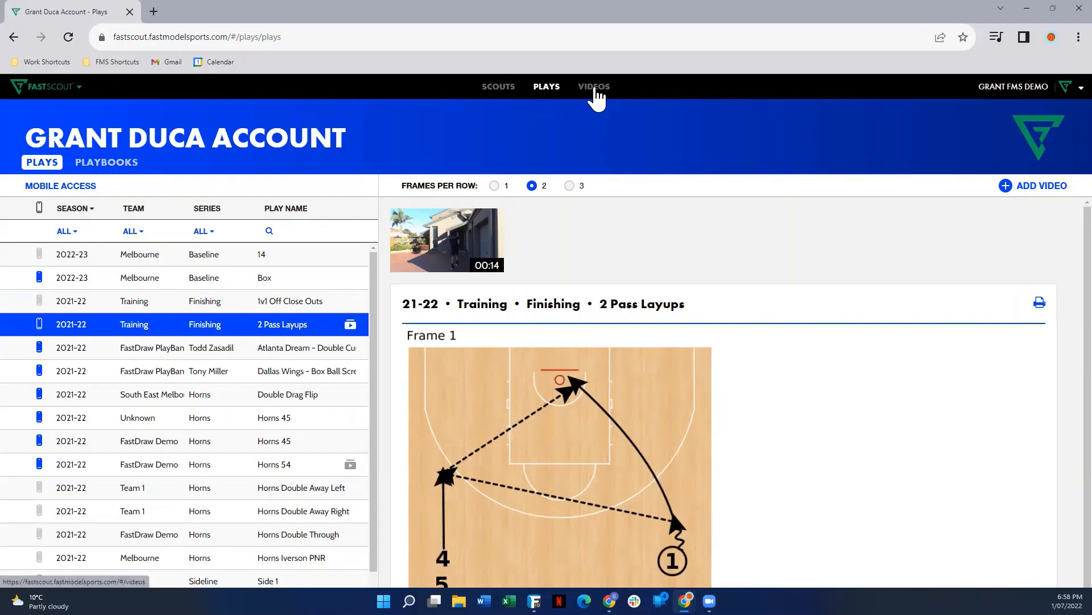
- Upload the 8-second Drag 2 clip, then review Transition 2 and Drag 2 mobile access
{"action": "left_click", "coordinate": [594, 87]}
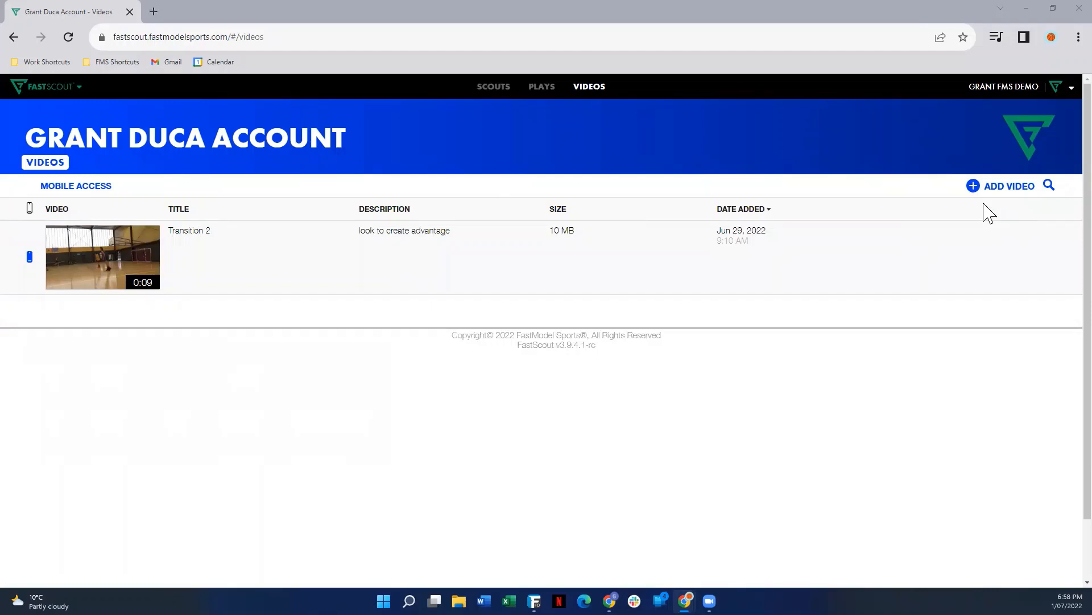
{"action": "left_click", "coordinate": [1009, 185]}
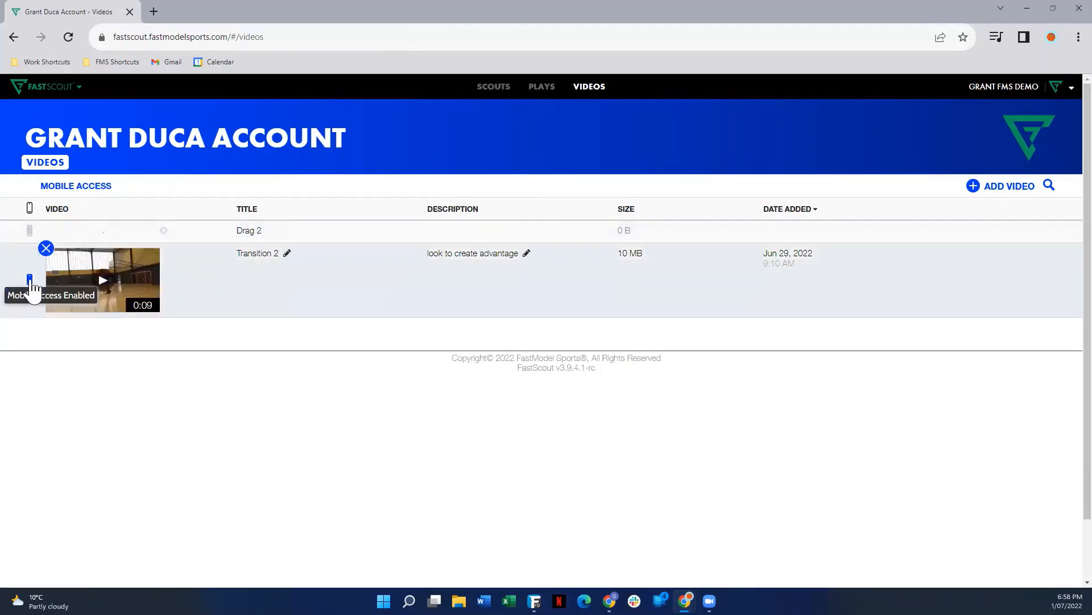
{"action": "left_click", "coordinate": [29, 280]}
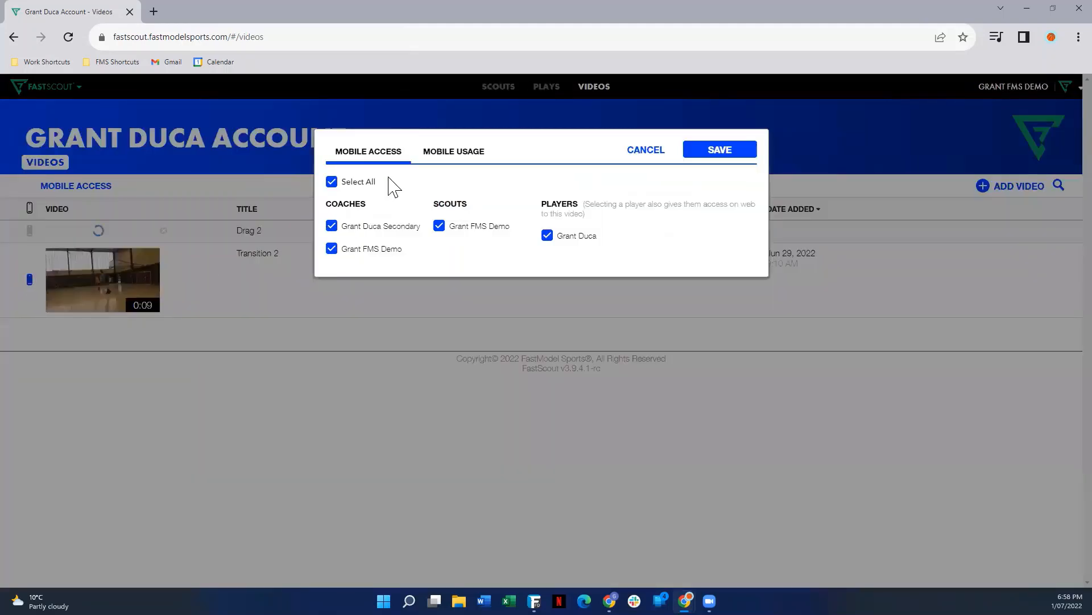
{"action": "left_click", "coordinate": [453, 152]}
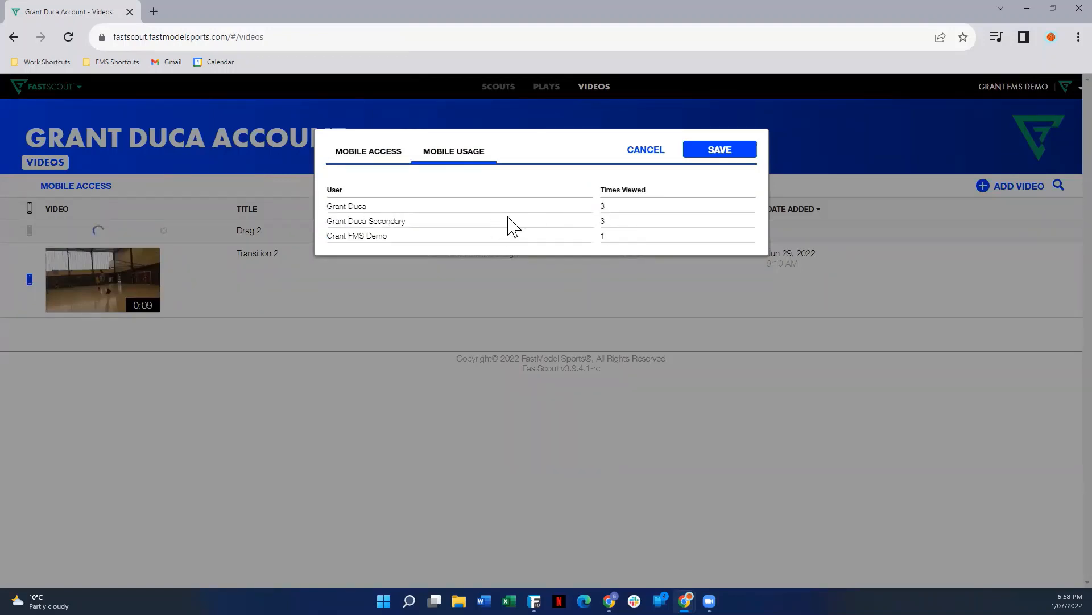
{"action": "left_click", "coordinate": [645, 149]}
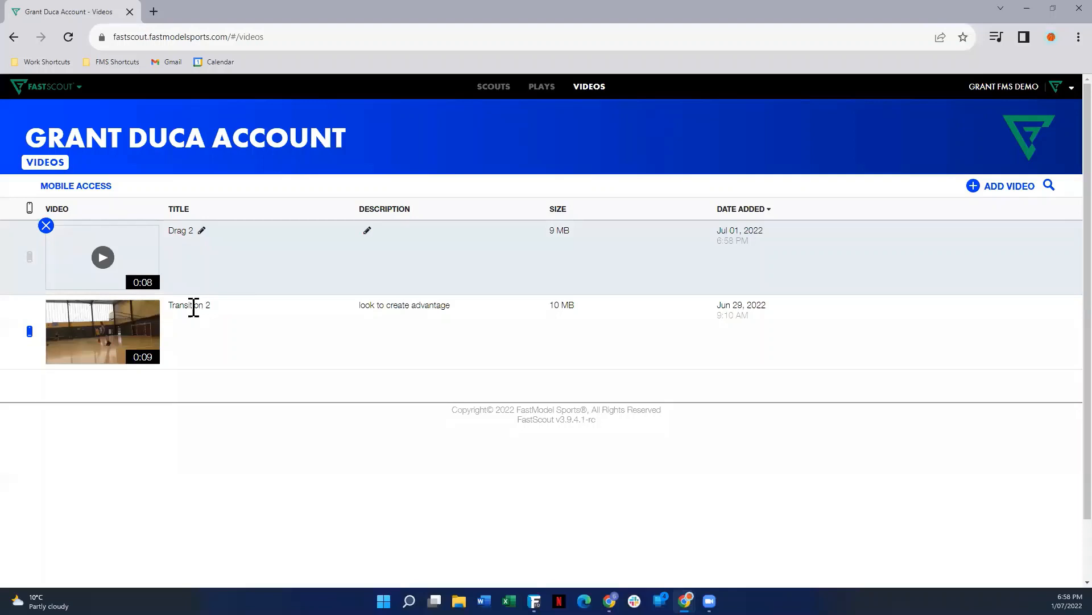
{"action": "left_click", "coordinate": [29, 207]}
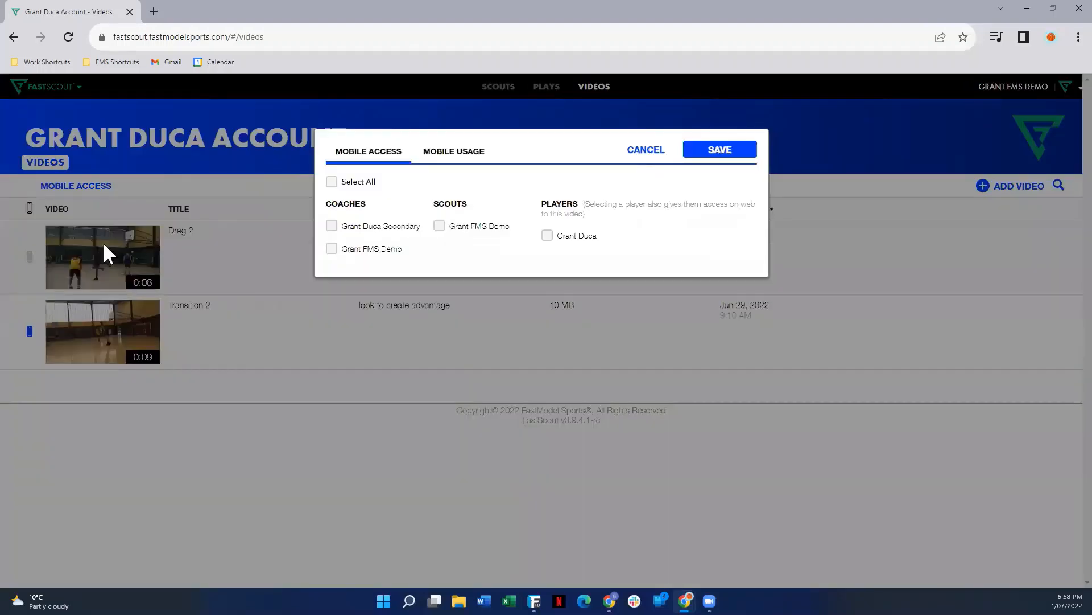
{"action": "left_click", "coordinate": [645, 149]}
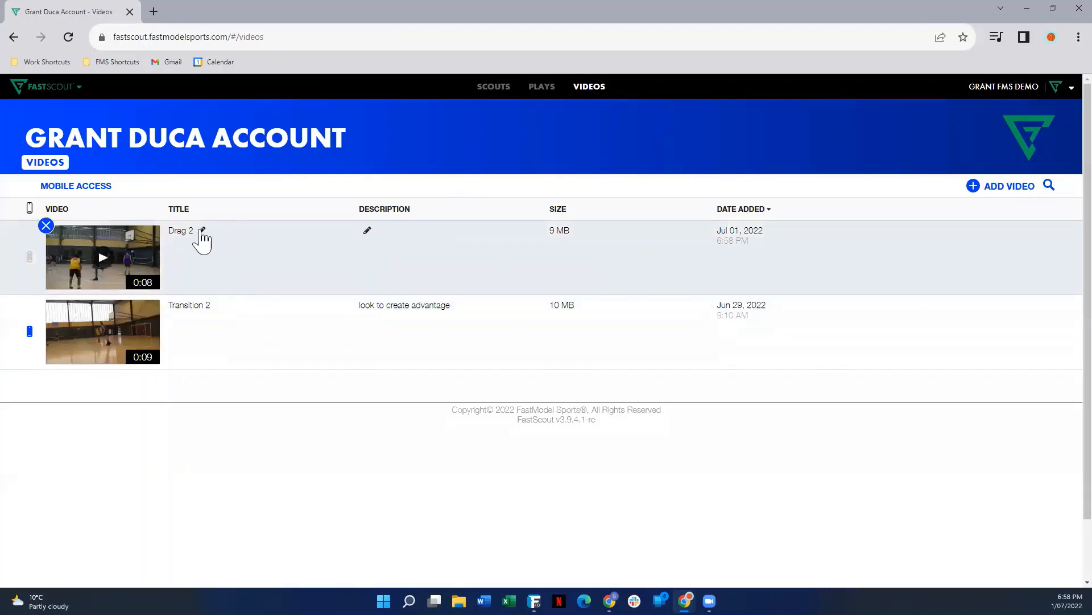
- Rename Drag 2 to 'Transition - Drag Screen' with description 'Set up defender, attack middle of paint.'
{"action": "left_click", "coordinate": [203, 233]}
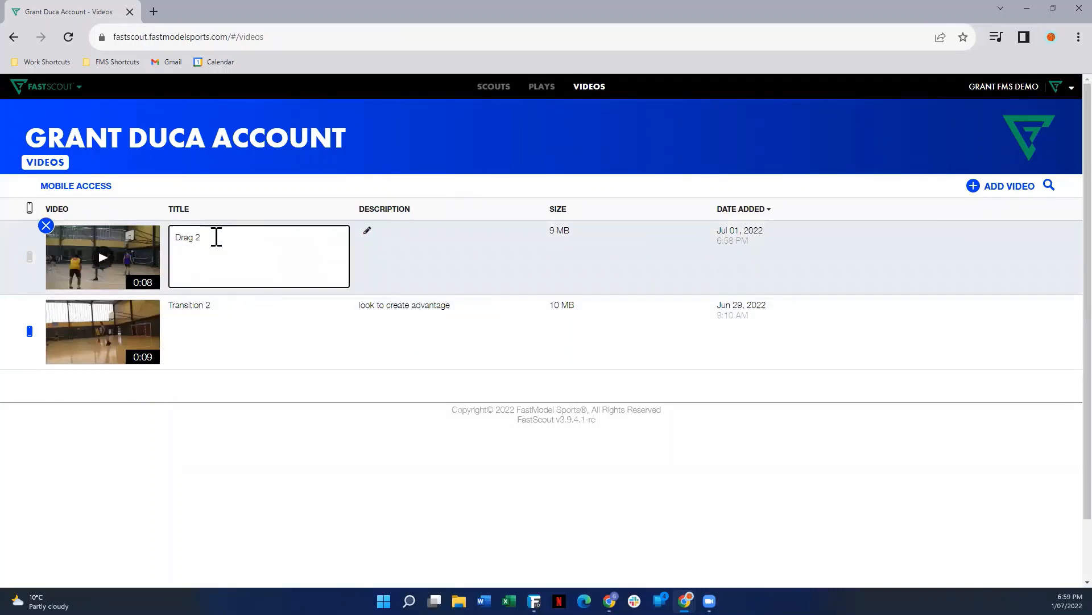
{"action": "type", "text": "Transition"}
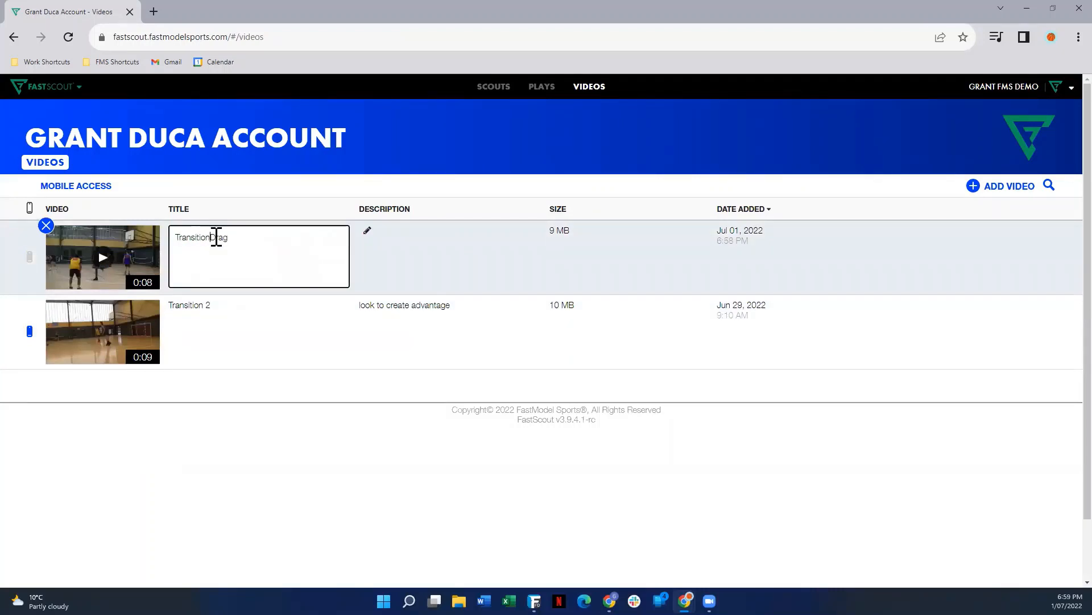
{"action": "type", "text": "- Drag Screen"}
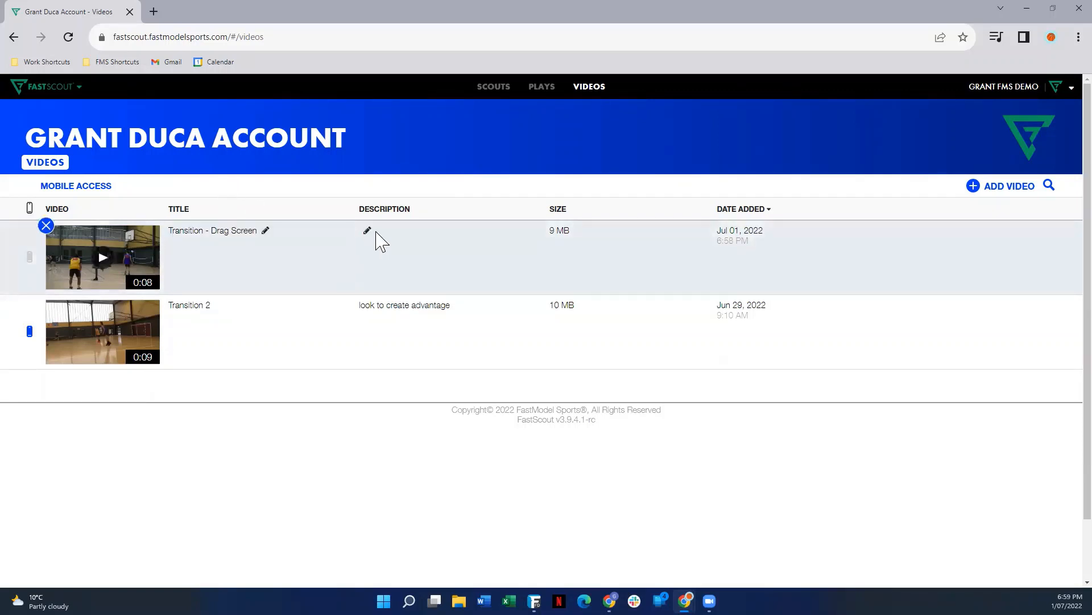
{"action": "left_click", "coordinate": [367, 230]}
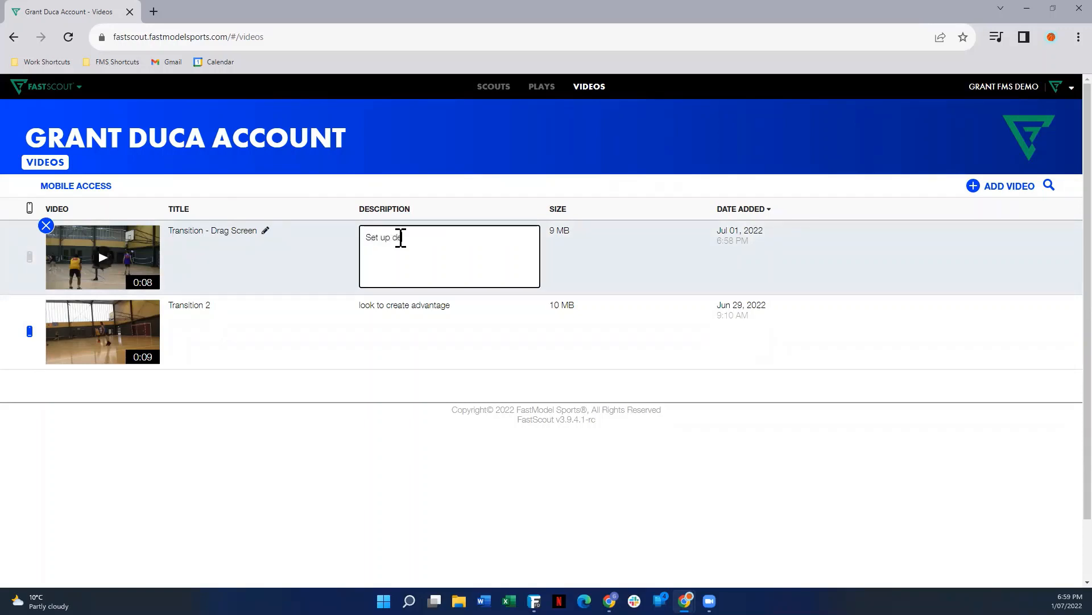
{"action": "type", "text": "fender, attack"}
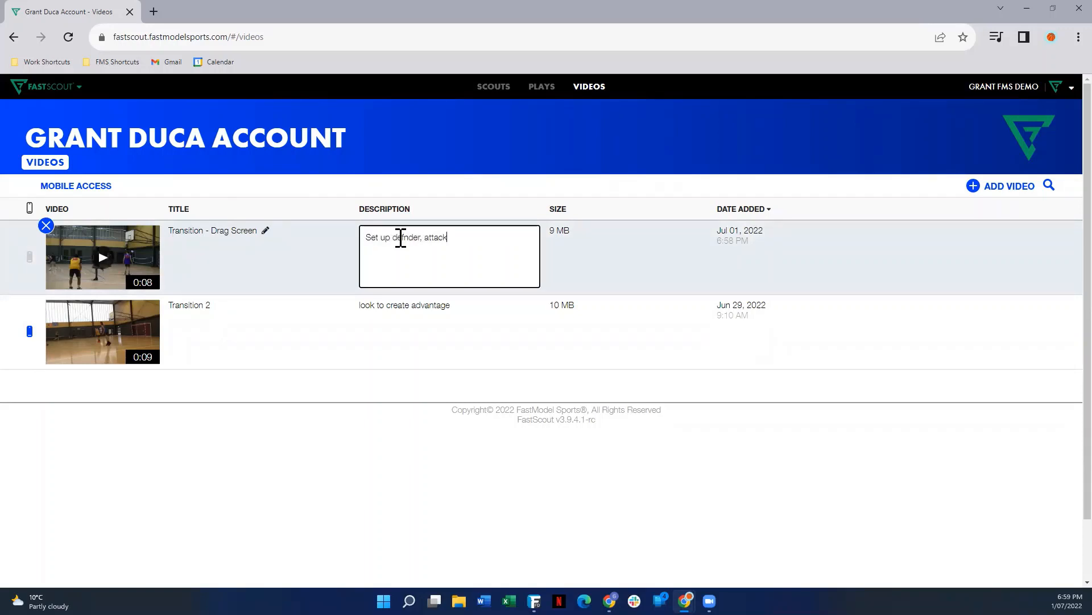
{"action": "type", "text": "middle of paint."}
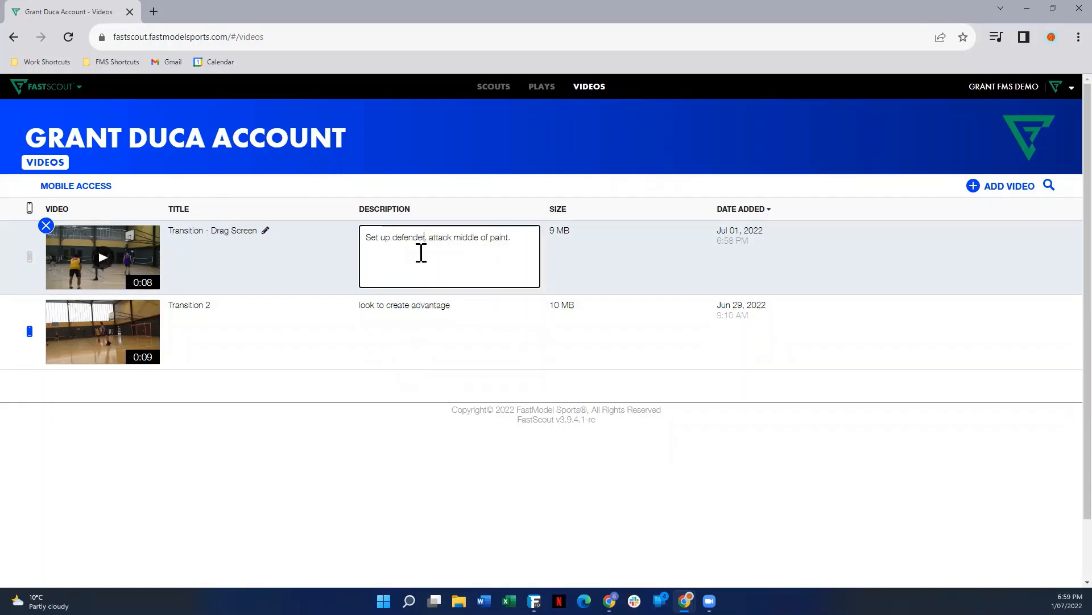
{"action": "left_click", "coordinate": [432, 282]}
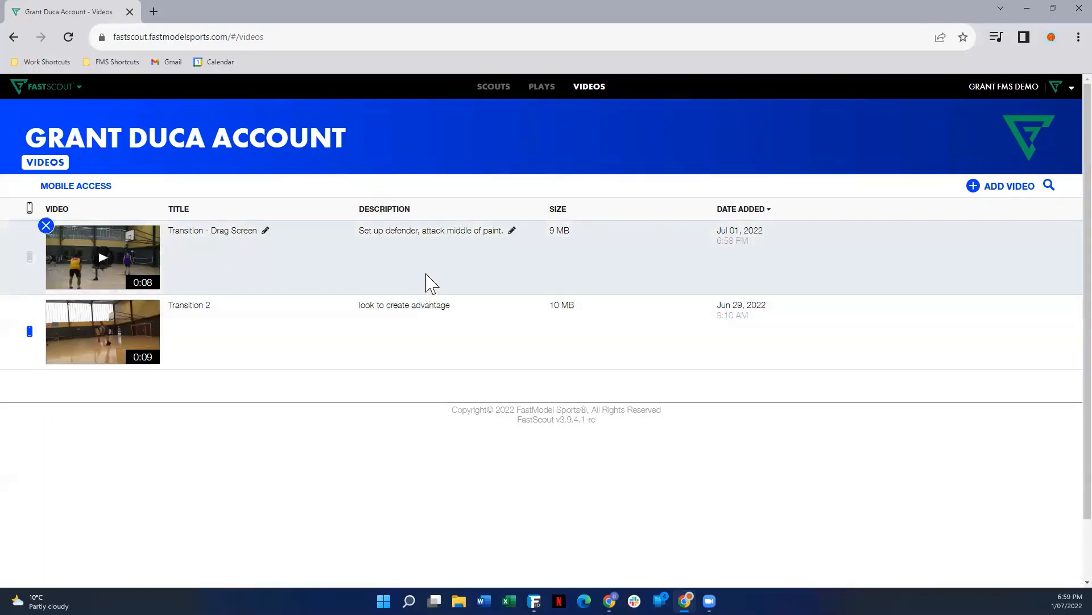
{"action": "mouse_move", "coordinate": [355, 271]}
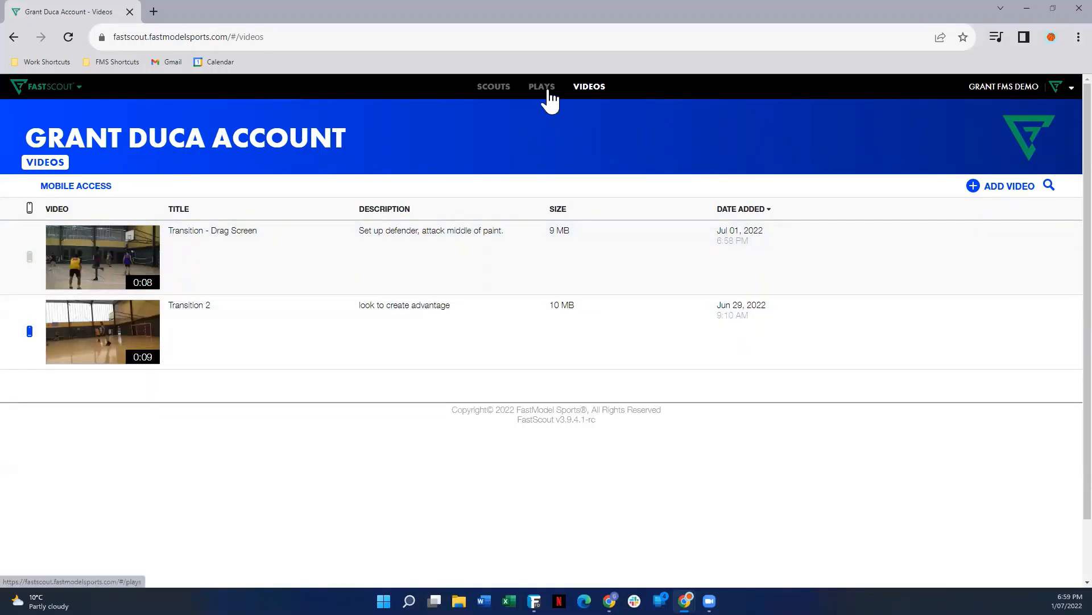
- Open Example of Playbook from the account's playbooks and page through its PDF
{"action": "left_click", "coordinate": [543, 86]}
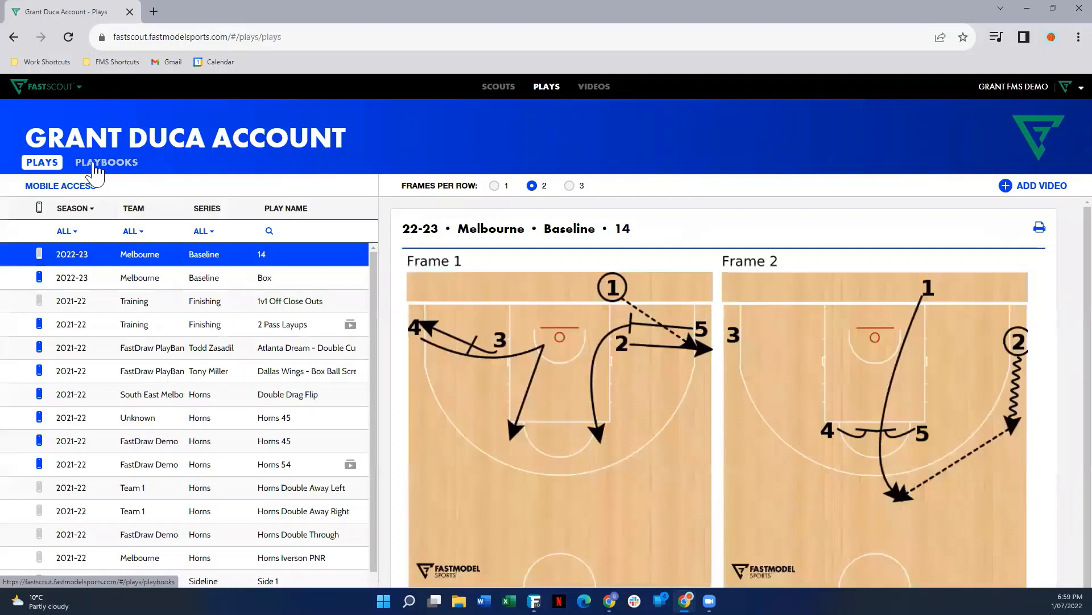
{"action": "left_click", "coordinate": [106, 161]}
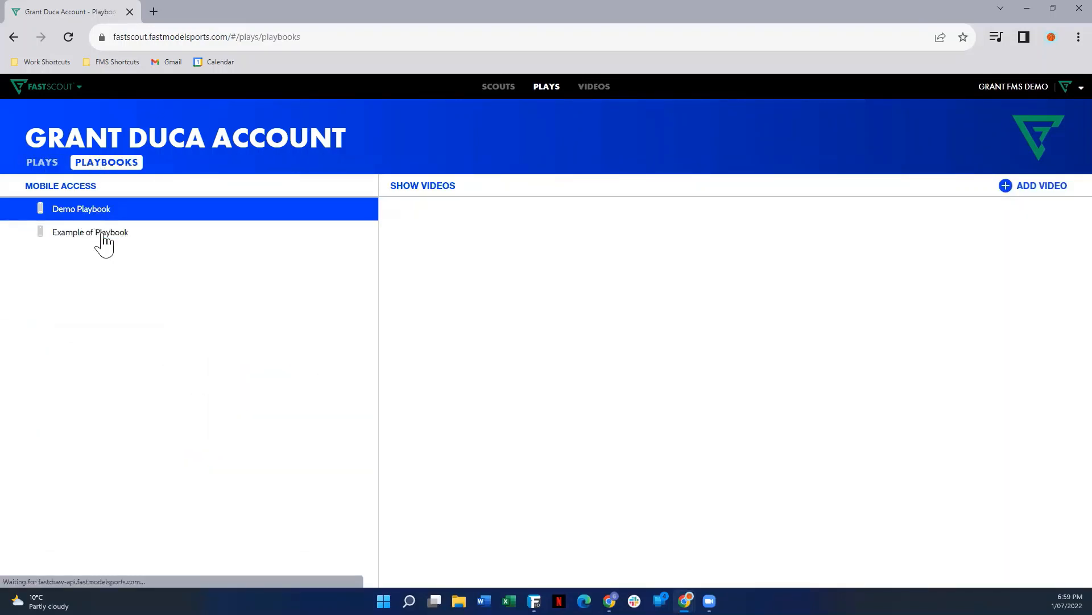
{"action": "left_click", "coordinate": [91, 232]}
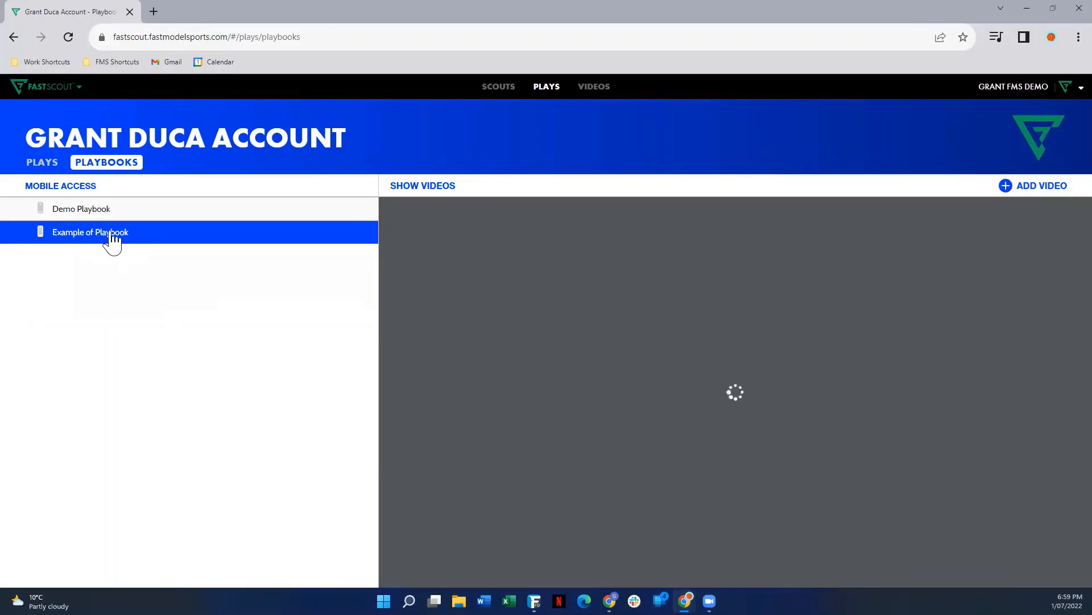
{"action": "left_click", "coordinate": [90, 232]}
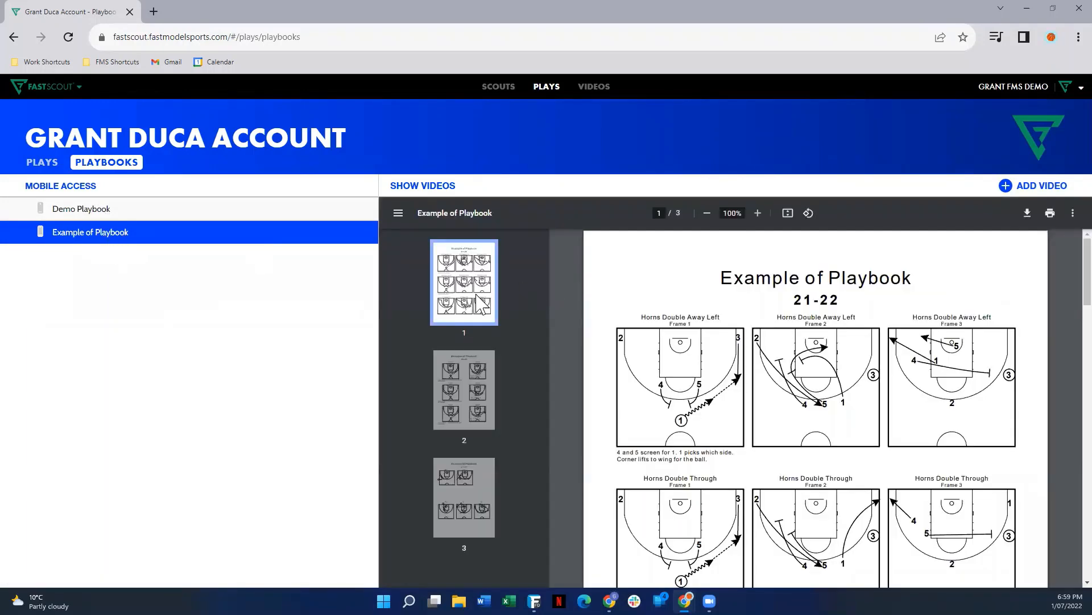
{"action": "scroll", "scroll_direction": "down", "scroll_amount": 3}
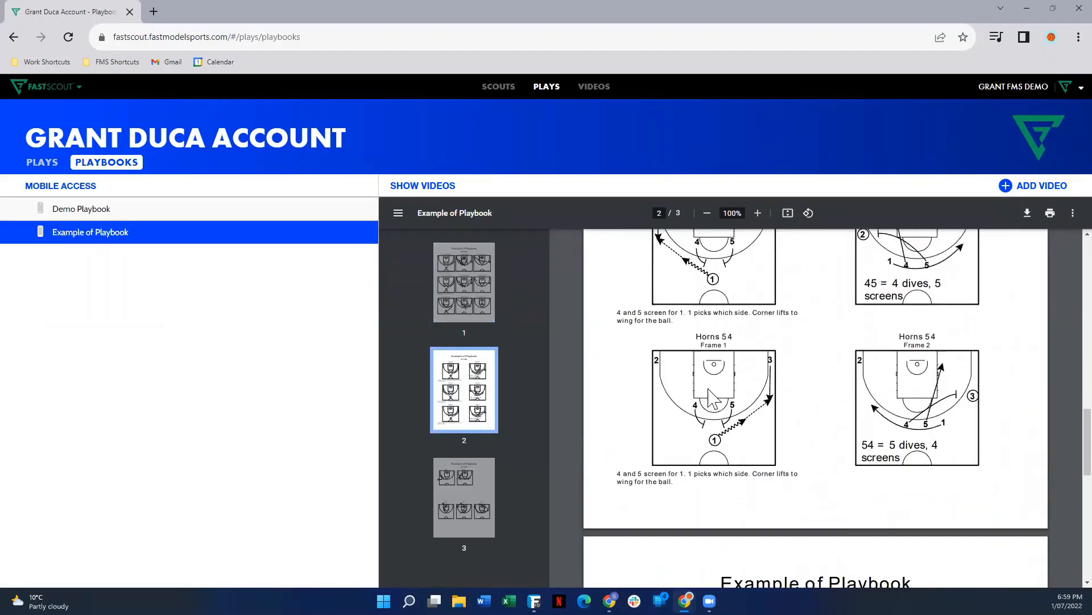
{"action": "left_click", "coordinate": [463, 497]}
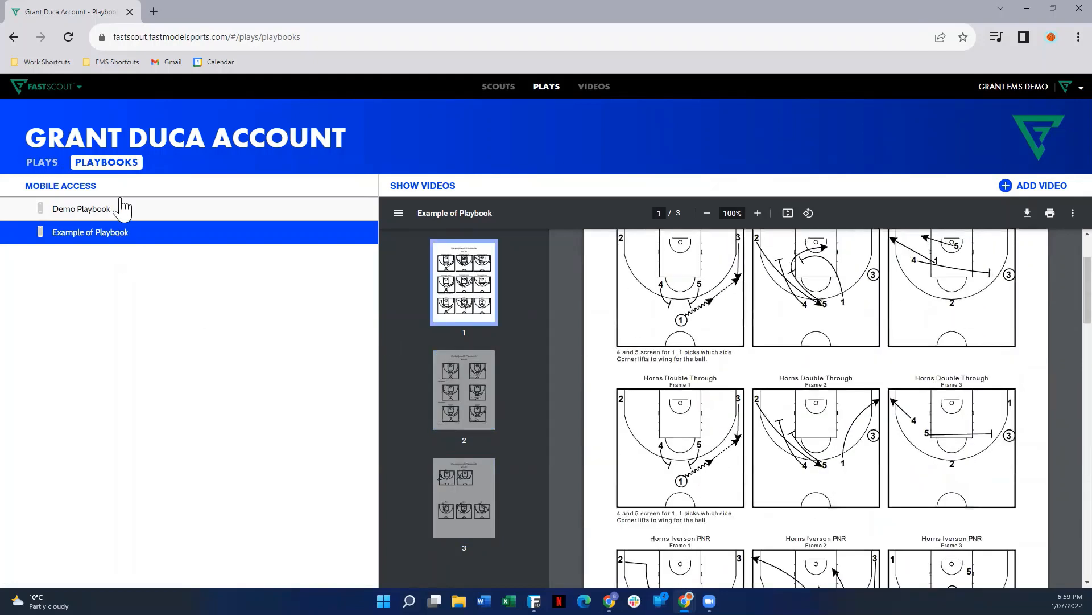
- Browse Demo Playbook pages 3 and 2, then show Example of Playbook's attached videos
{"action": "left_click", "coordinate": [80, 208]}
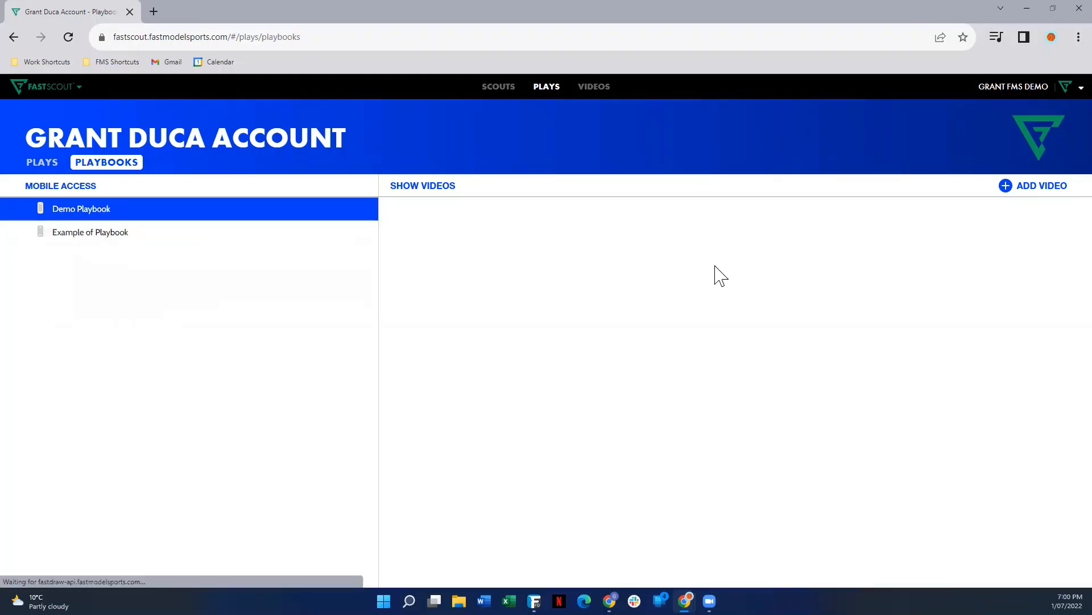
{"action": "left_click", "coordinate": [80, 208]}
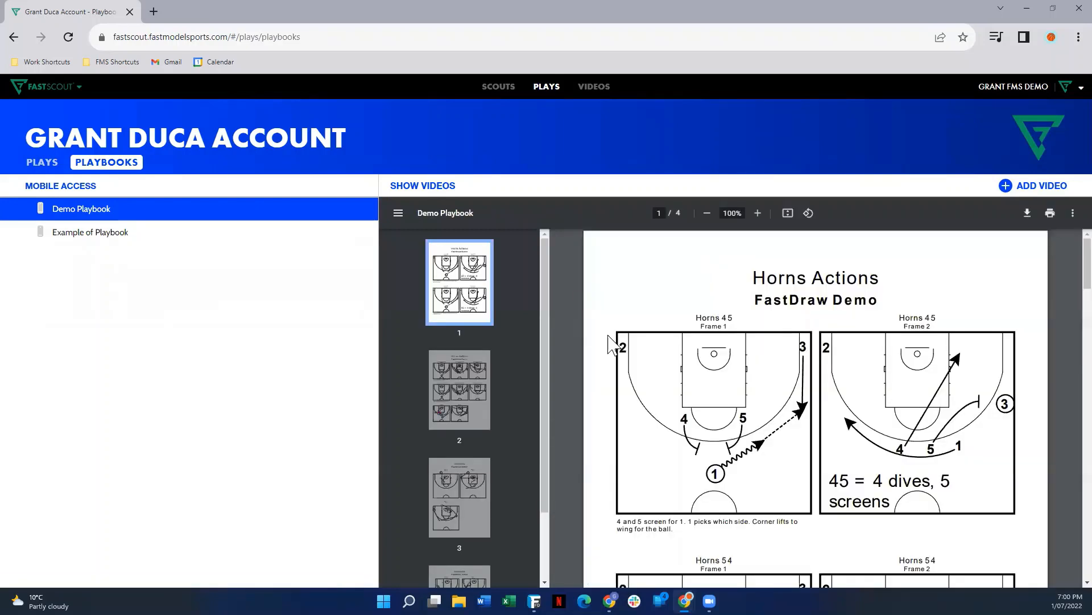
{"action": "left_click", "coordinate": [458, 497]}
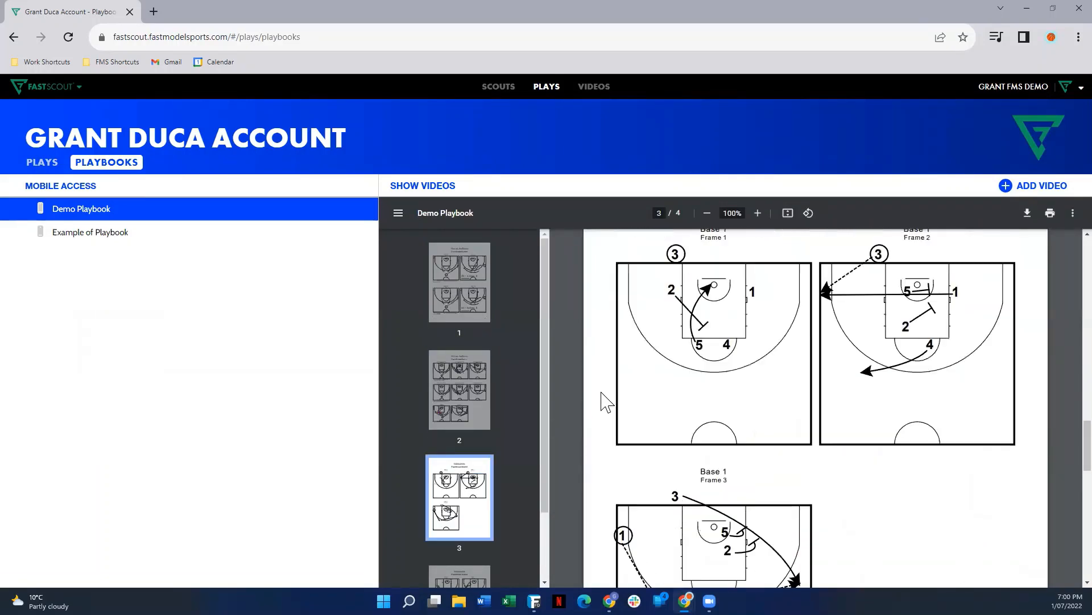
{"action": "left_click", "coordinate": [458, 390]}
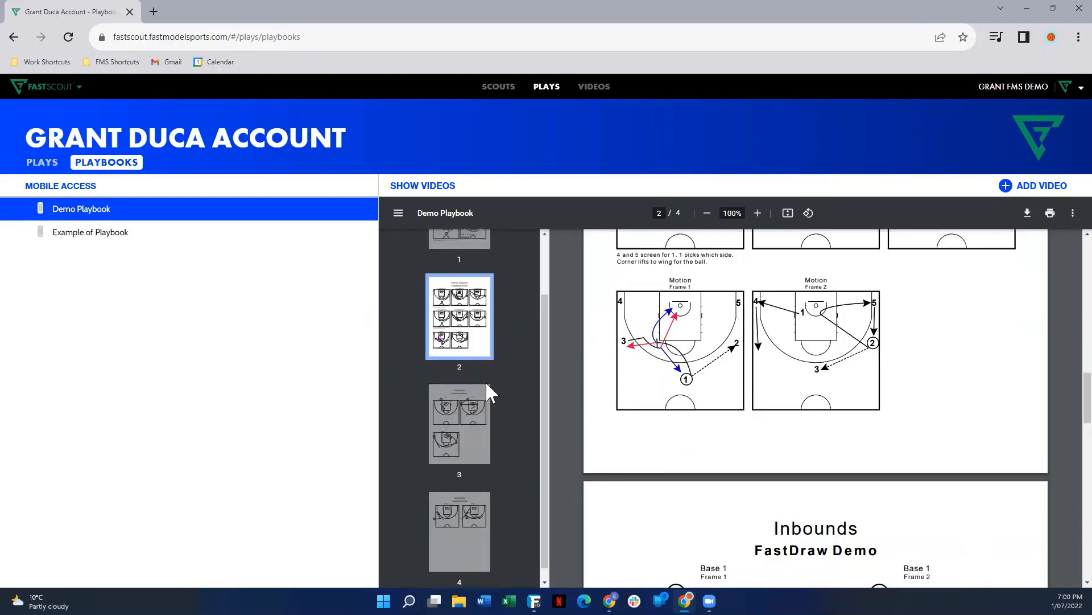
{"action": "left_click", "coordinate": [91, 232]}
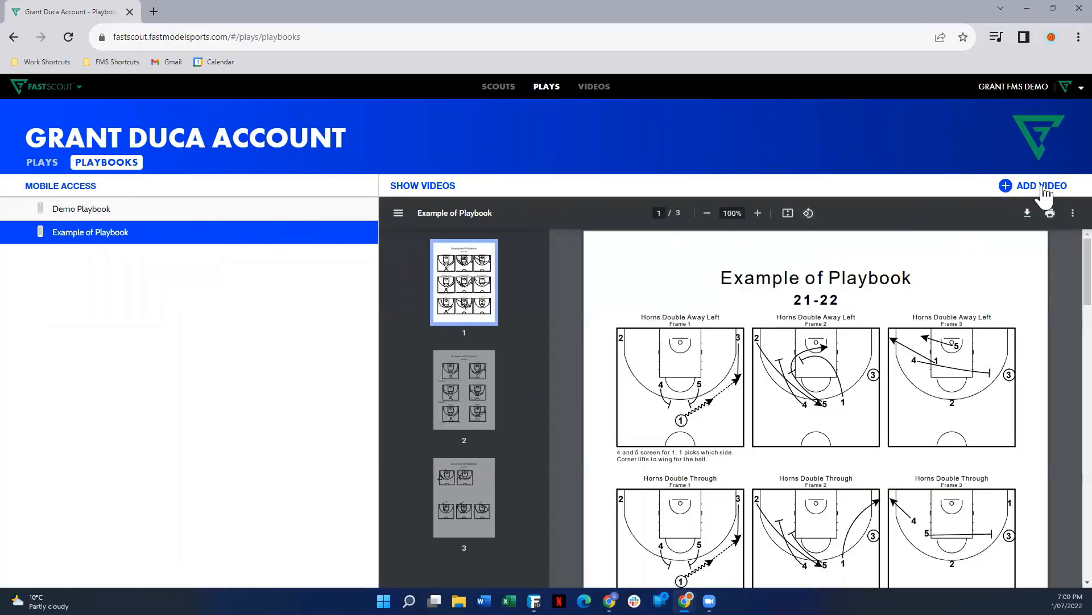
{"action": "left_click", "coordinate": [422, 185]}
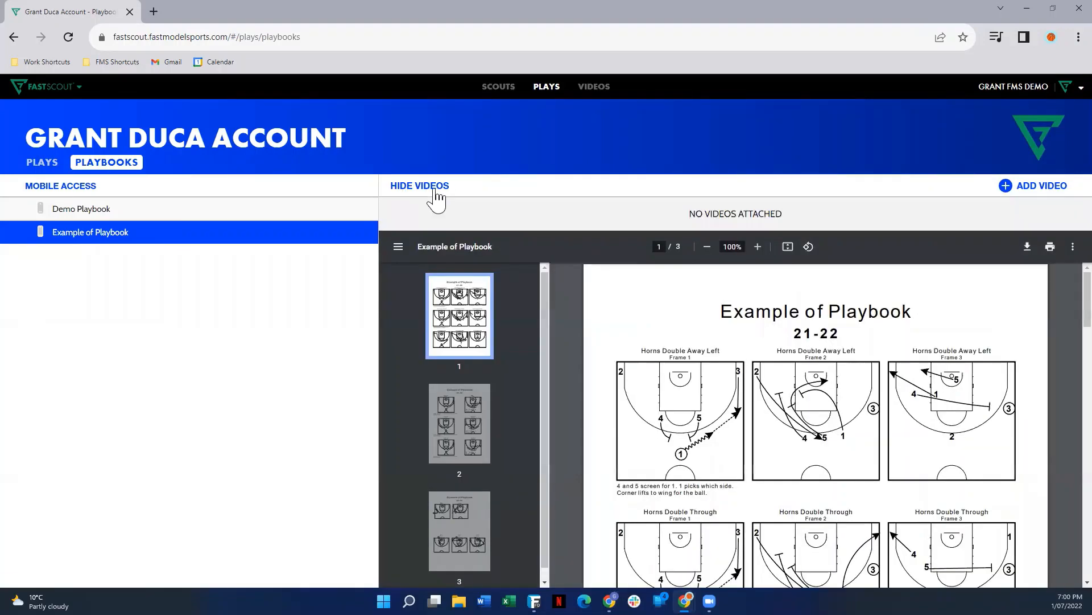
{"action": "left_click", "coordinate": [419, 186]}
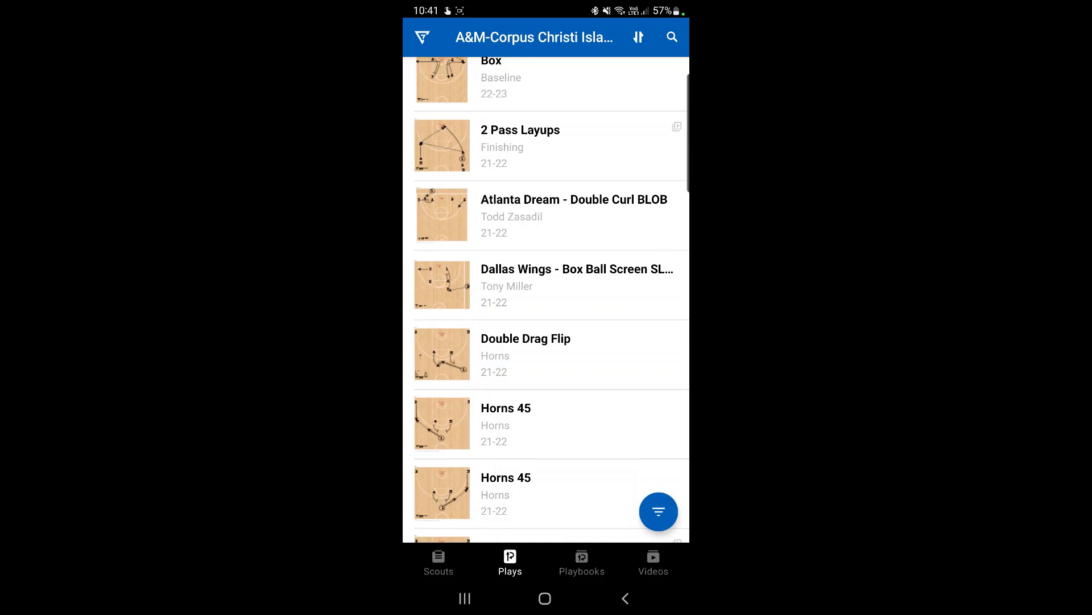
- Scroll the team's plays list and open the Horns 54 play
{"action": "scroll", "scroll_direction": "down", "scroll_amount": 3}
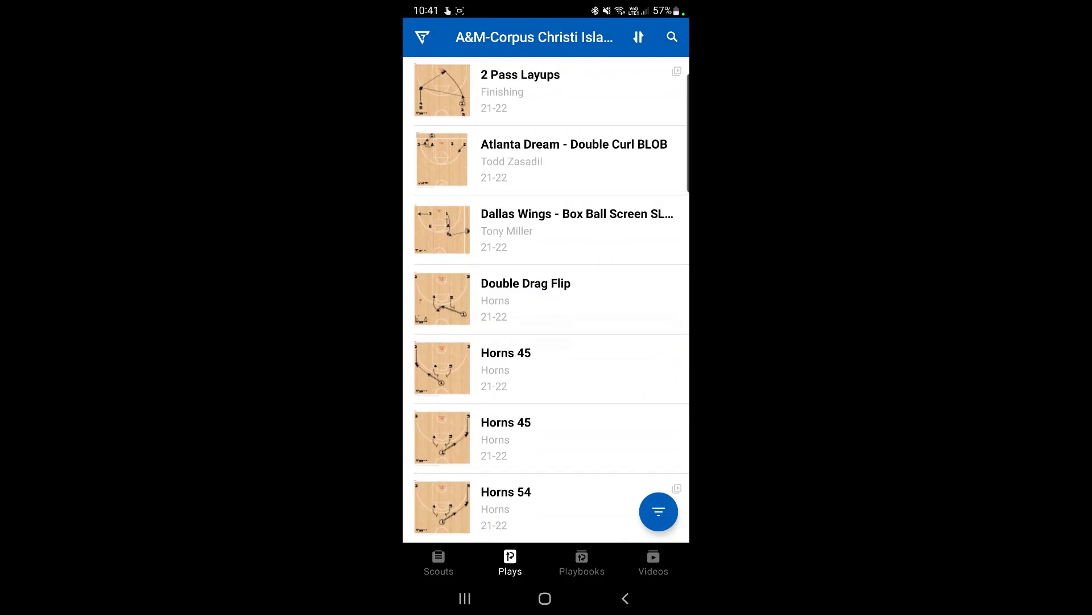
{"action": "left_click", "coordinate": [506, 491]}
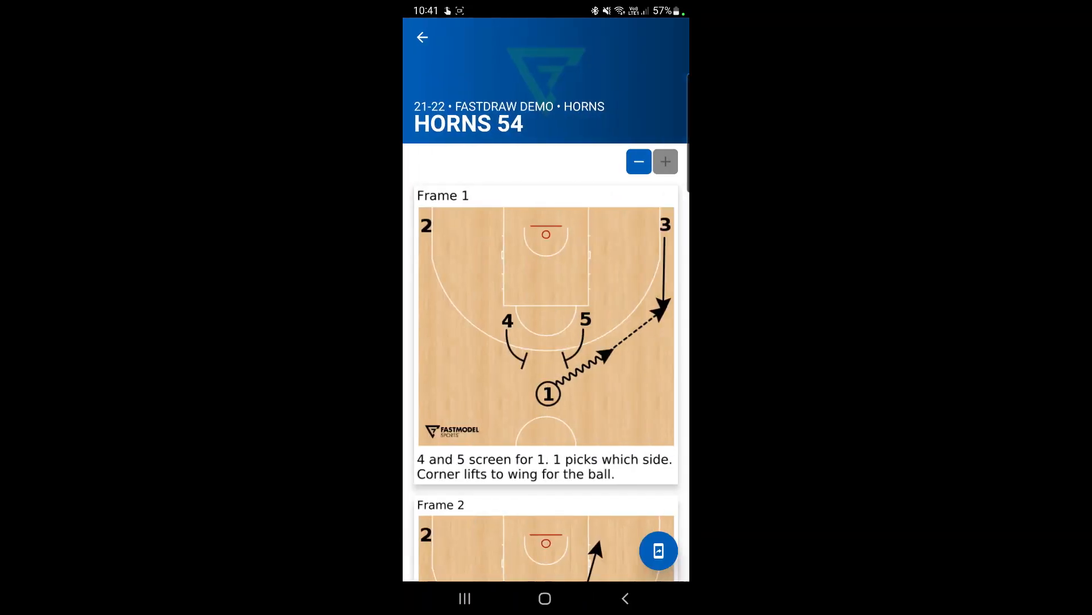
{"action": "left_click", "coordinate": [639, 161]}
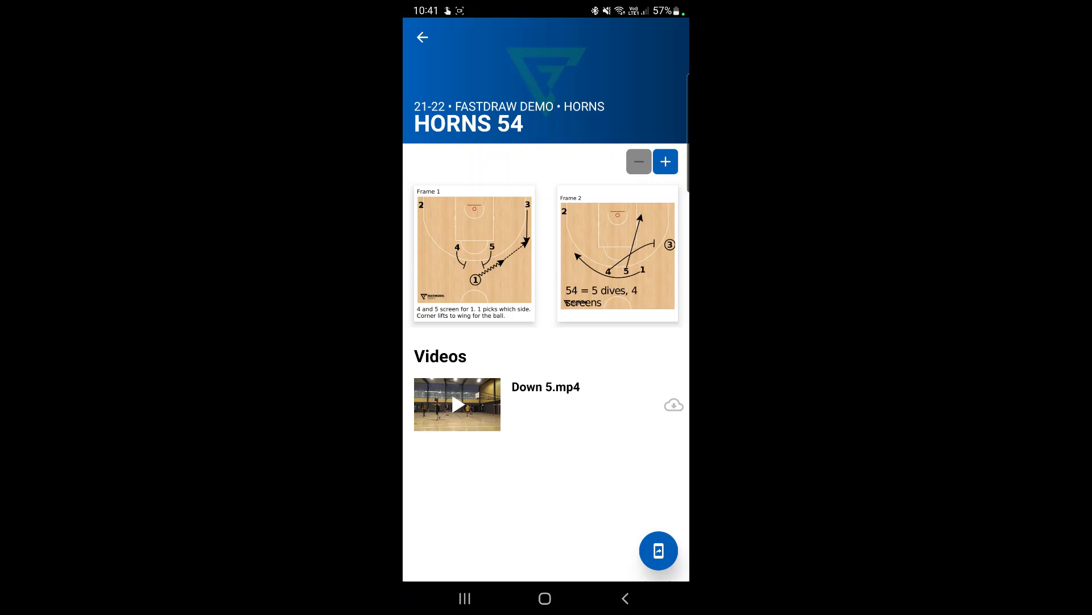
{"action": "left_click", "coordinate": [665, 161]}
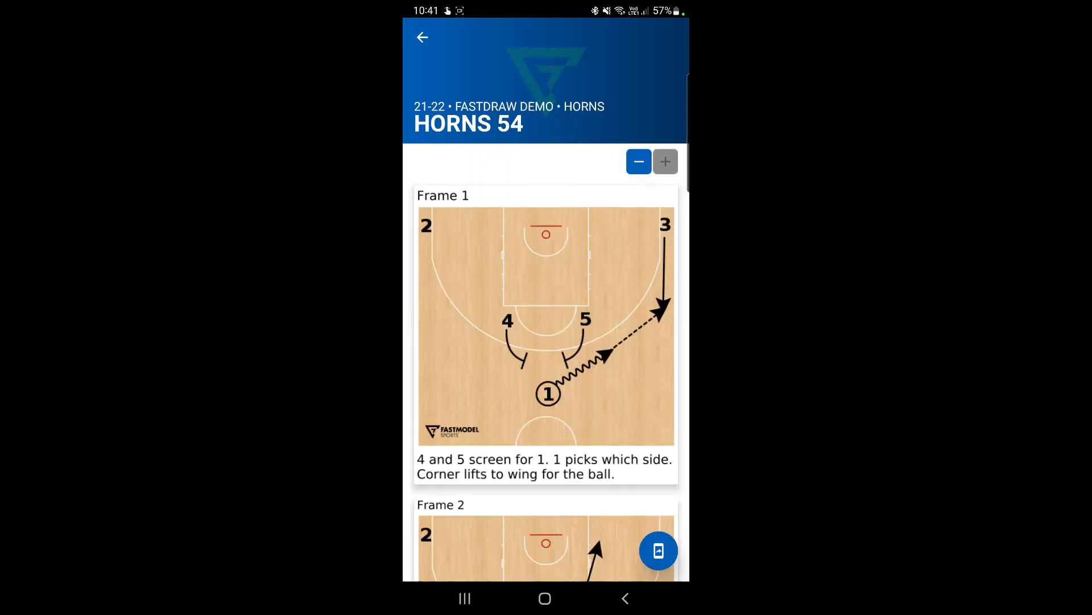
{"action": "scroll", "scroll_direction": "down", "scroll_amount": 3}
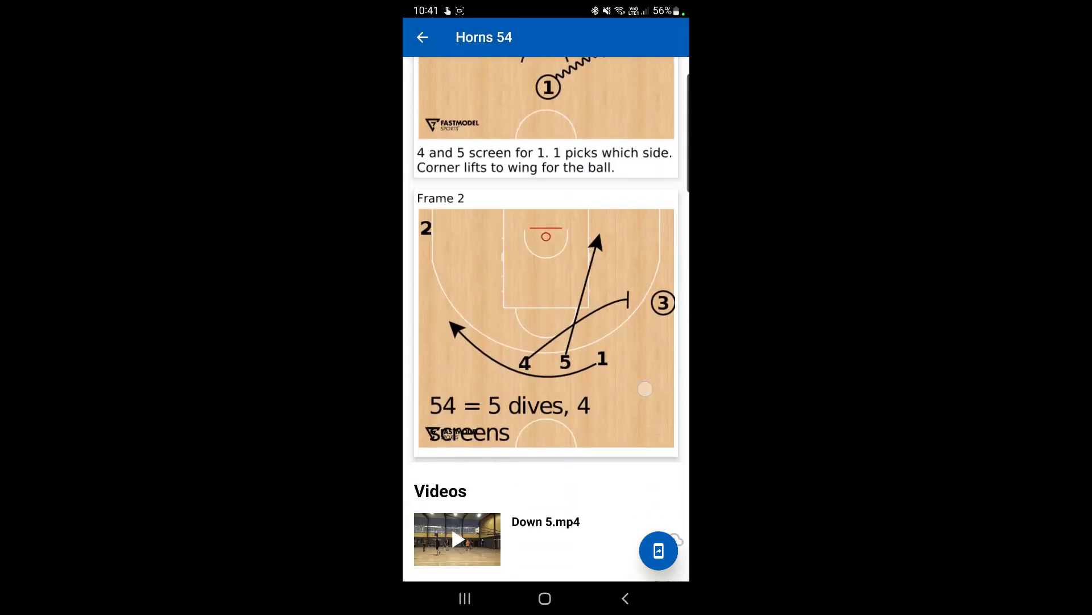
{"action": "scroll", "scroll_direction": "down", "scroll_amount": 3}
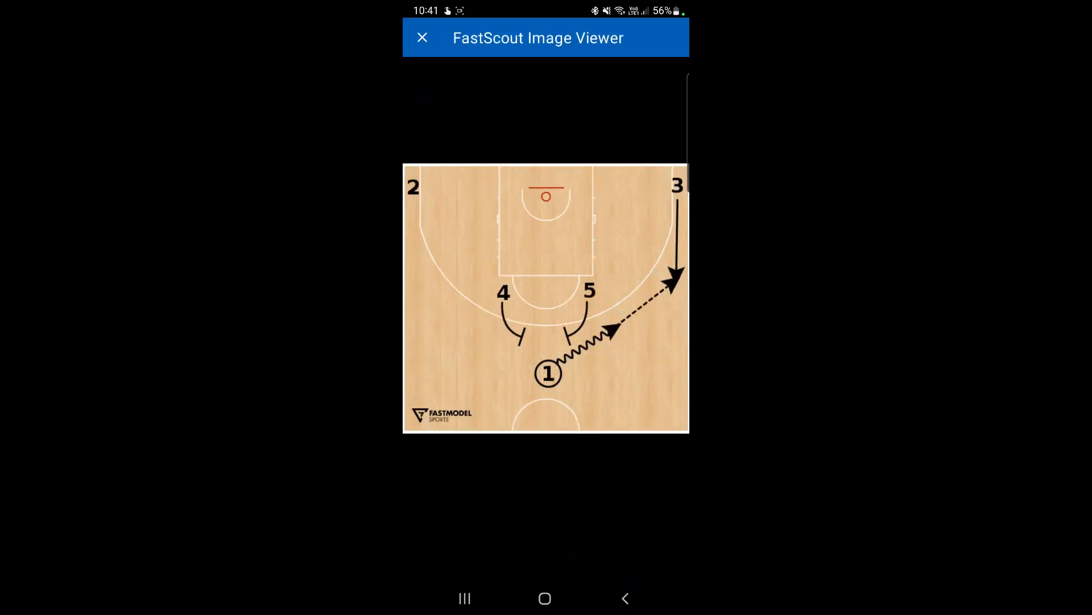
{"action": "left_click", "coordinate": [422, 37]}
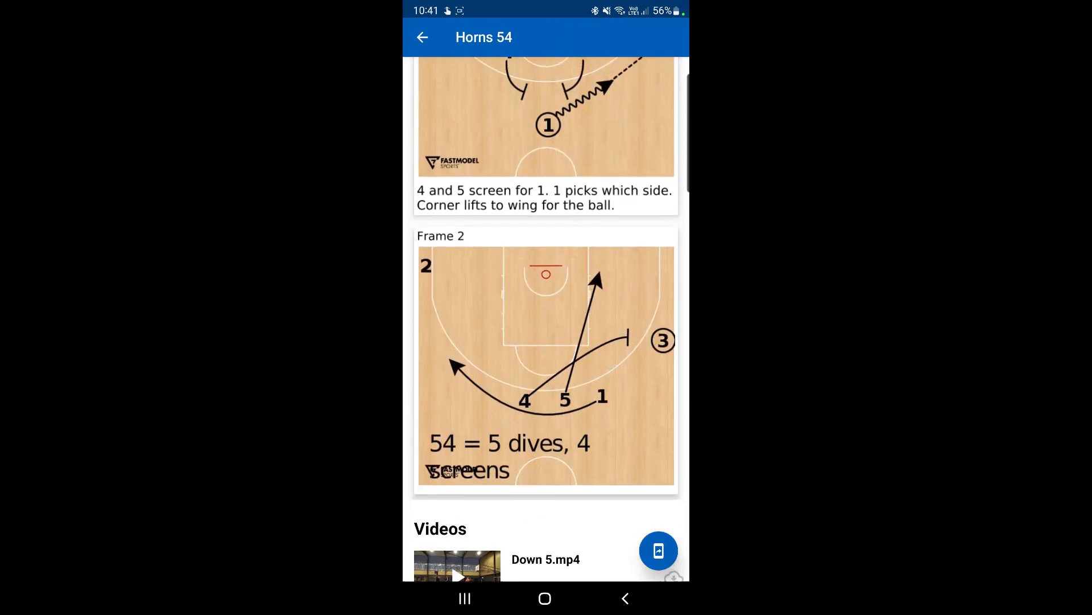
{"action": "left_click", "coordinate": [546, 359]}
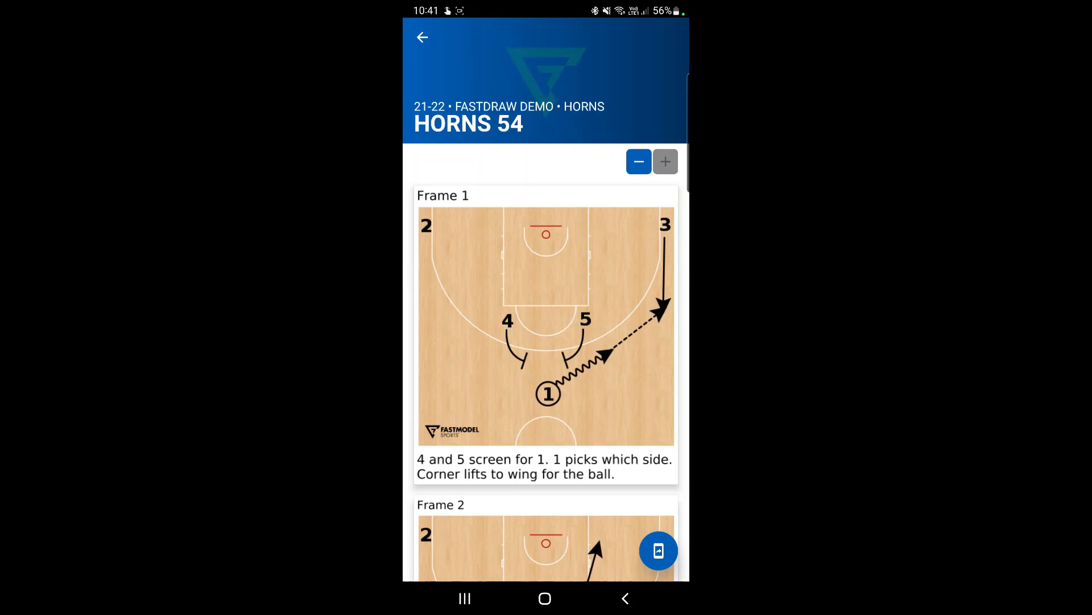
{"action": "scroll", "scroll_direction": "down", "scroll_amount": 3}
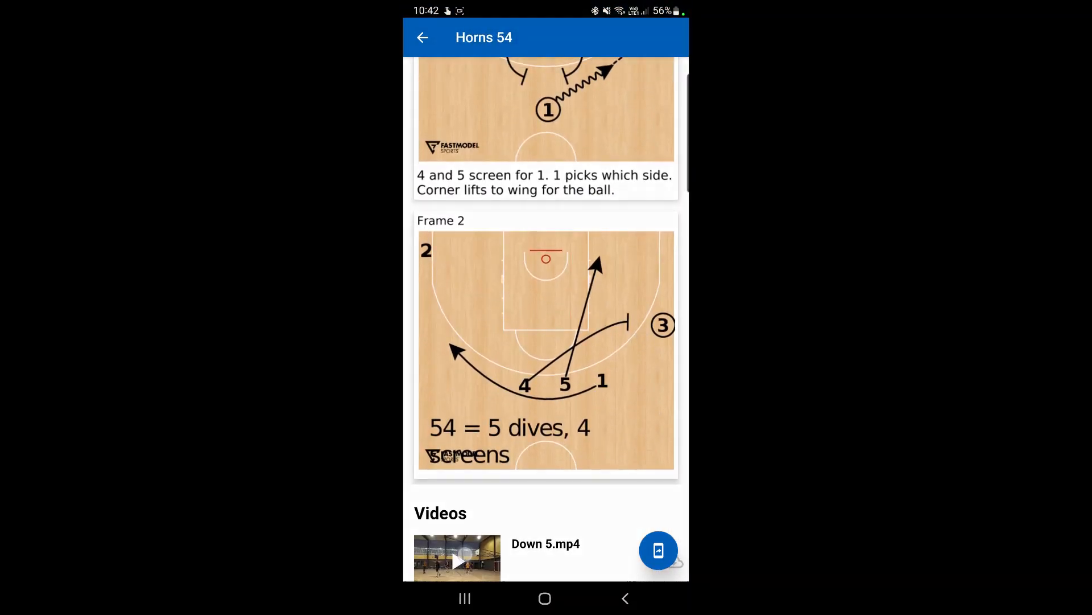
{"action": "left_click", "coordinate": [457, 557]}
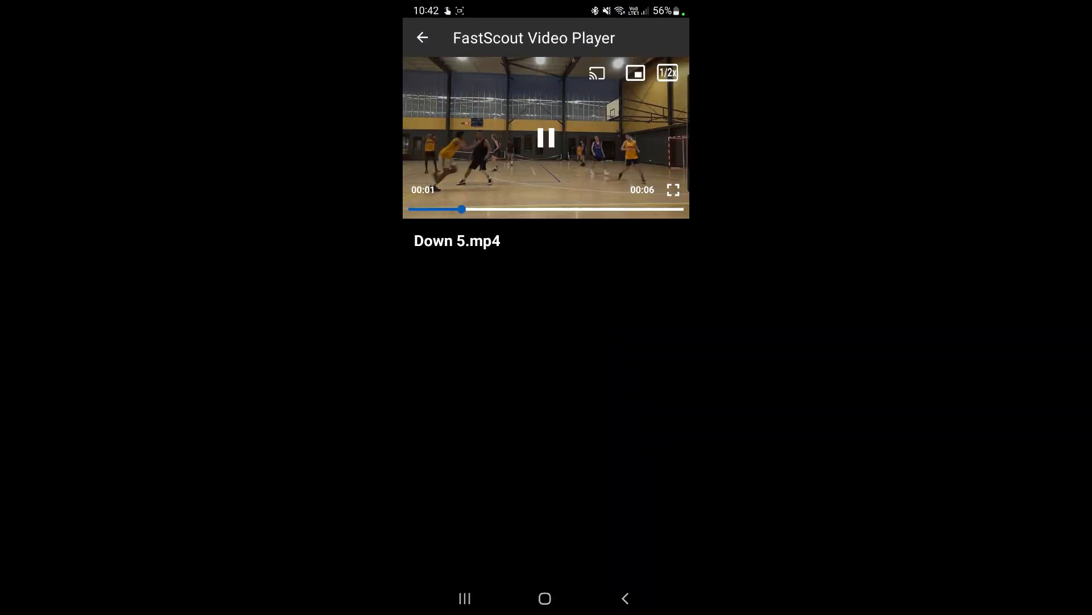
- Play Down 5.mp4 at 1/4x speed, close it, and move from plays to playbooks
{"action": "left_click", "coordinate": [666, 72]}
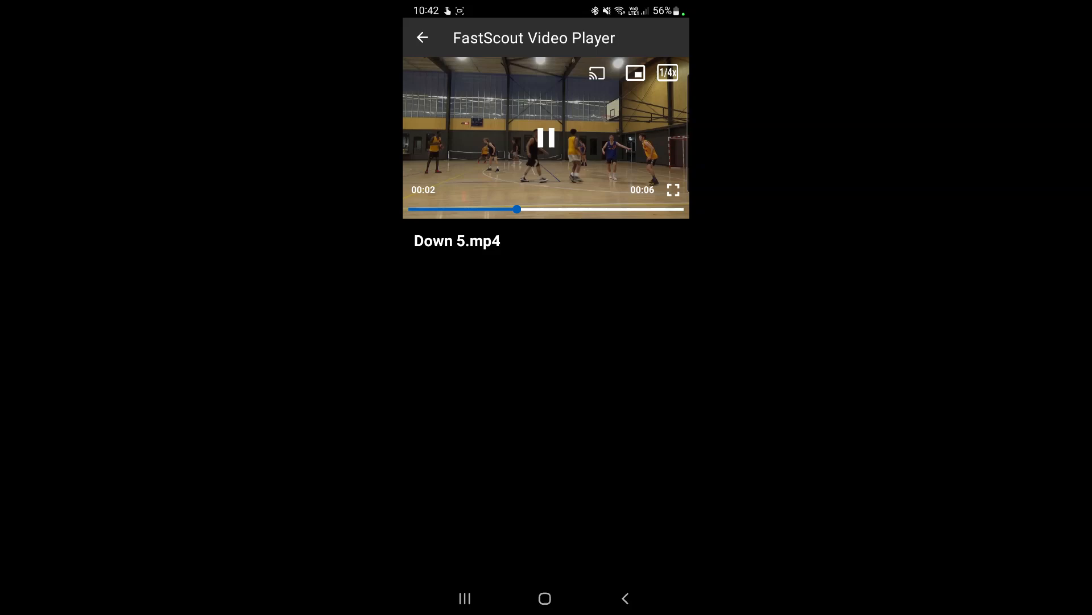
{"action": "left_click", "coordinate": [546, 137]}
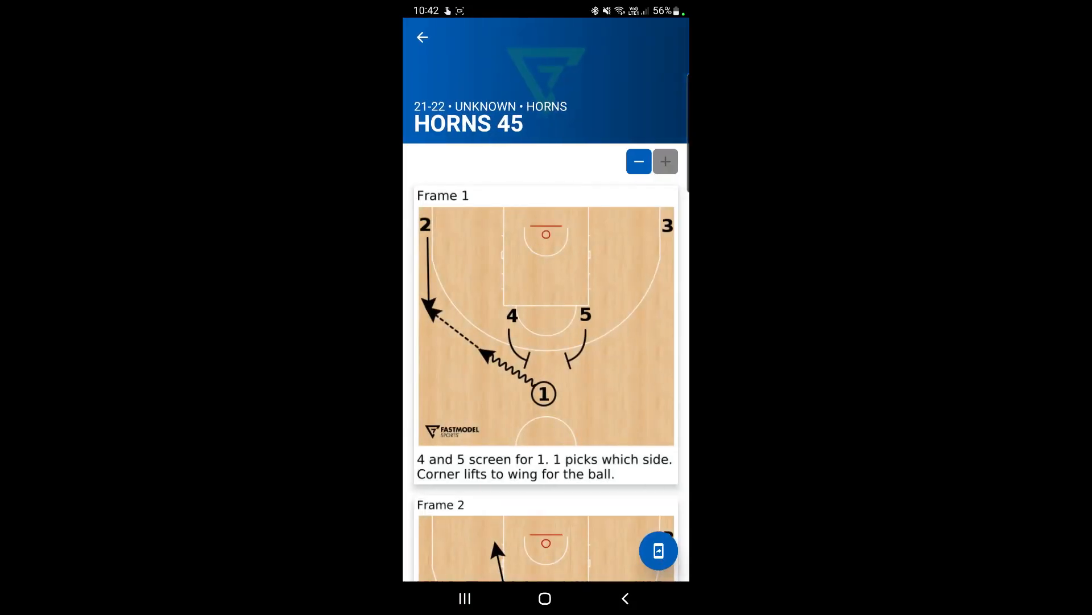
{"action": "left_click", "coordinate": [665, 161]}
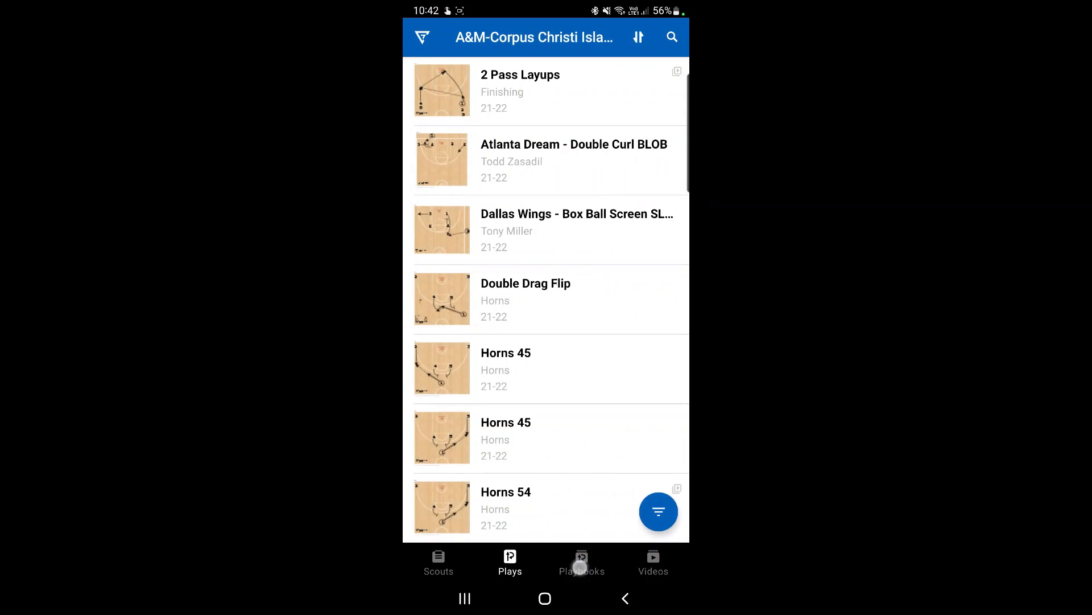
{"action": "left_click", "coordinate": [581, 562]}
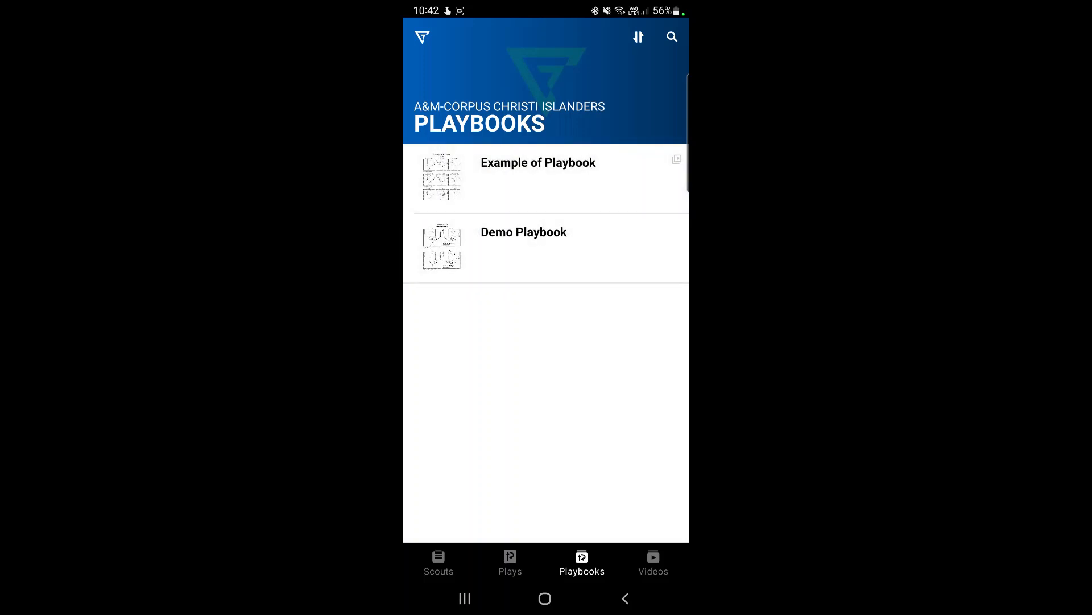
- Open Example of Playbook and scroll through its PDF
{"action": "left_click", "coordinate": [538, 176]}
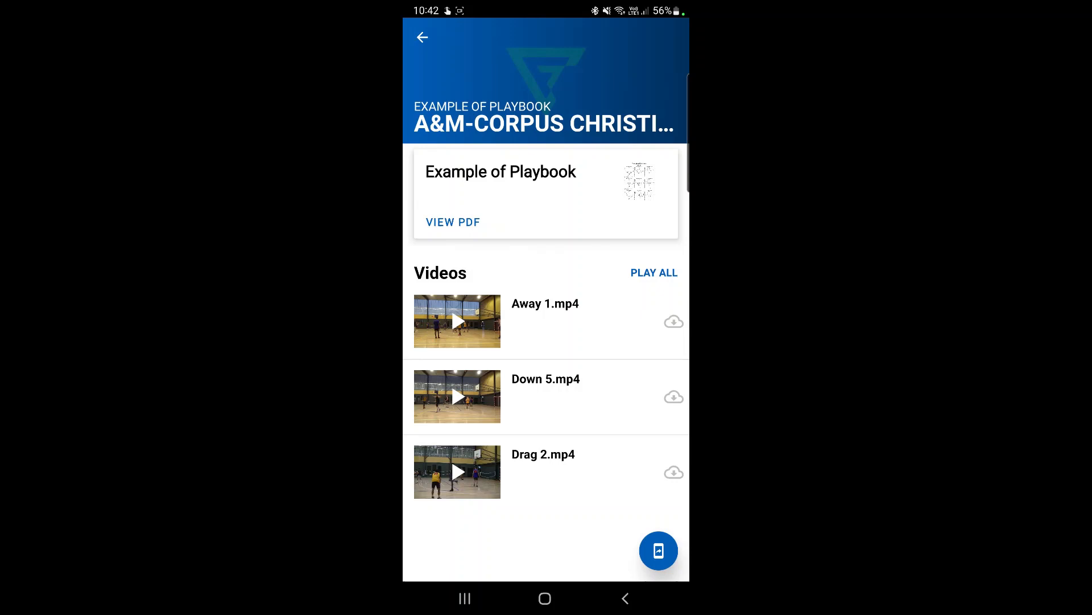
{"action": "left_click", "coordinate": [453, 221]}
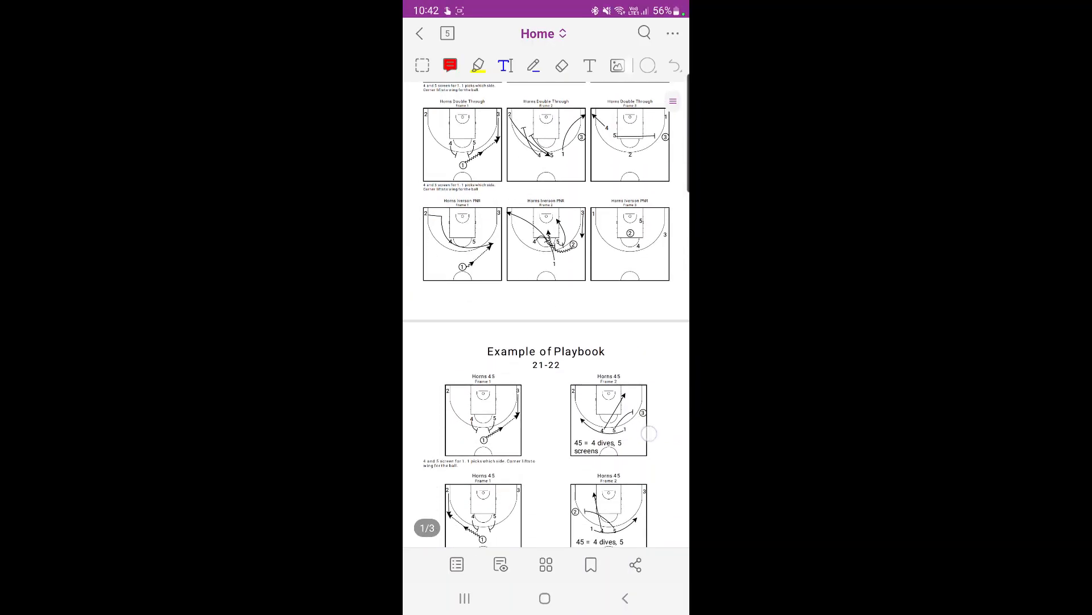
{"action": "scroll", "scroll_direction": "down", "scroll_amount": 3}
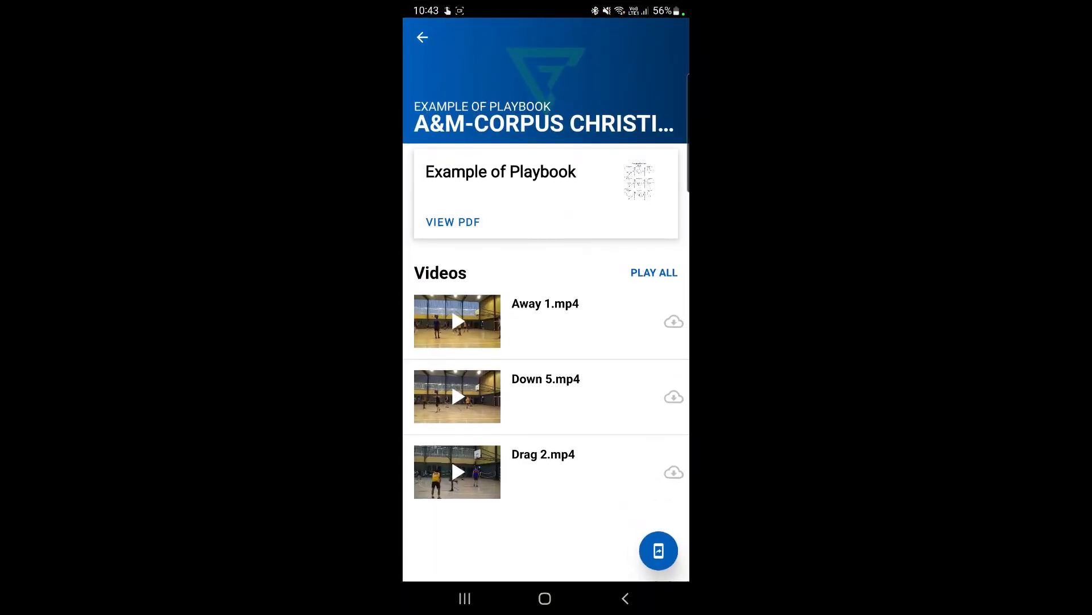
- Play all clips at quarter speed, switching to Down 5.mp4 and Drag 2.mp4, then exit
{"action": "left_click", "coordinate": [456, 321]}
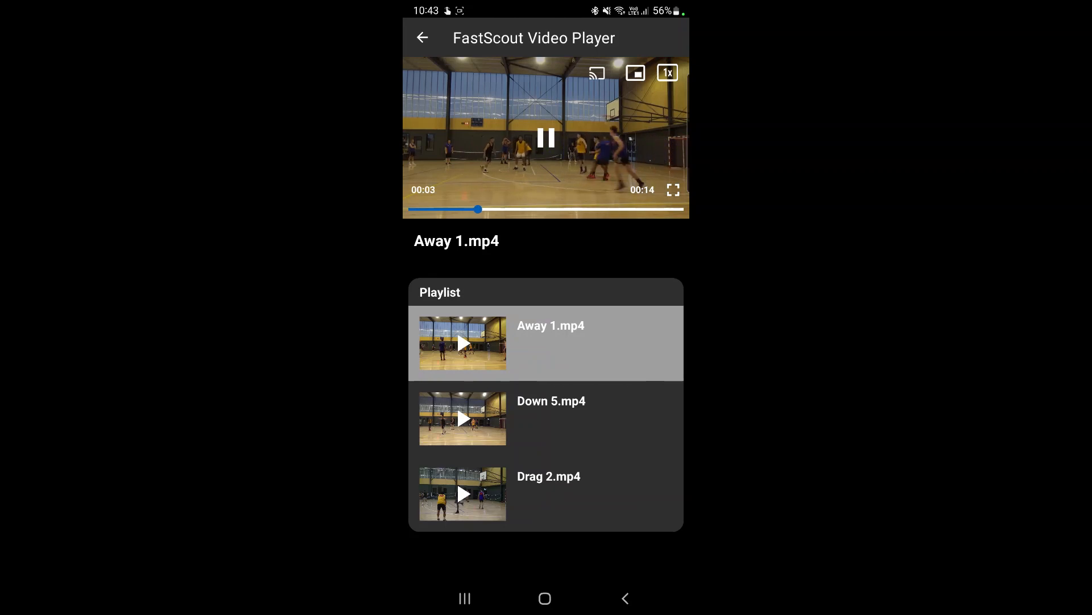
{"action": "left_click", "coordinate": [667, 72]}
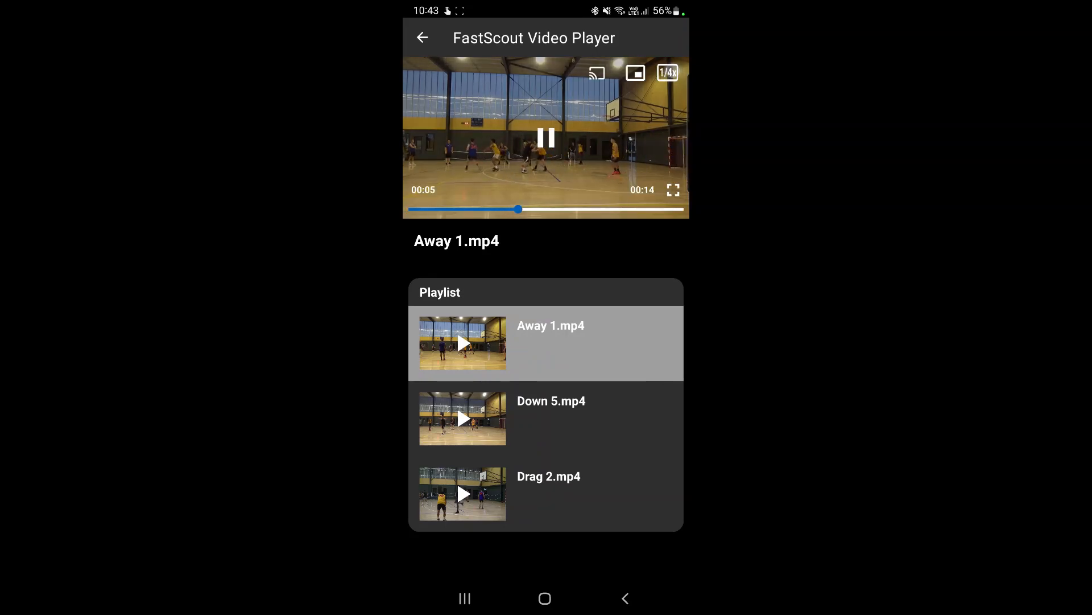
{"action": "left_click", "coordinate": [667, 72]}
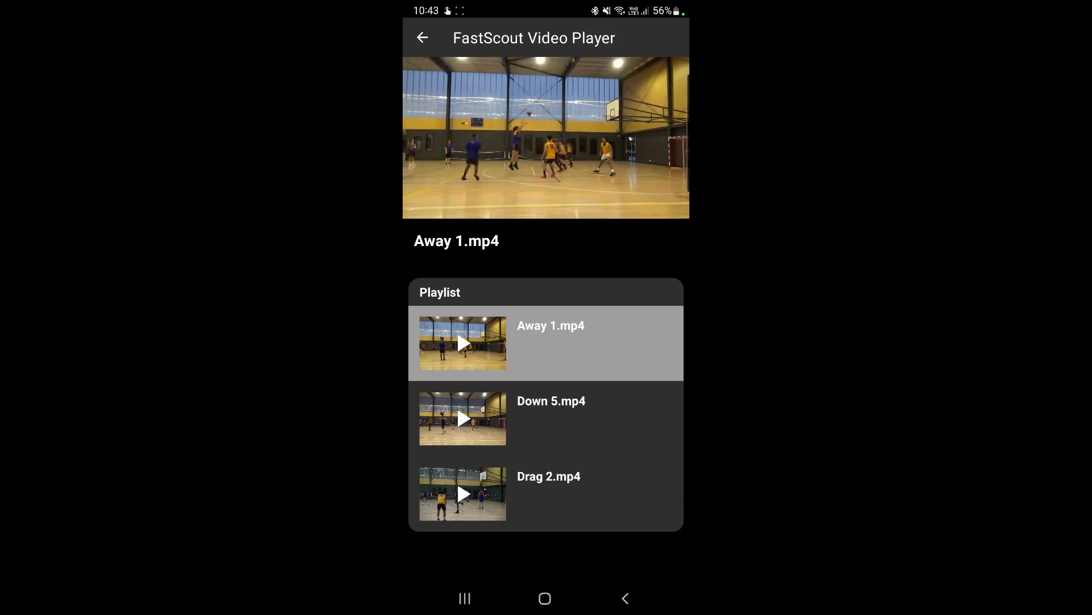
{"action": "left_click", "coordinate": [545, 418]}
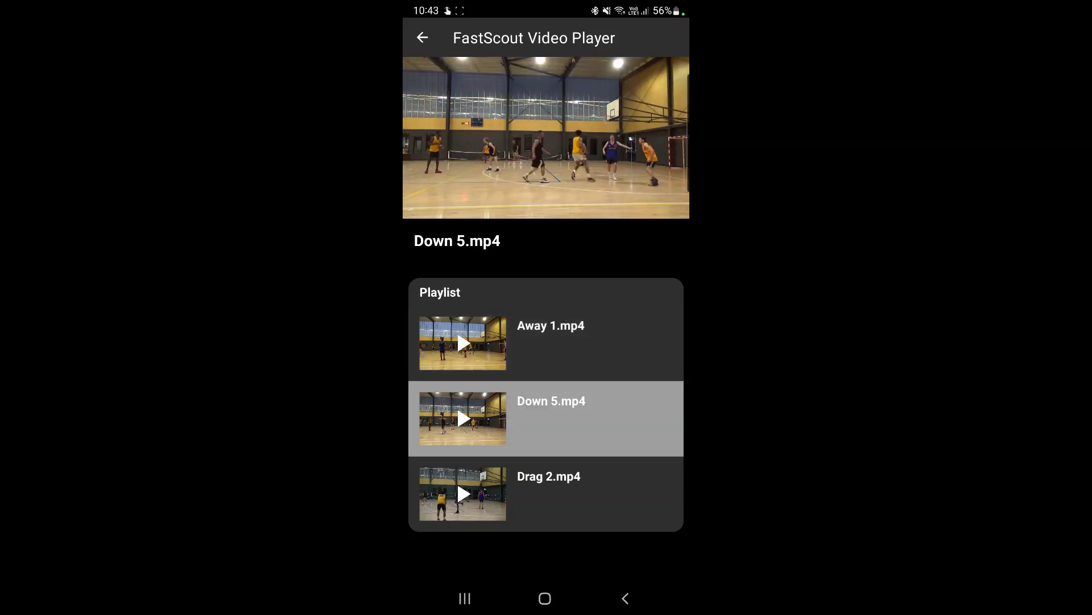
{"action": "left_click", "coordinate": [548, 493]}
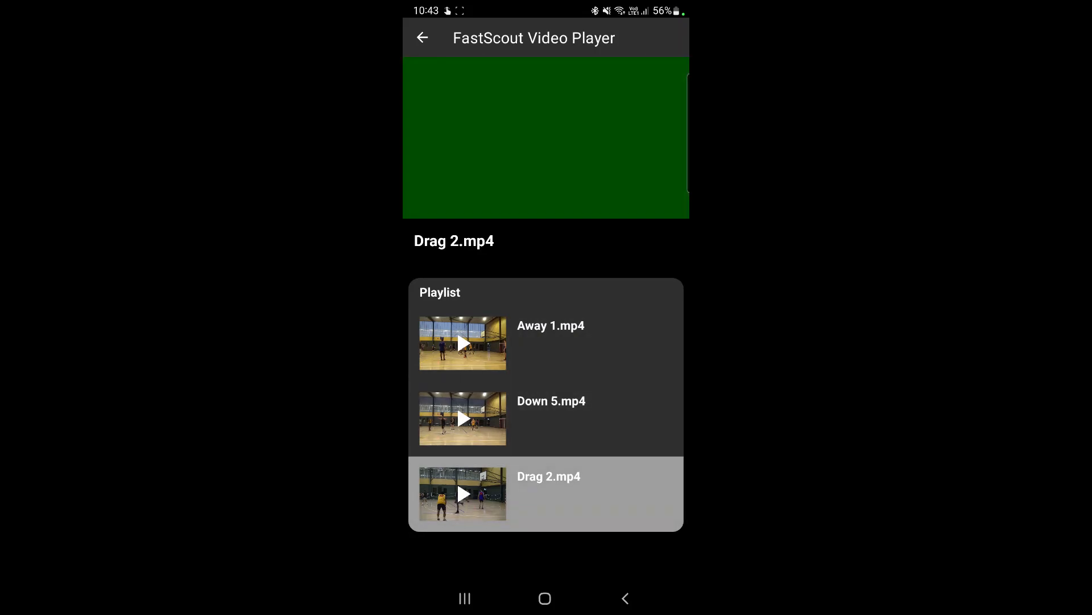
{"action": "left_click", "coordinate": [545, 137]}
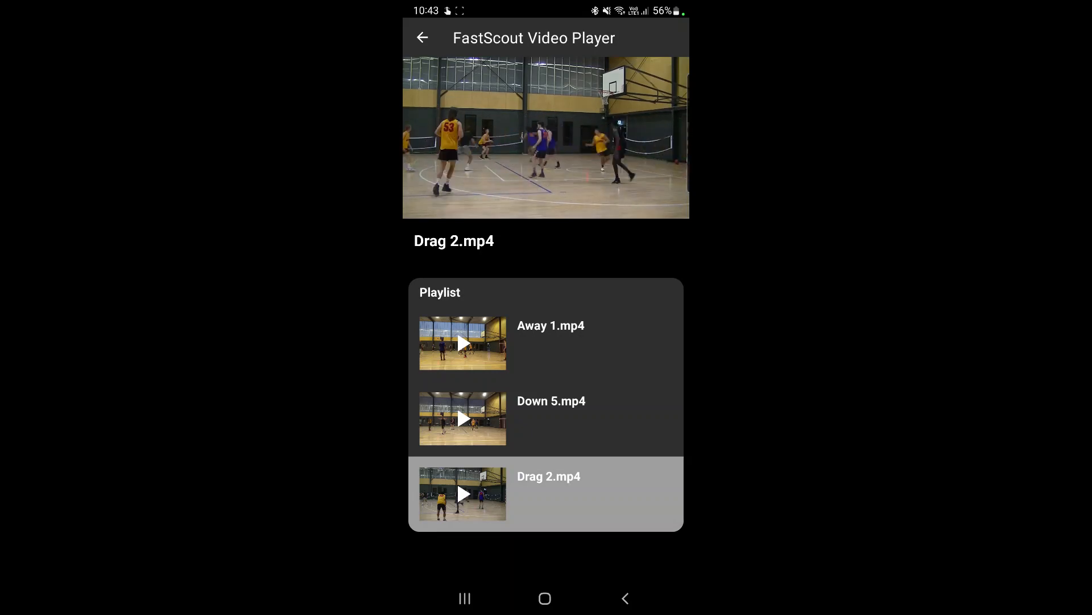
{"action": "left_click", "coordinate": [546, 137]}
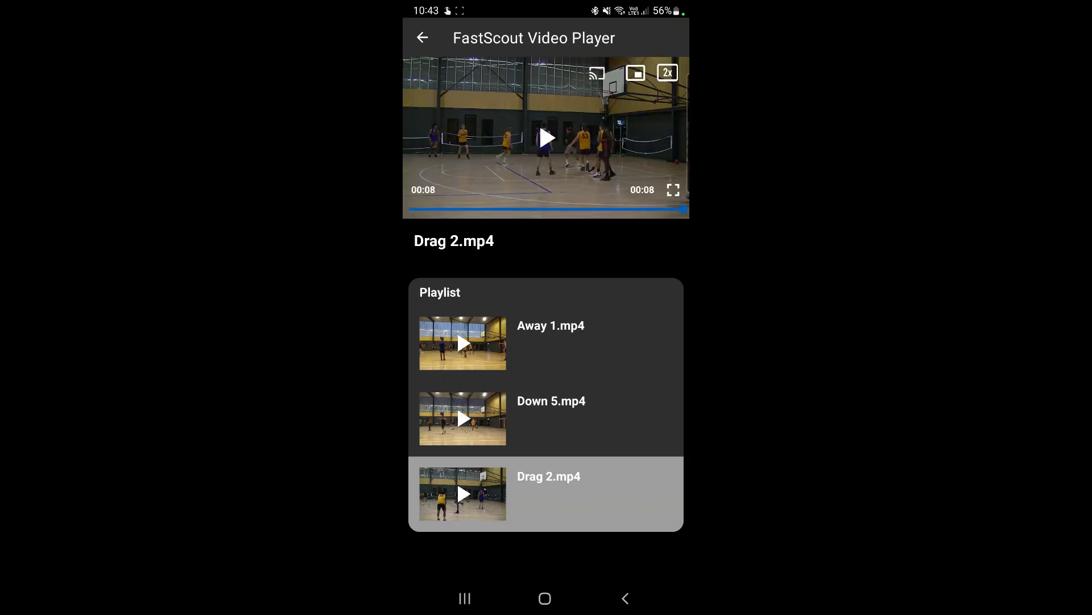
{"action": "left_click", "coordinate": [423, 38]}
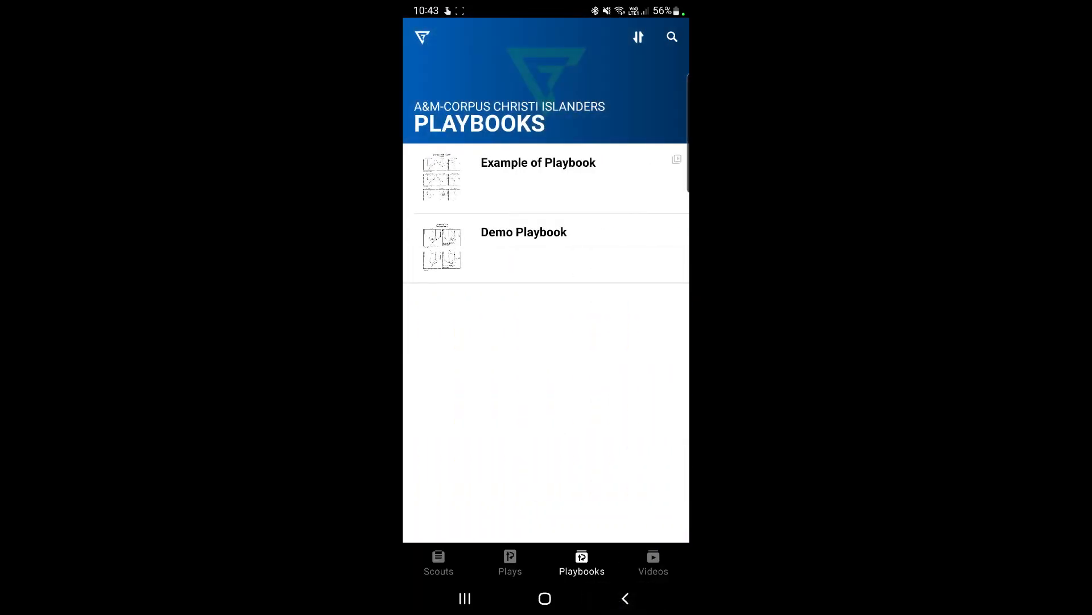
- Play Transition 2.mp4 from the team's shared Videos tab and return to the list
{"action": "left_click", "coordinate": [652, 562]}
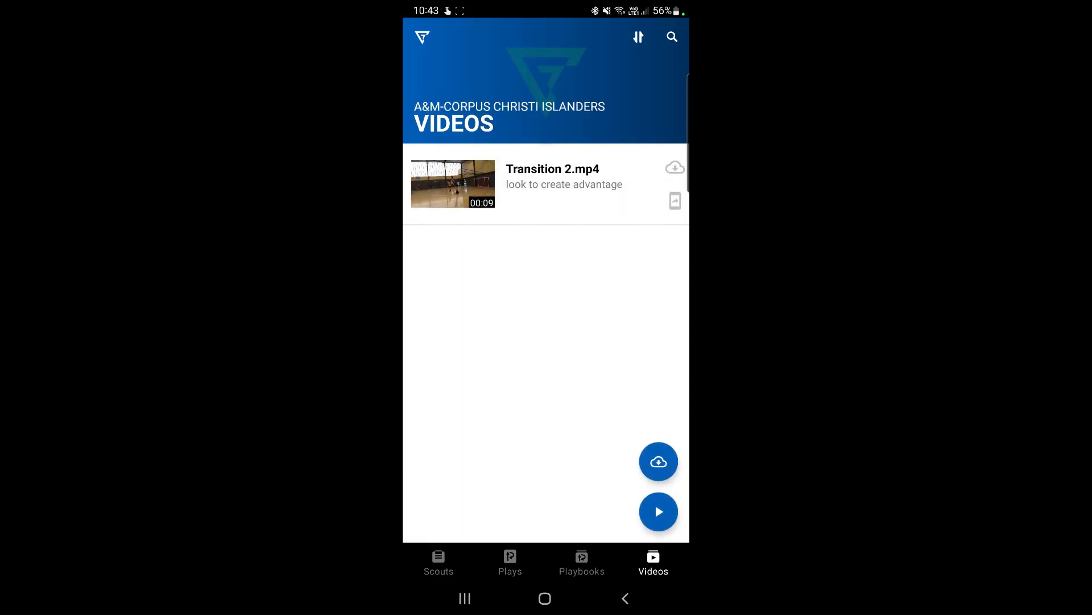
{"action": "left_click", "coordinate": [658, 511]}
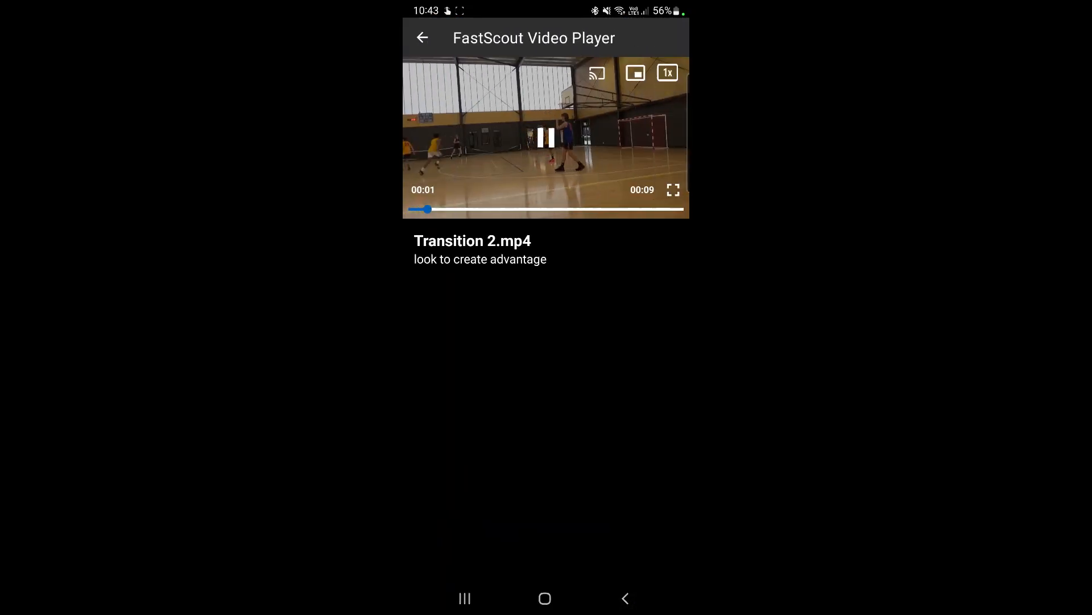
{"action": "left_click", "coordinate": [422, 37]}
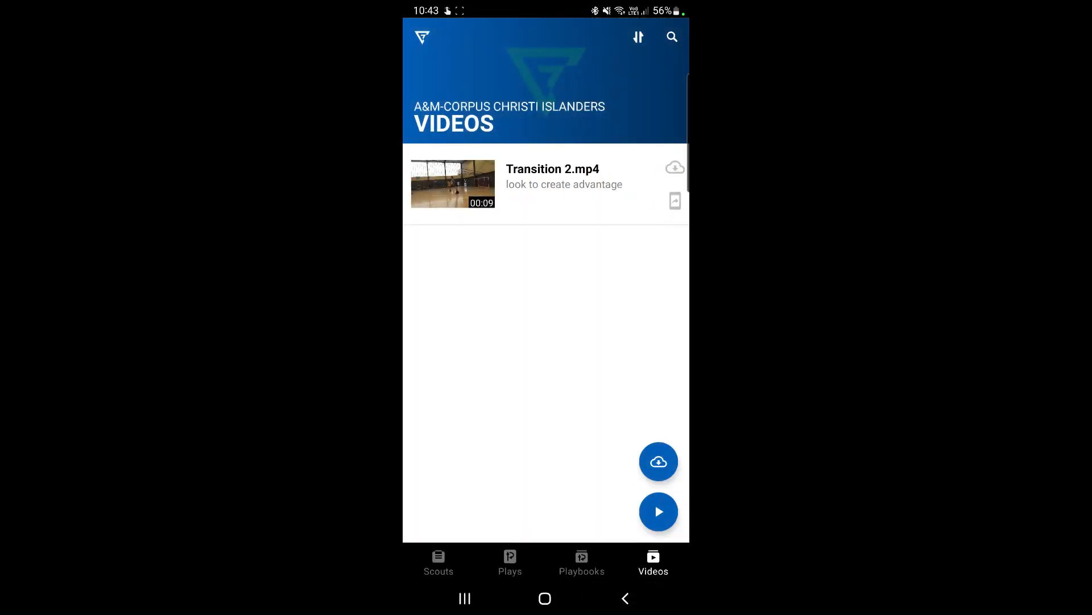